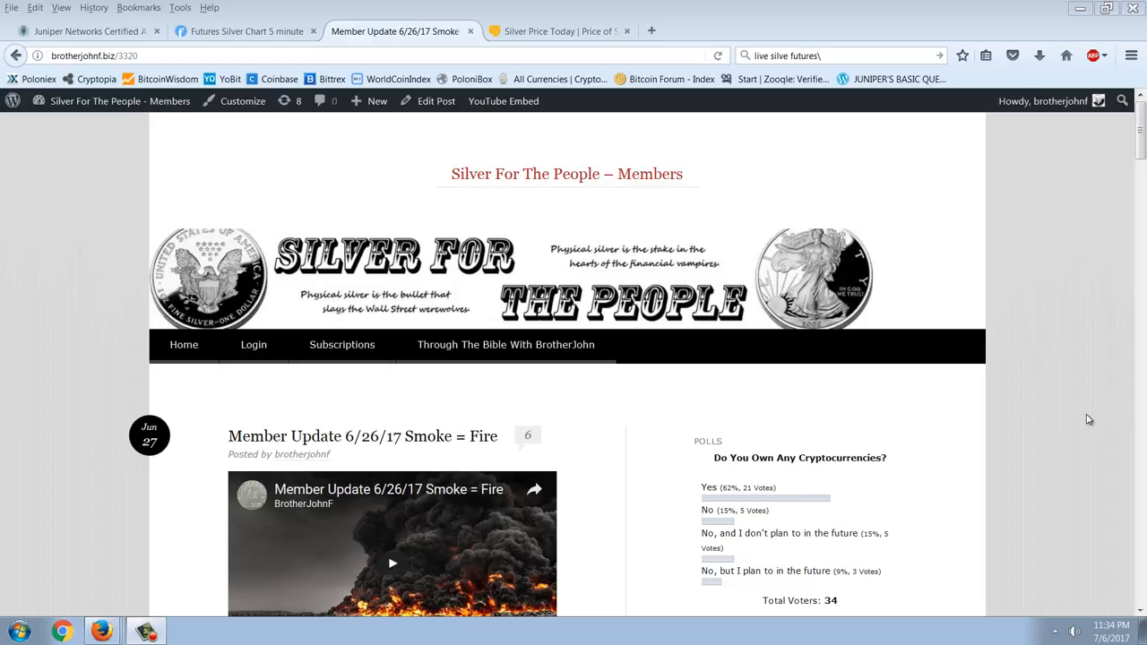
pyautogui.moveTo(824, 326)
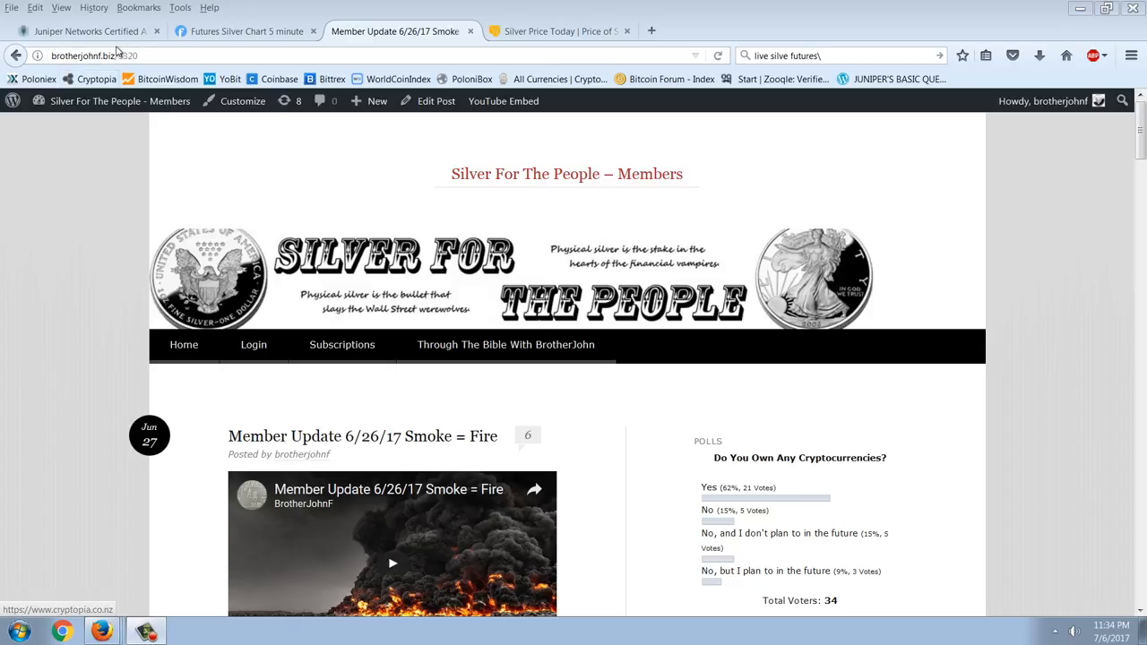
# - Switch to the Juniper JNCIA-Junos Get Certified page
pyautogui.click(86, 30)
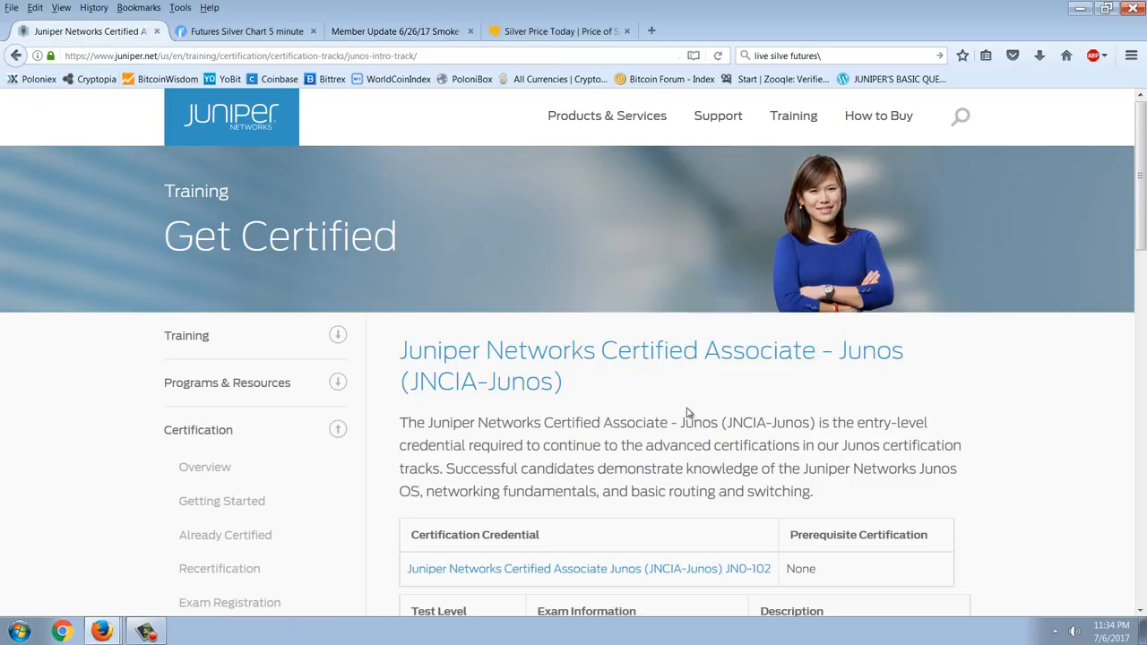
pyautogui.moveTo(1039, 444)
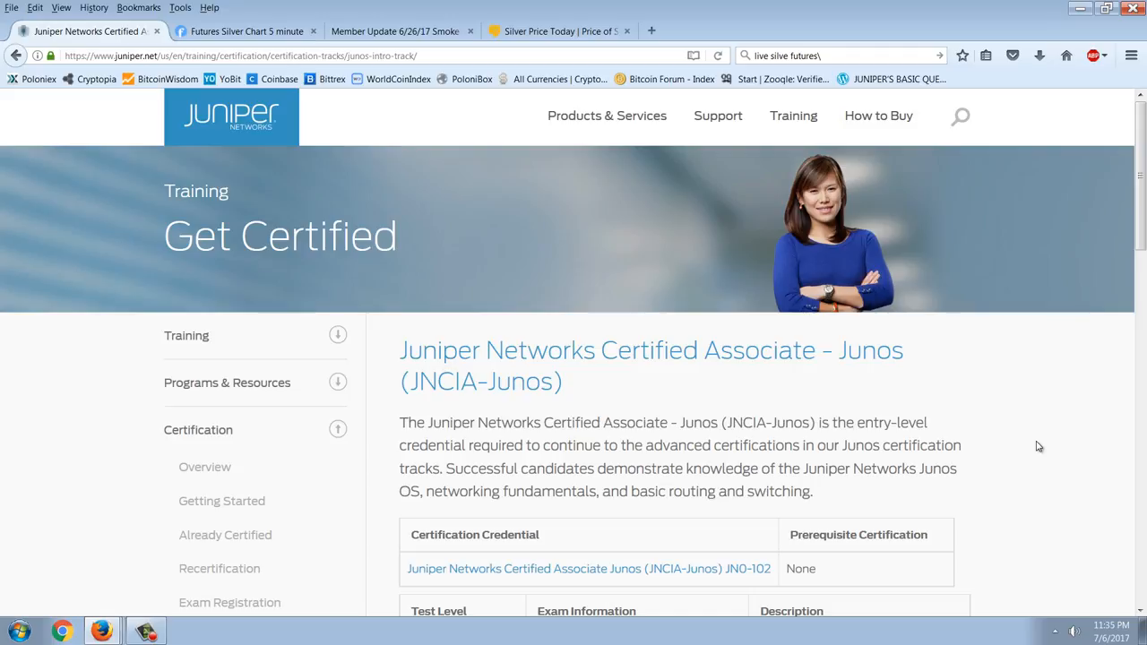
pyautogui.moveTo(899, 443)
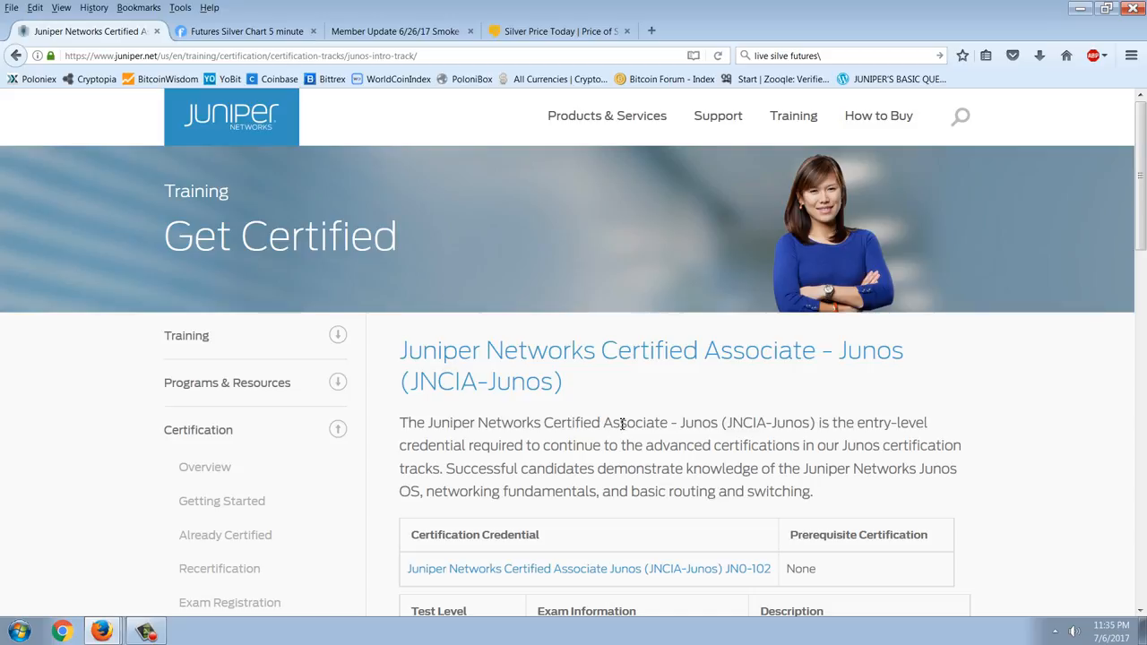
pyautogui.moveTo(513, 331)
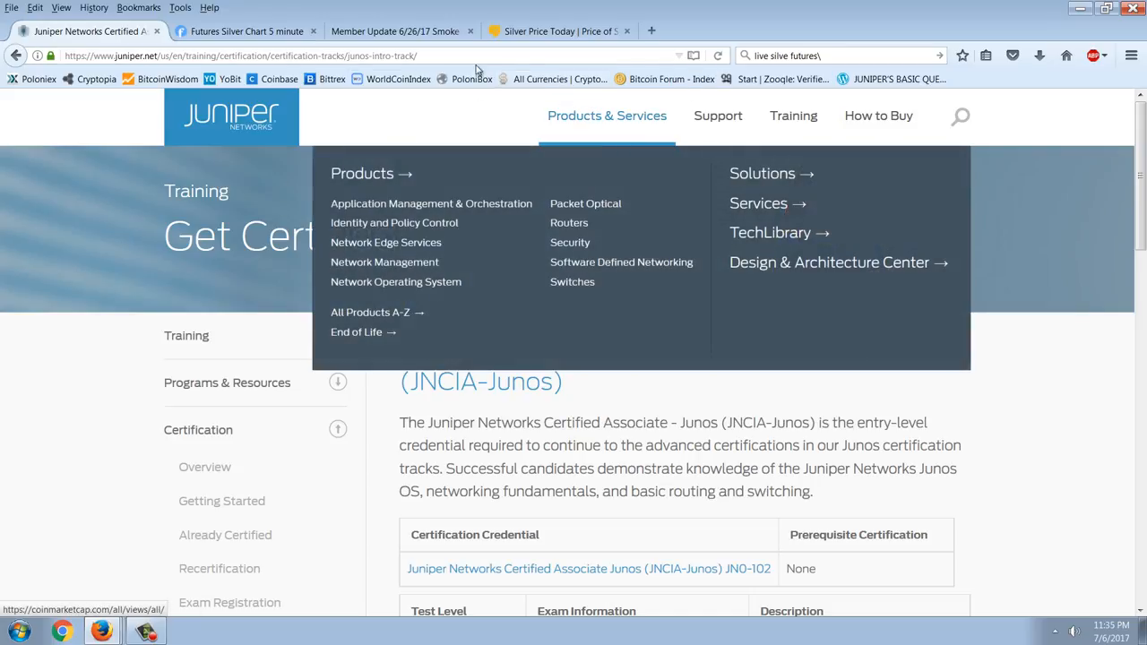
# - Return to the Member Update 6/26/17 Smoke = Fire post and scroll into it
pyautogui.click(395, 31)
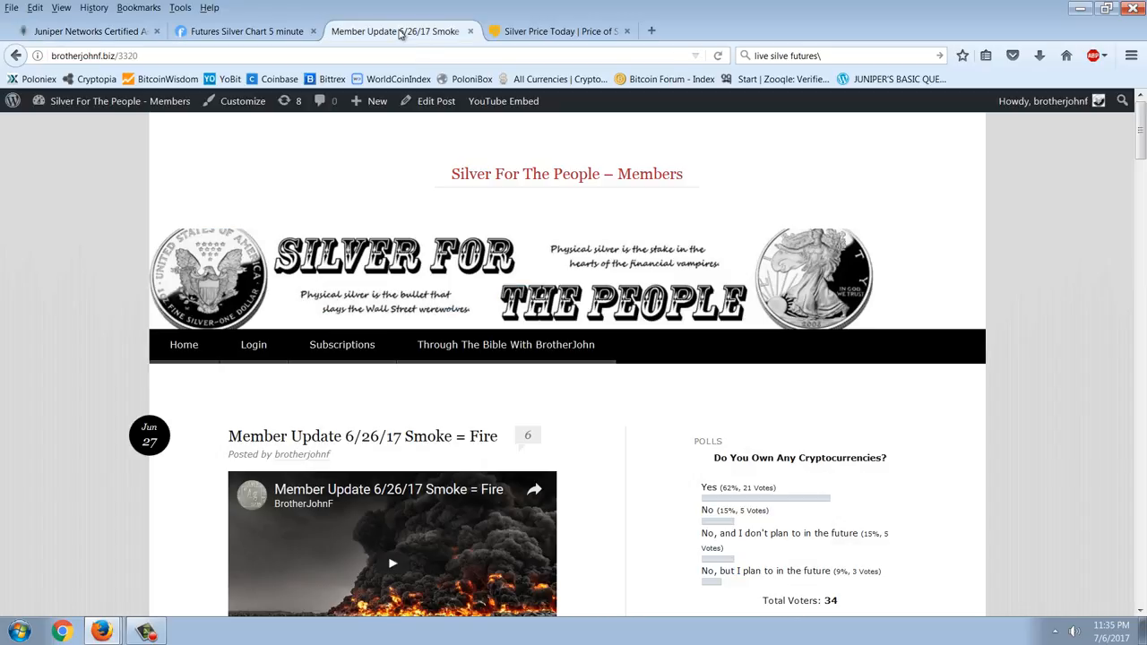
pyautogui.moveTo(939, 396)
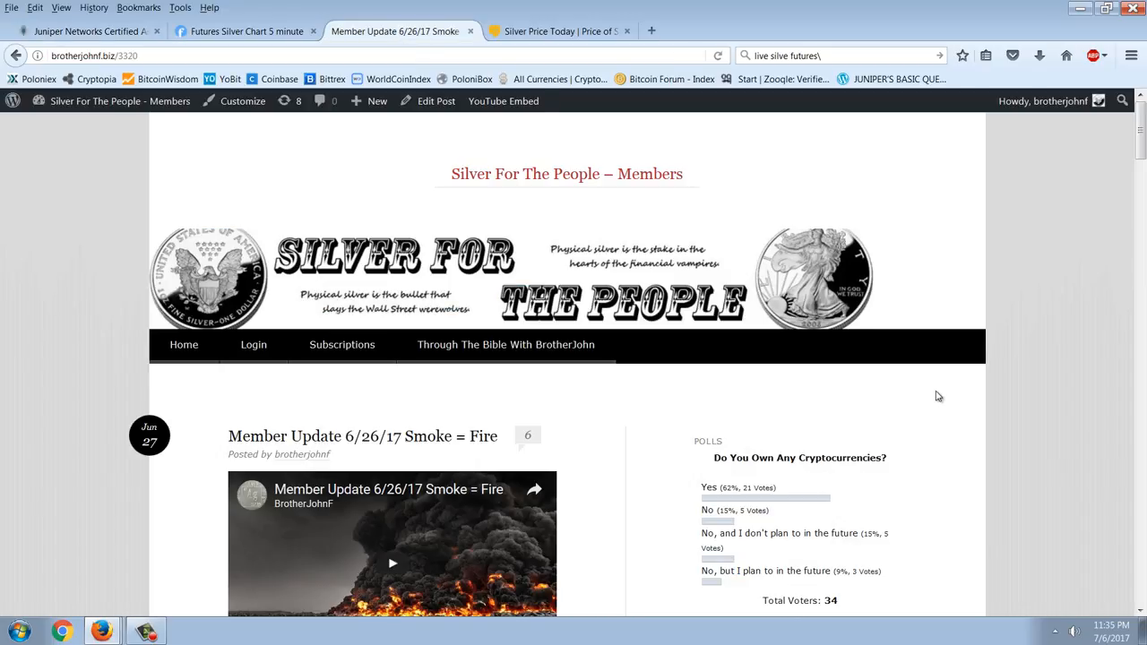
pyautogui.scroll(-3)
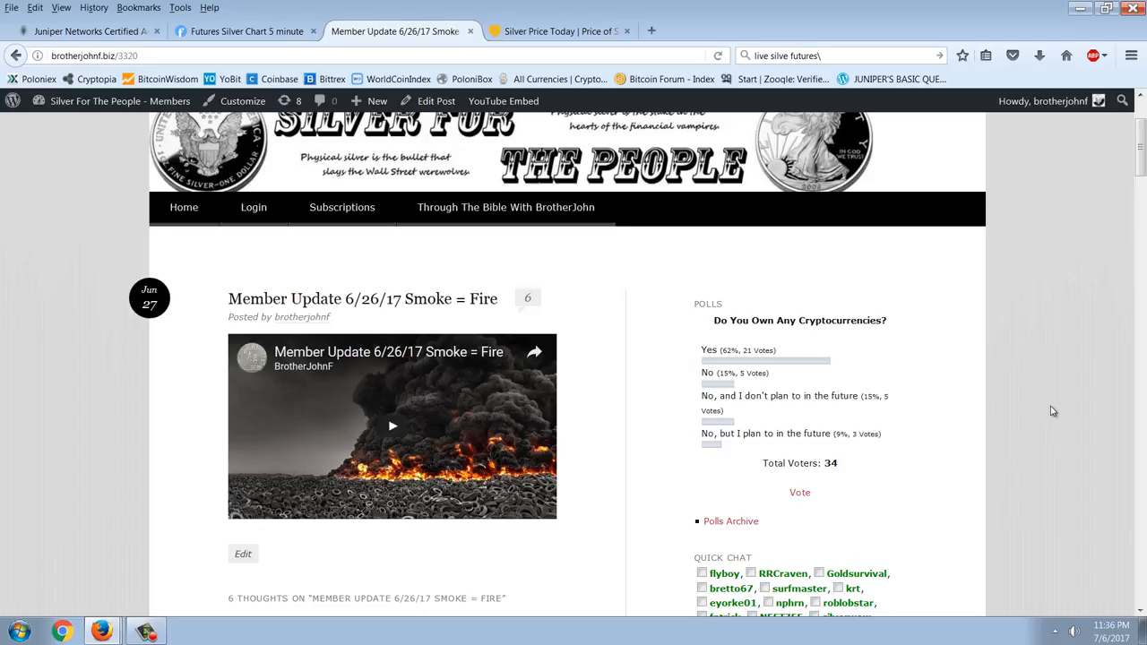
pyautogui.moveTo(928, 390)
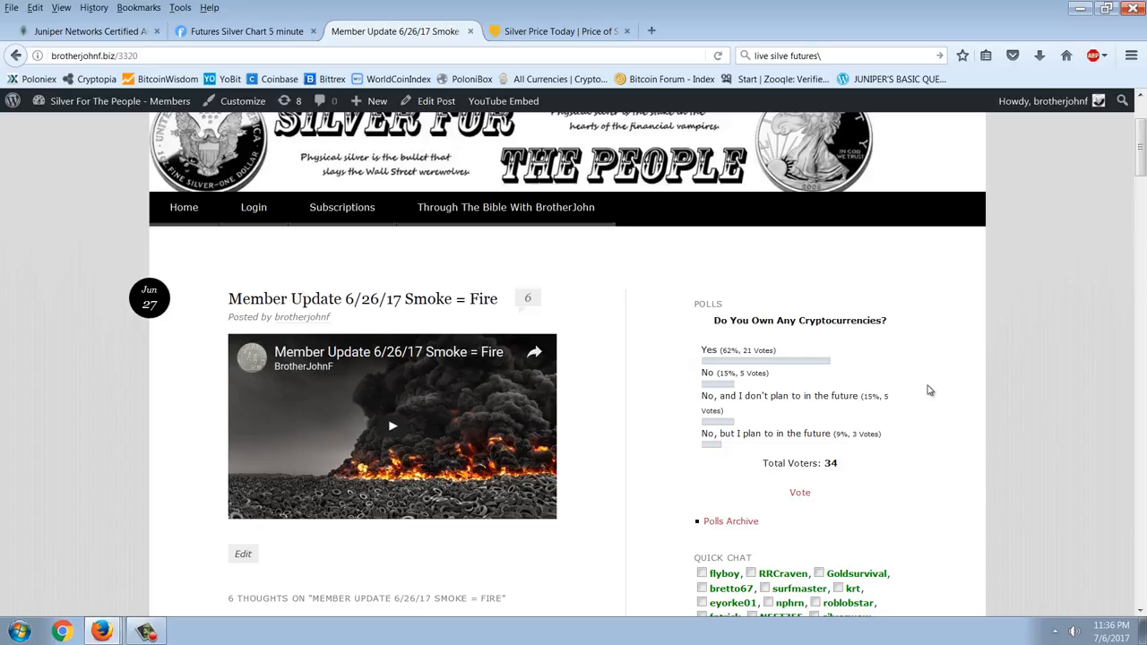
pyautogui.scroll(-3)
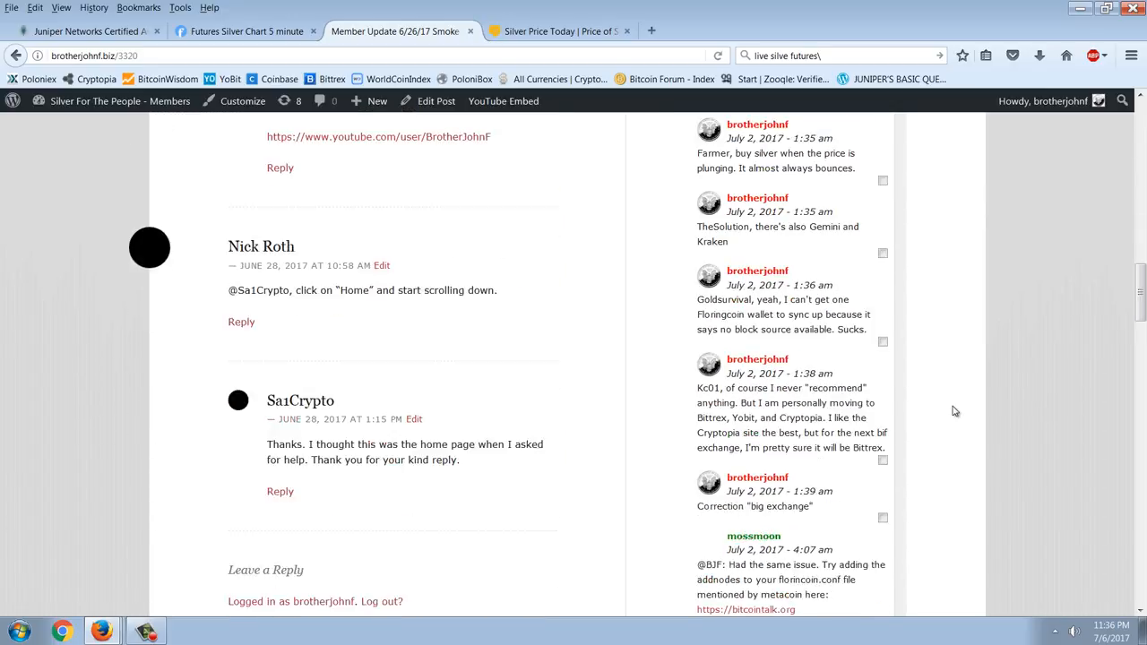
pyautogui.scroll(3)
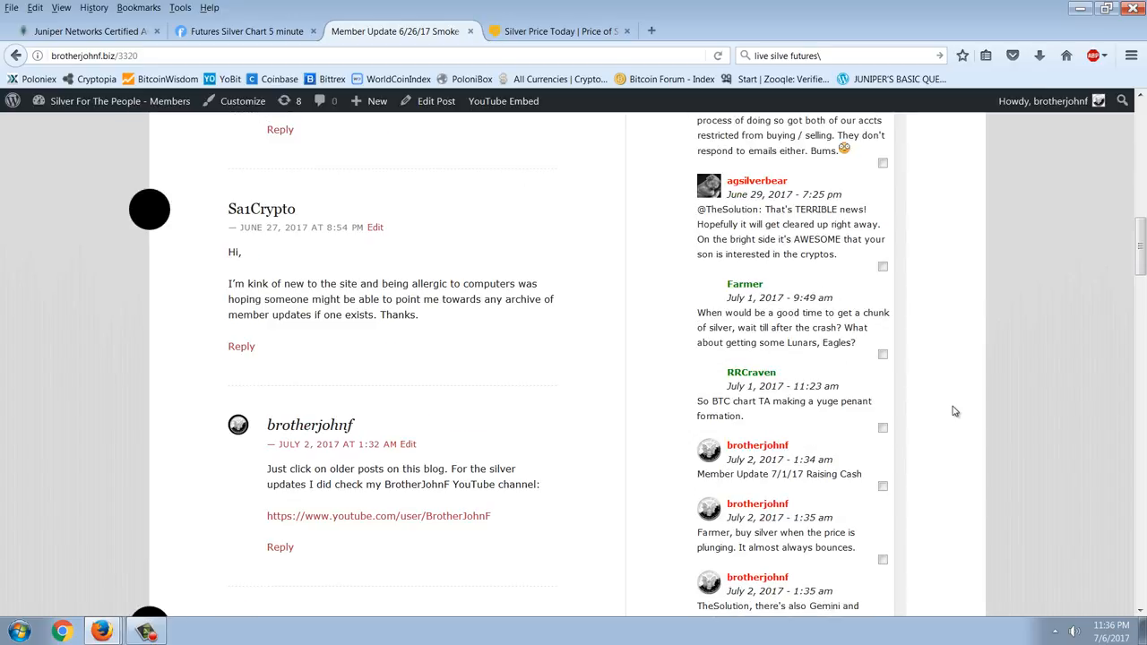
pyautogui.scroll(3)
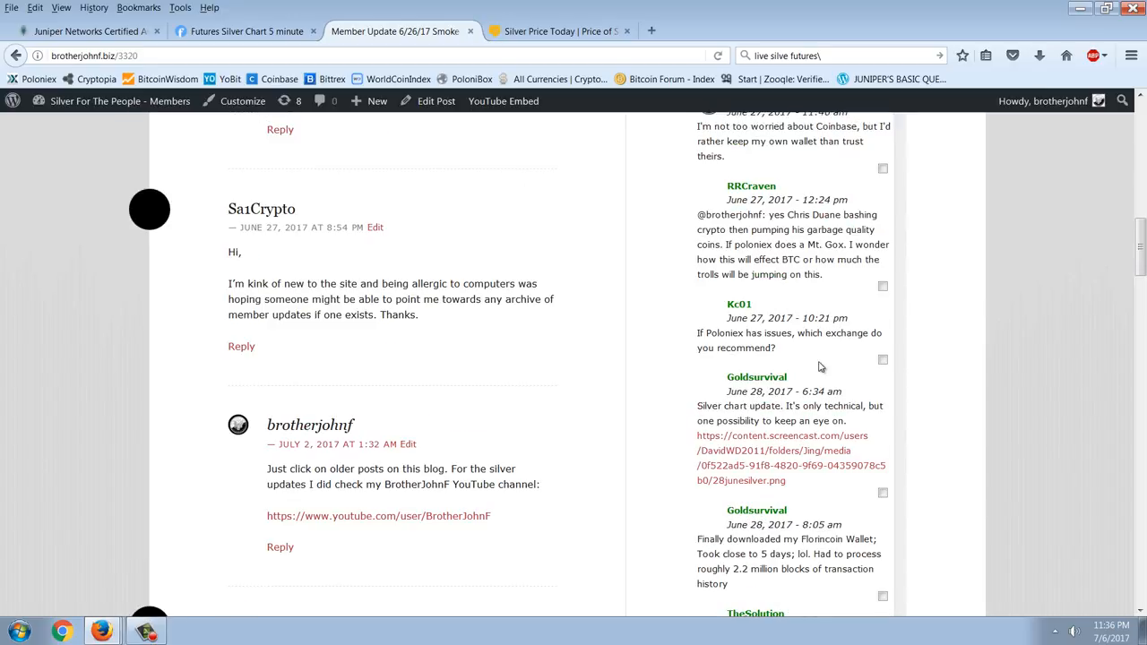
pyautogui.scroll(3)
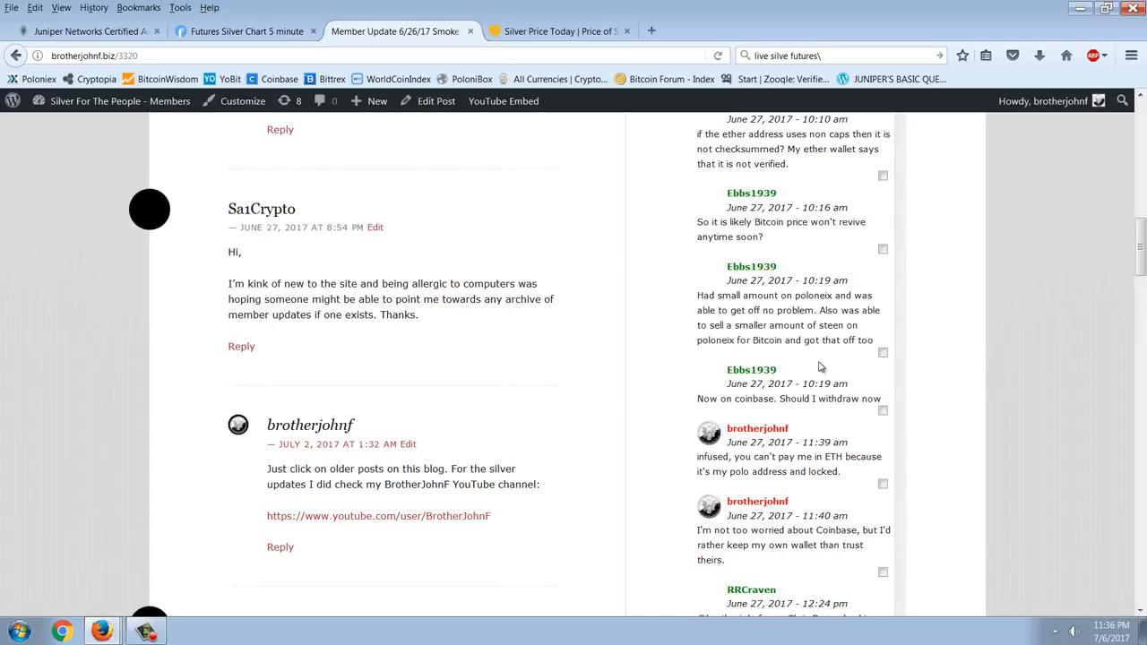
pyautogui.scroll(3)
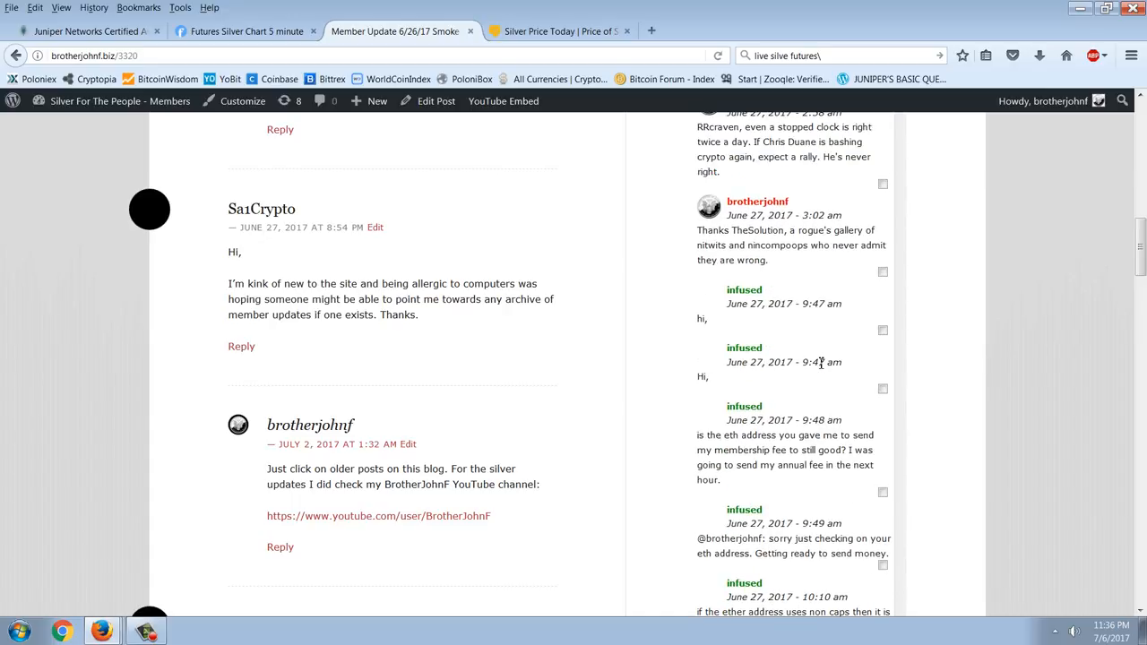
pyautogui.scroll(3)
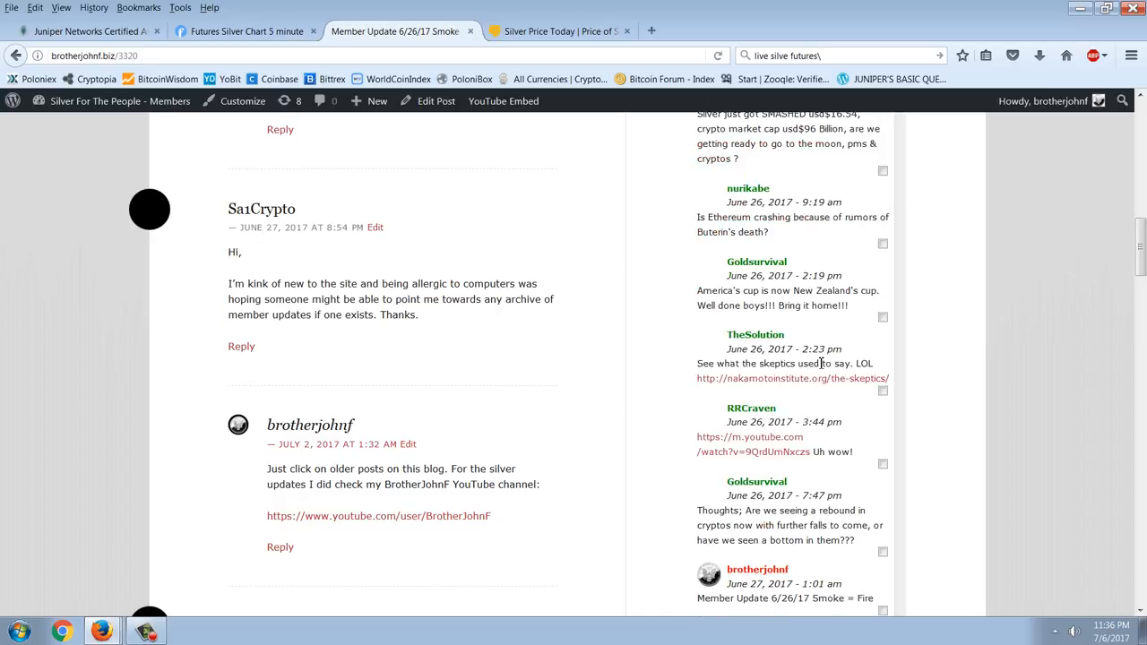
pyautogui.scroll(-3)
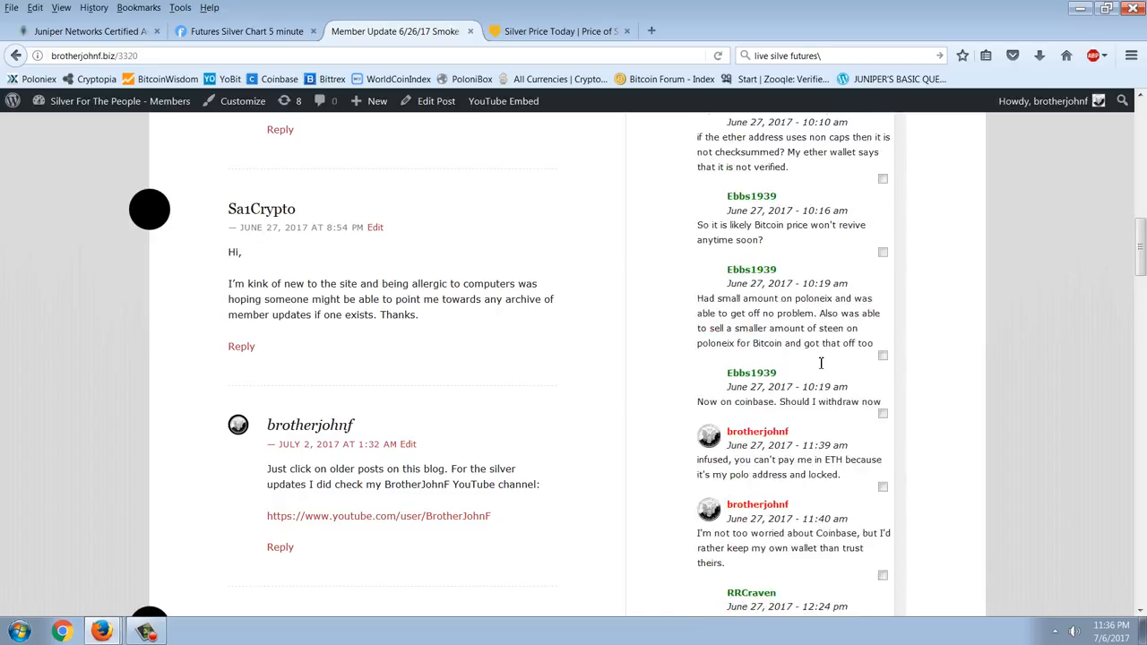
pyautogui.scroll(-3)
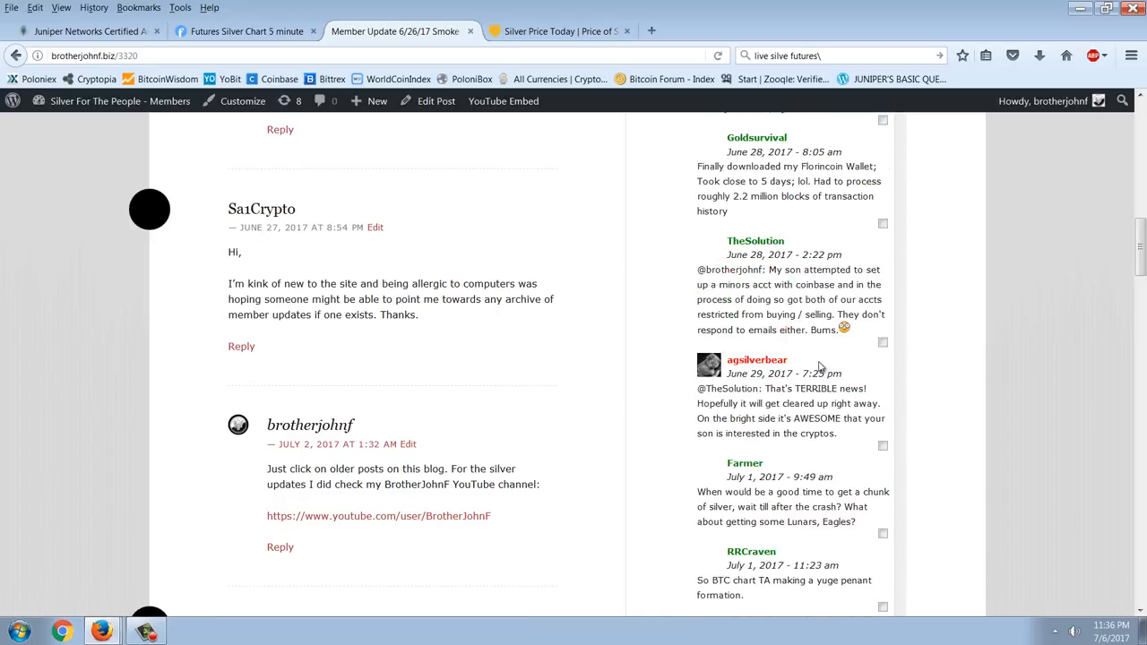
pyautogui.scroll(-3)
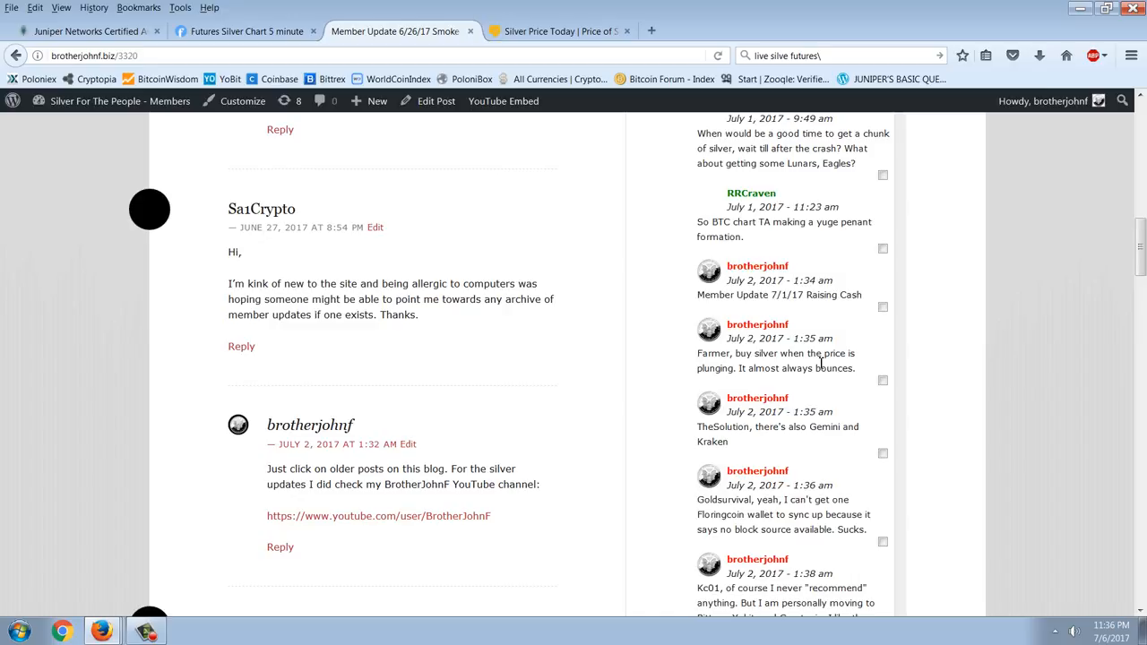
pyautogui.scroll(3)
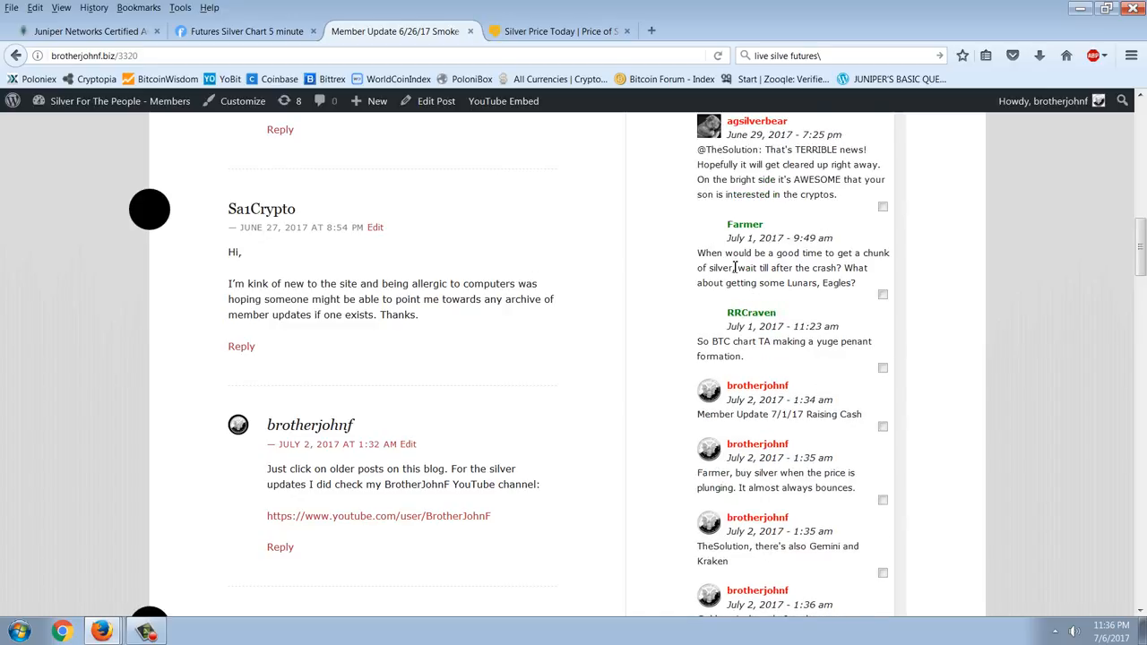
pyautogui.moveTo(796, 356)
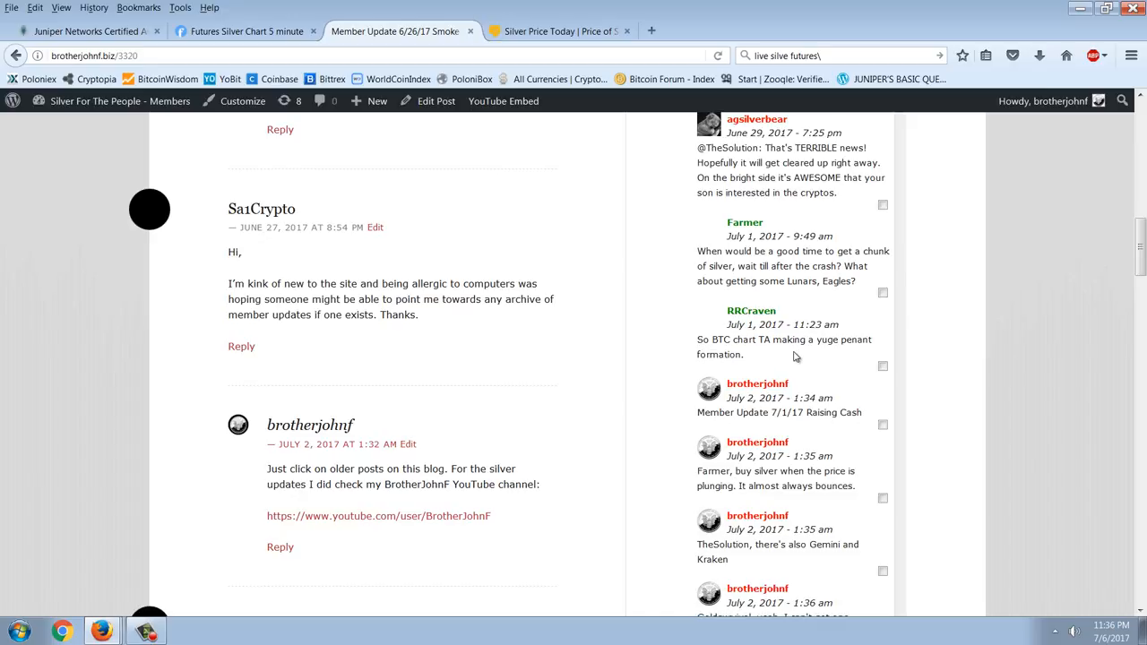
pyautogui.scroll(-3)
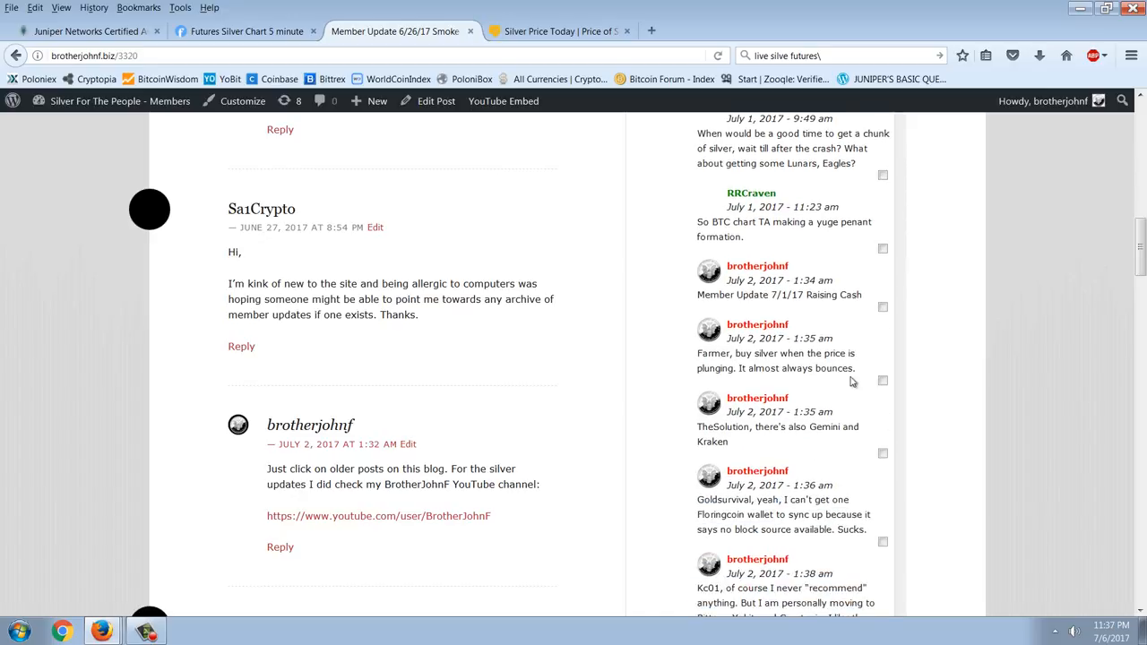
pyautogui.moveTo(819, 380)
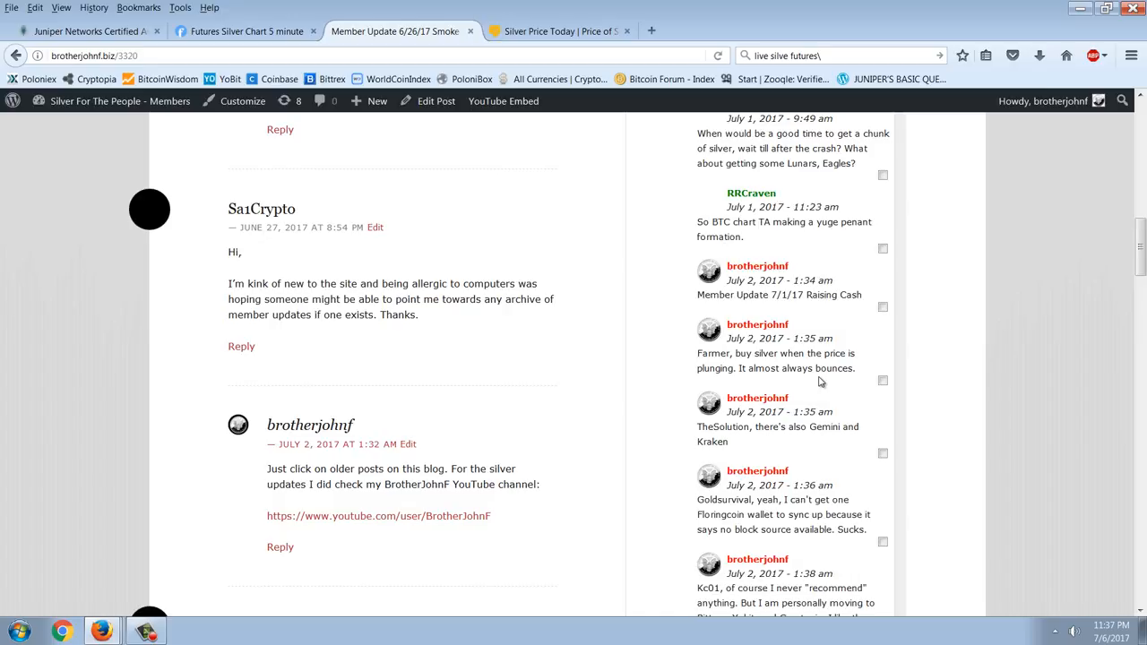
pyautogui.moveTo(552, 50)
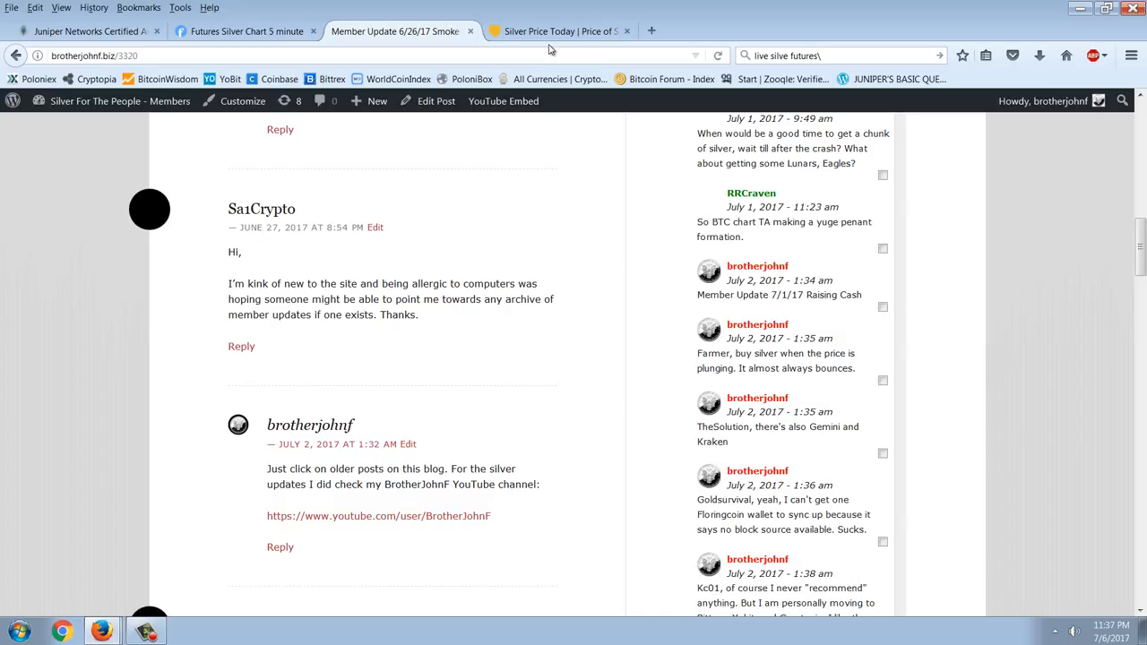
# - Switch to Kitco's Silver Price Today page with the 24 Hour Spot Silver chart
pyautogui.click(556, 33)
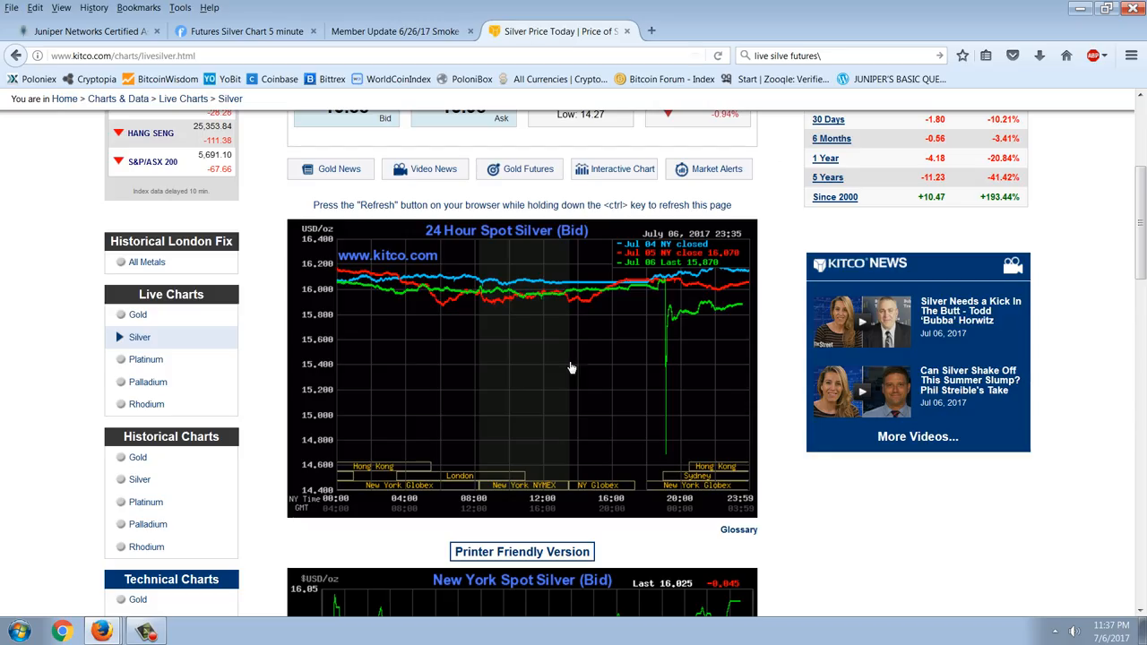
pyautogui.moveTo(923, 510)
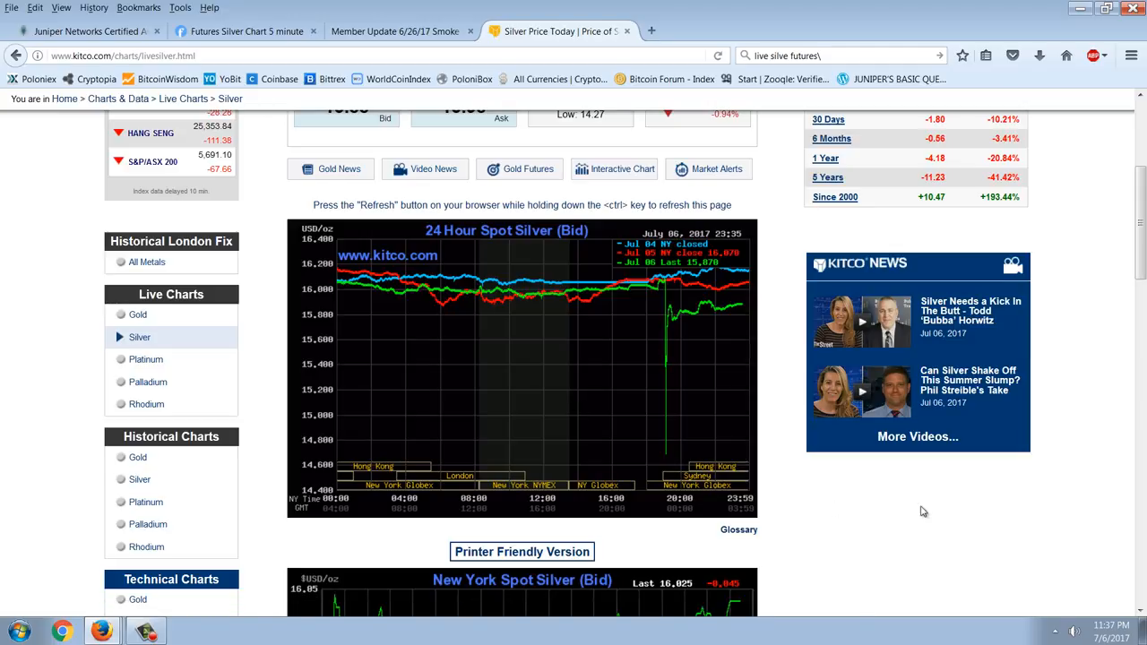
pyautogui.moveTo(717, 335)
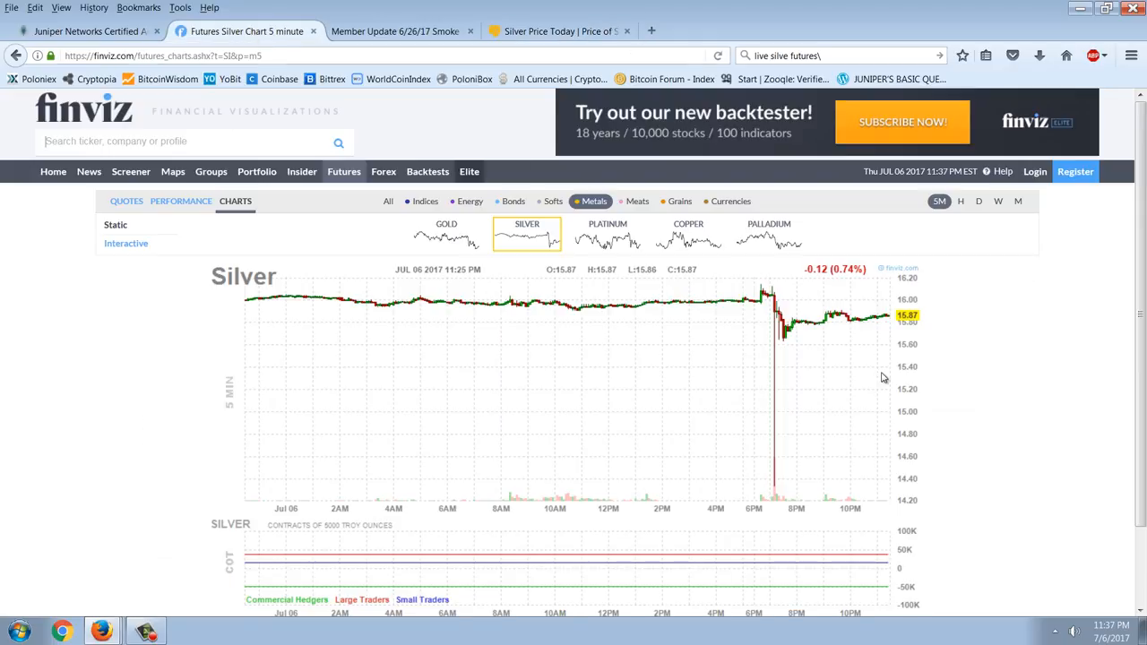
pyautogui.moveTo(1000, 391)
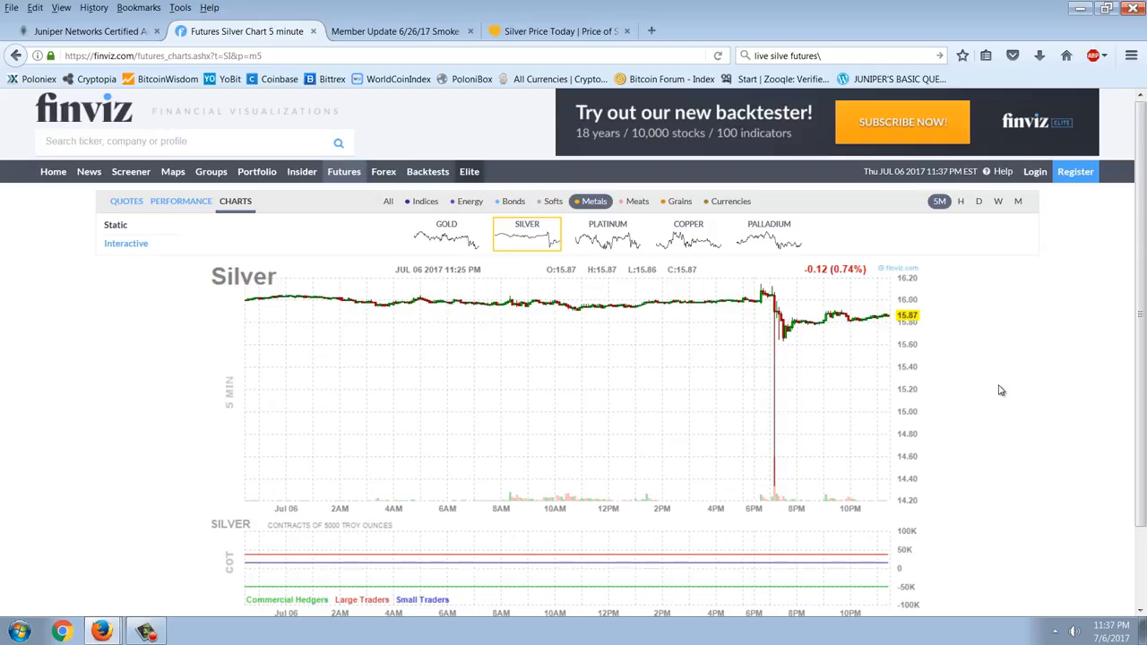
pyautogui.moveTo(785, 446)
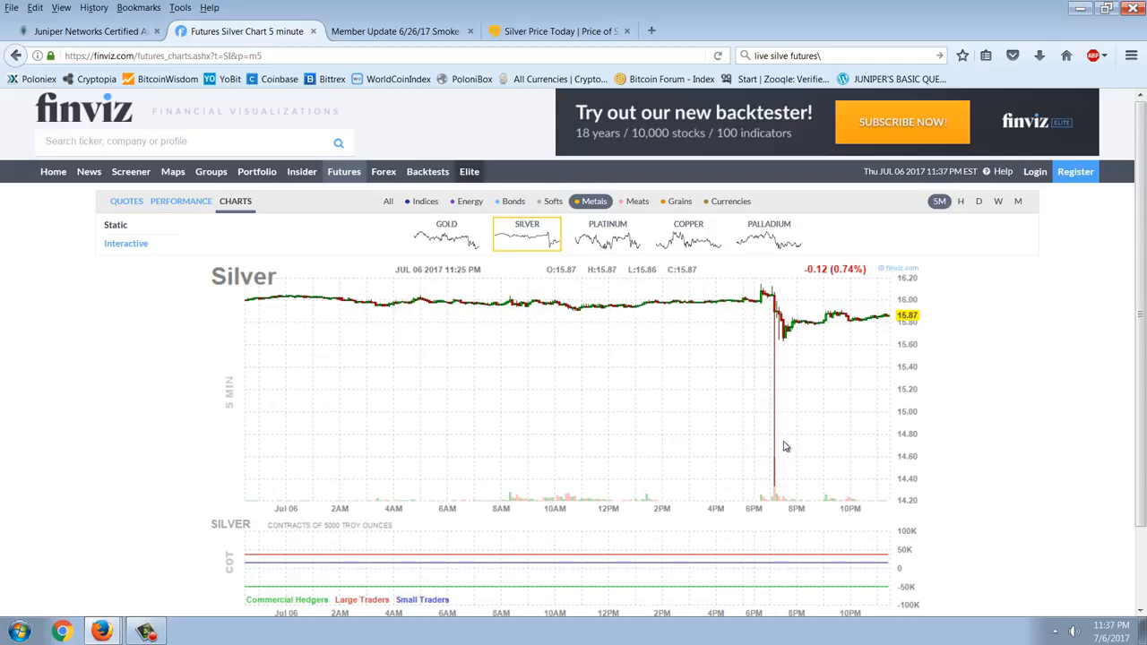
pyautogui.moveTo(887, 344)
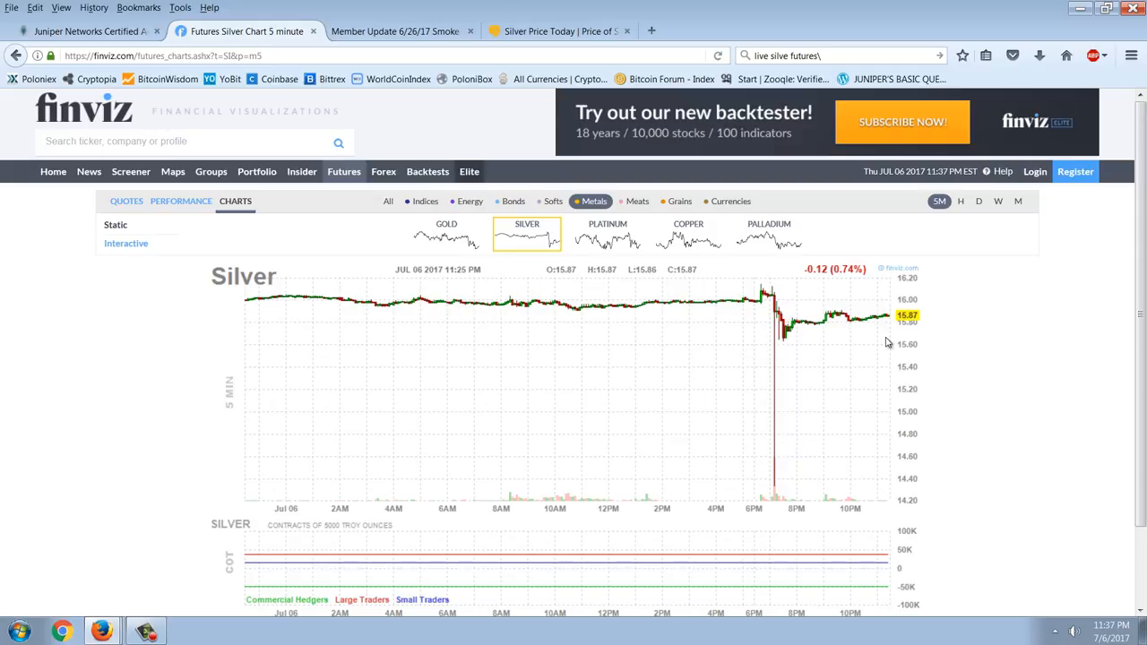
pyautogui.moveTo(835, 441)
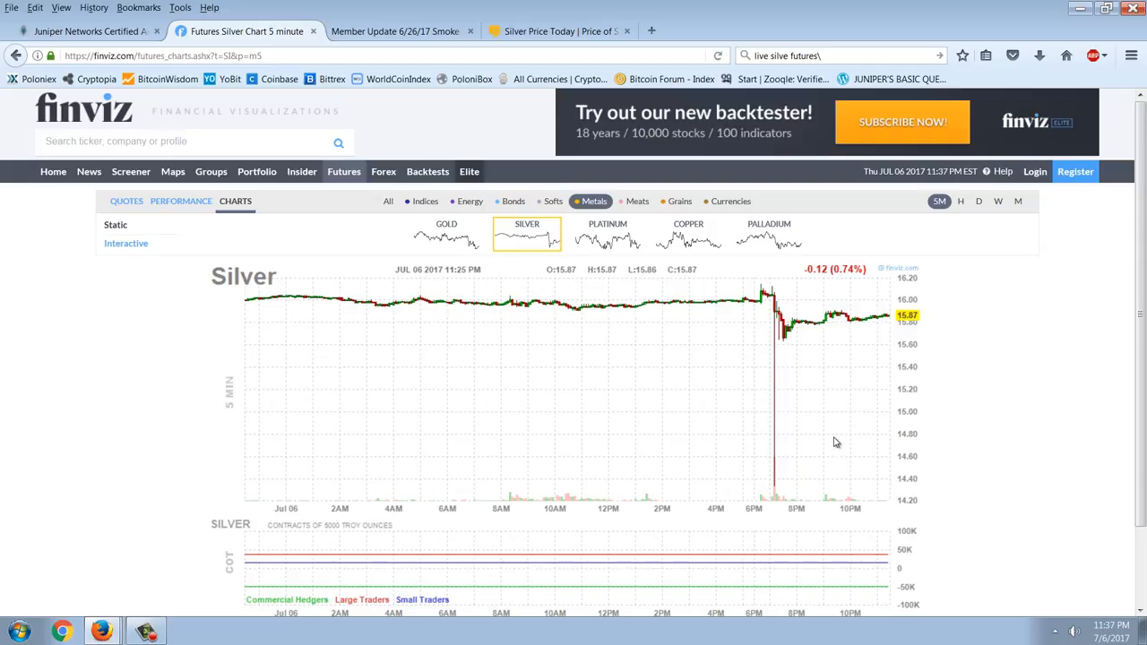
pyautogui.moveTo(842, 390)
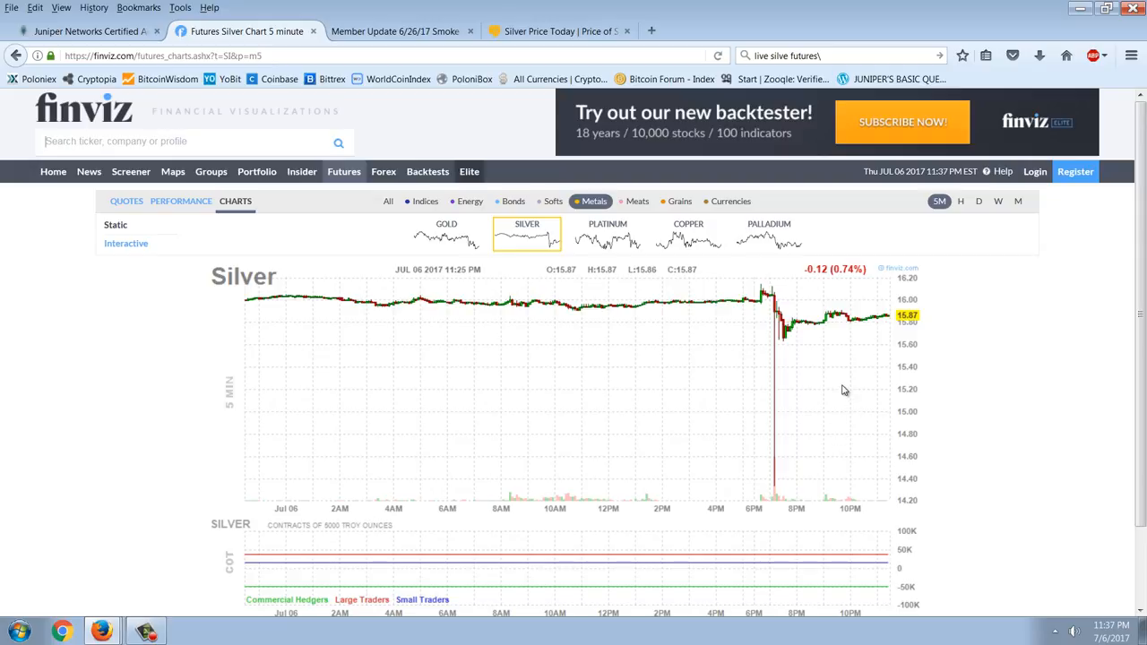
pyautogui.moveTo(822, 448)
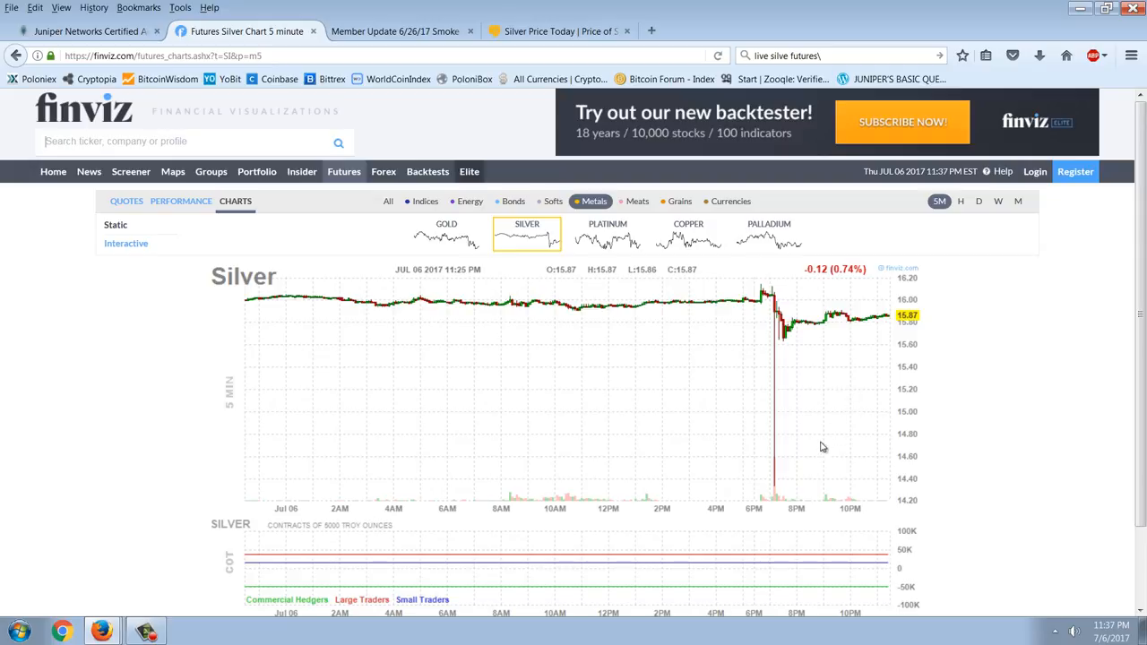
pyautogui.moveTo(810, 520)
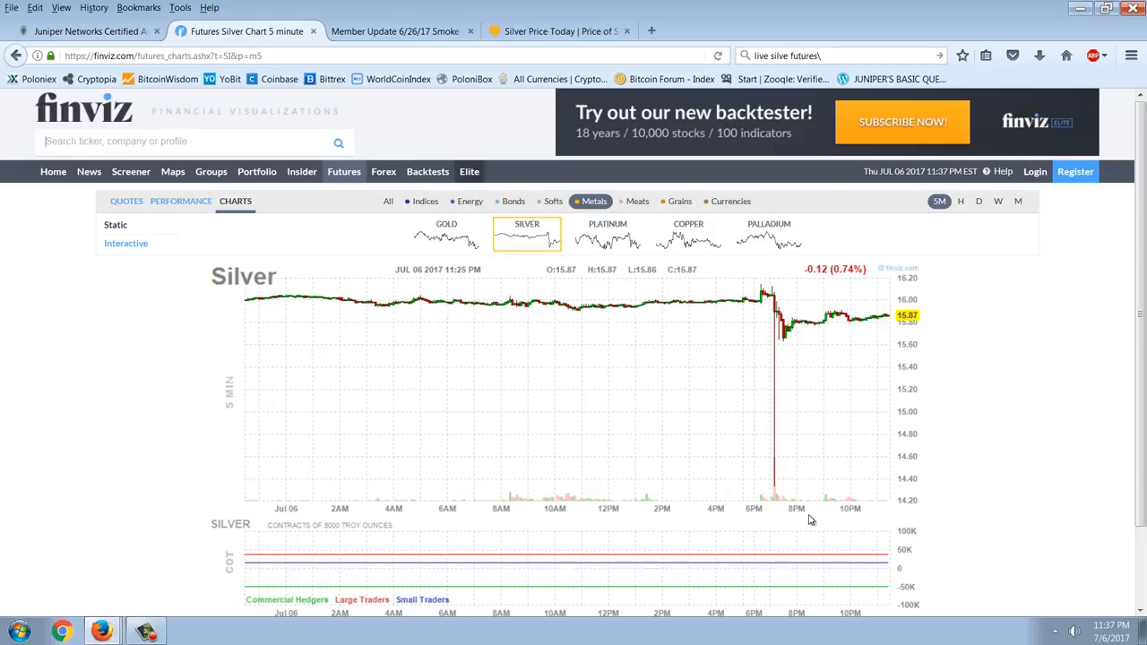
pyautogui.moveTo(795, 491)
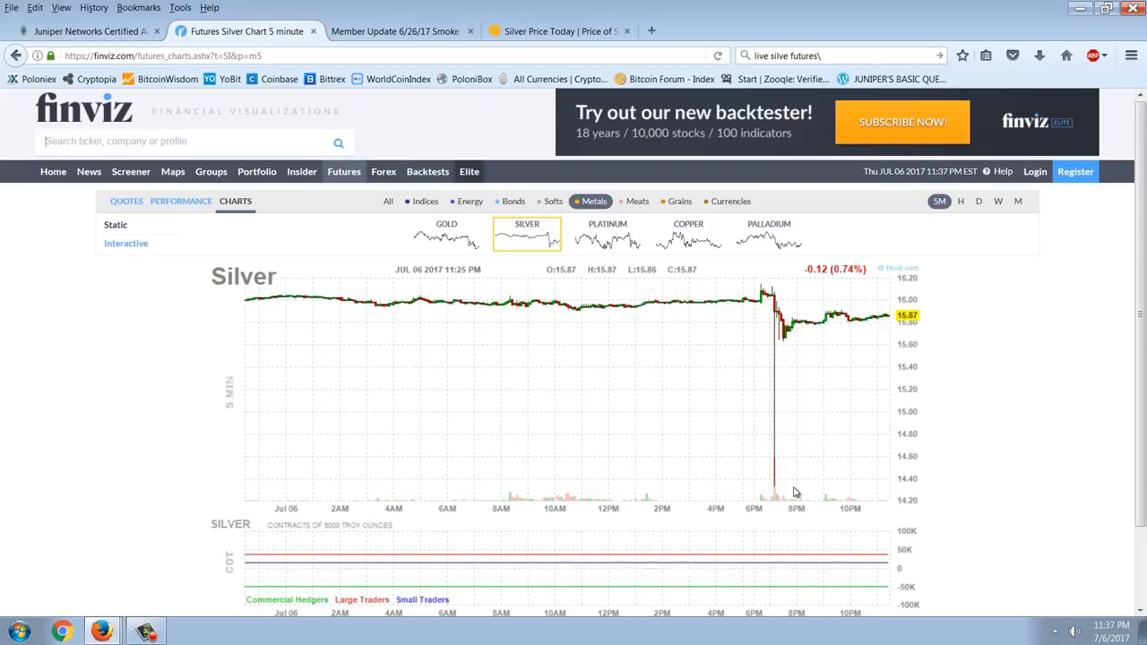
pyautogui.moveTo(785, 362)
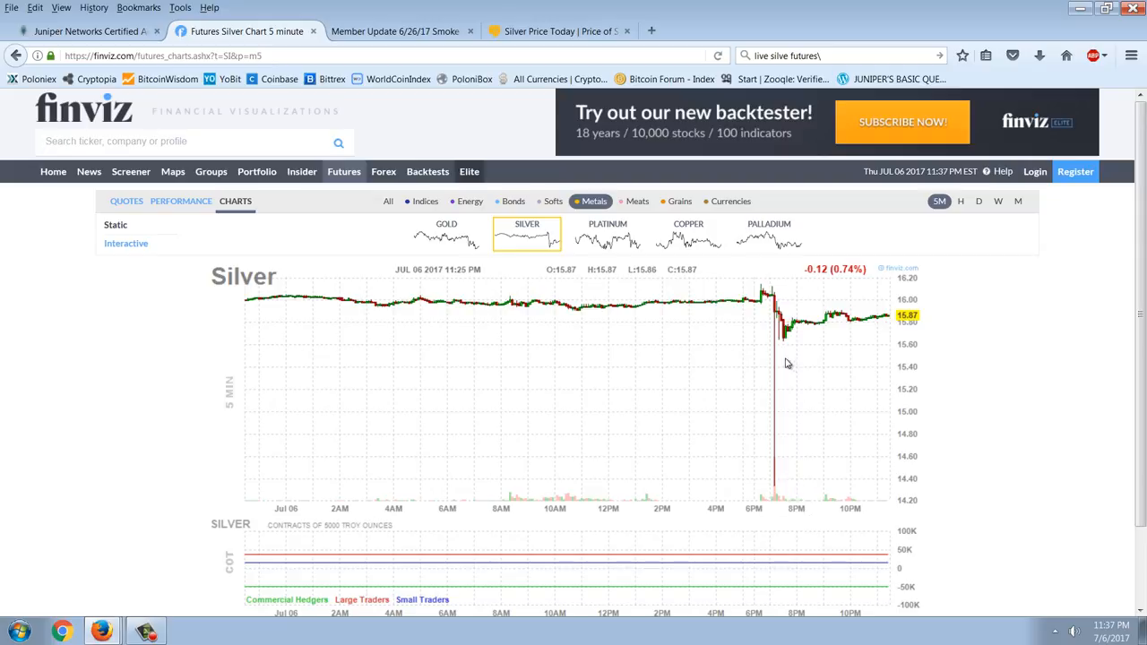
pyautogui.moveTo(835, 405)
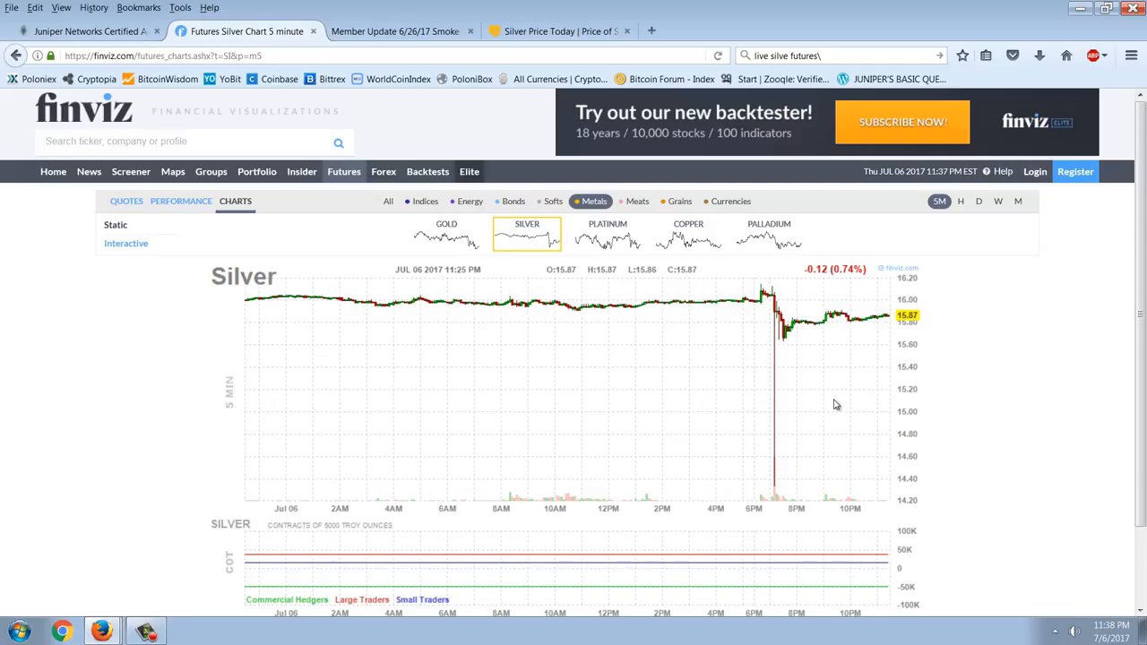
pyautogui.moveTo(824, 394)
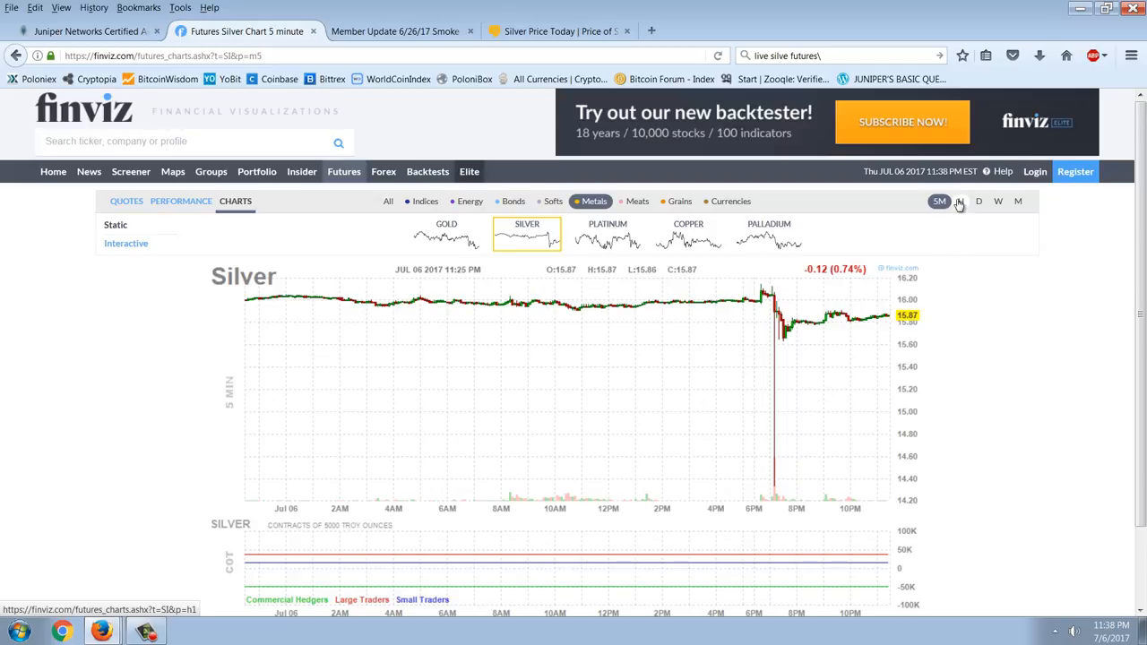
# - Step the Finviz silver futures chart through hourly and daily to the weekly 2012–2017 view
pyautogui.click(961, 200)
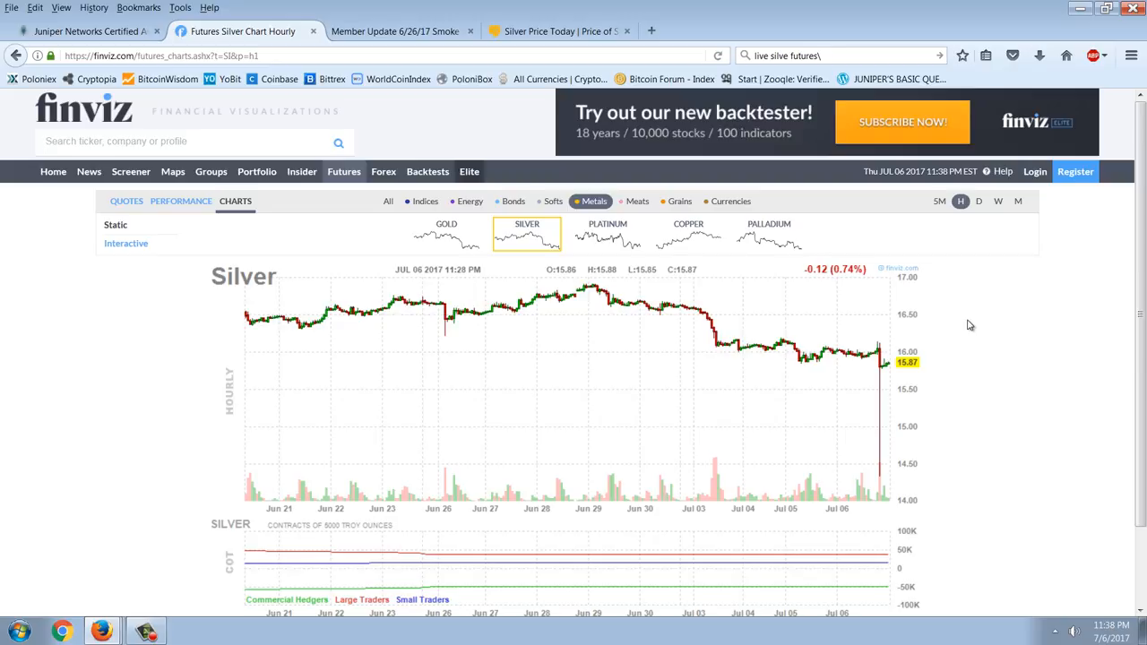
pyautogui.moveTo(1007, 240)
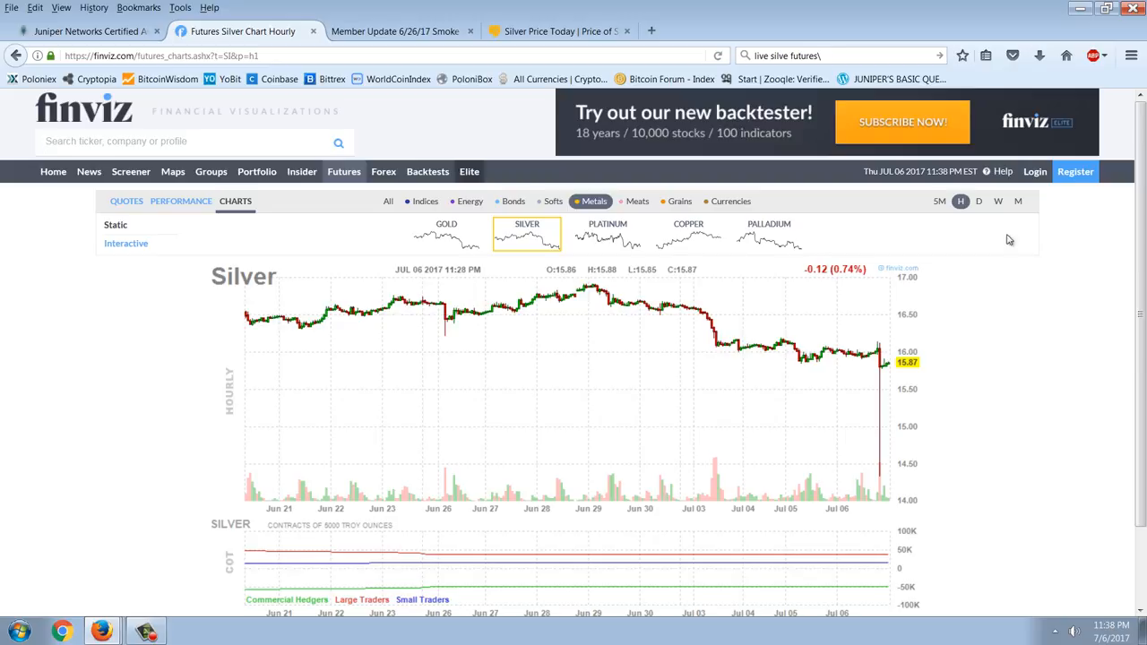
pyautogui.click(978, 200)
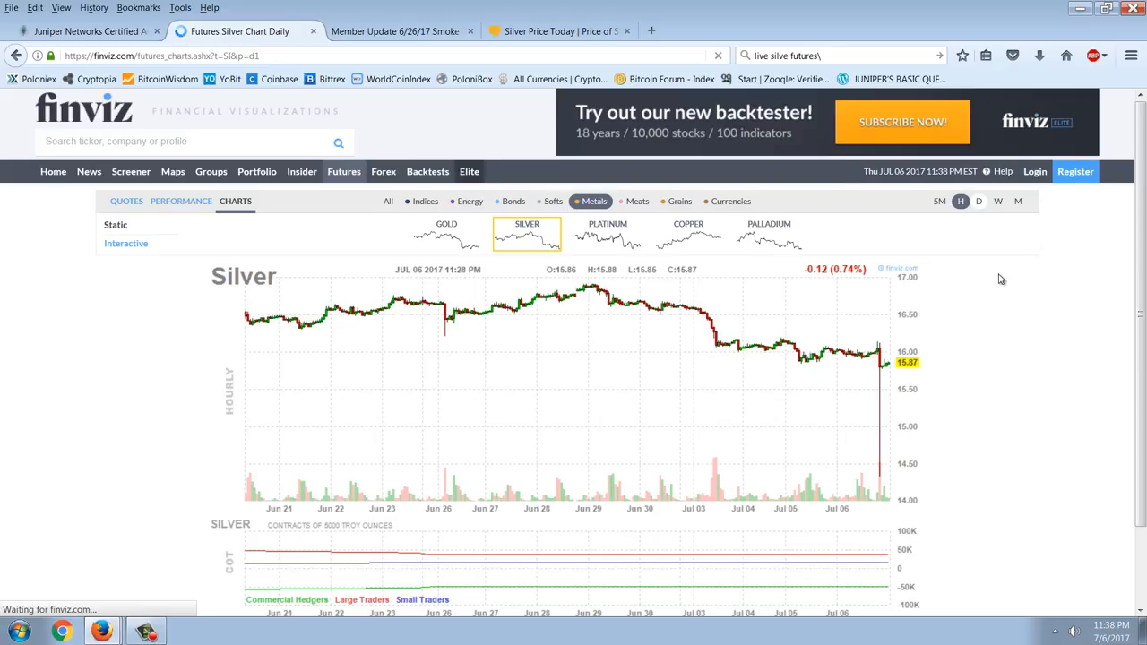
pyautogui.click(978, 200)
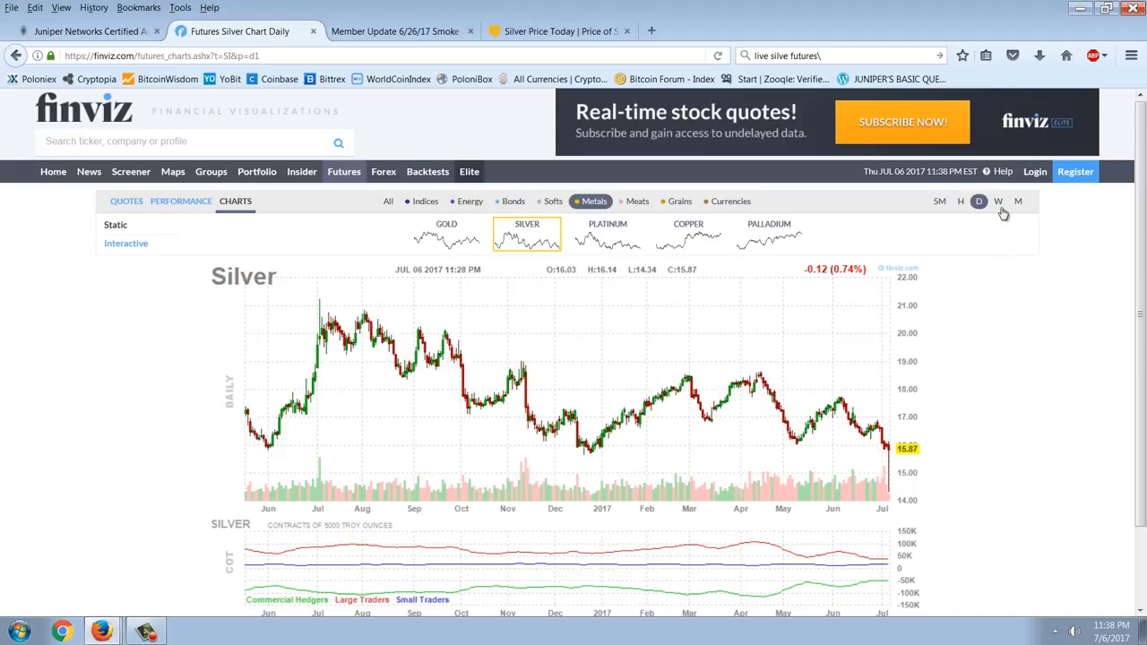
pyautogui.click(997, 201)
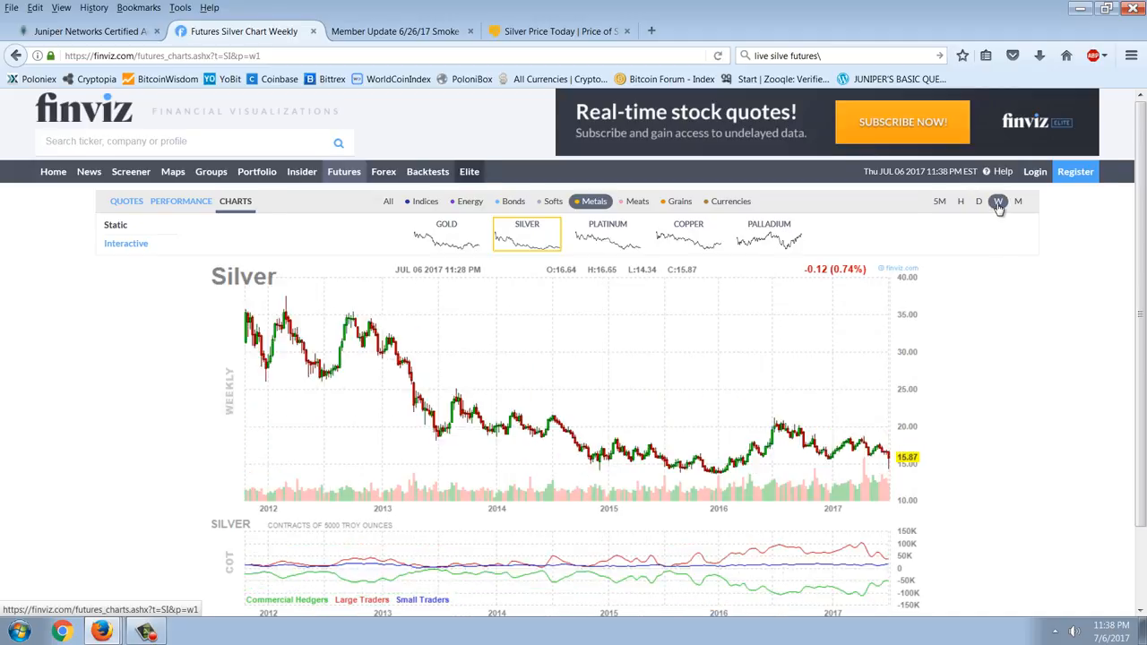
pyautogui.moveTo(928, 482)
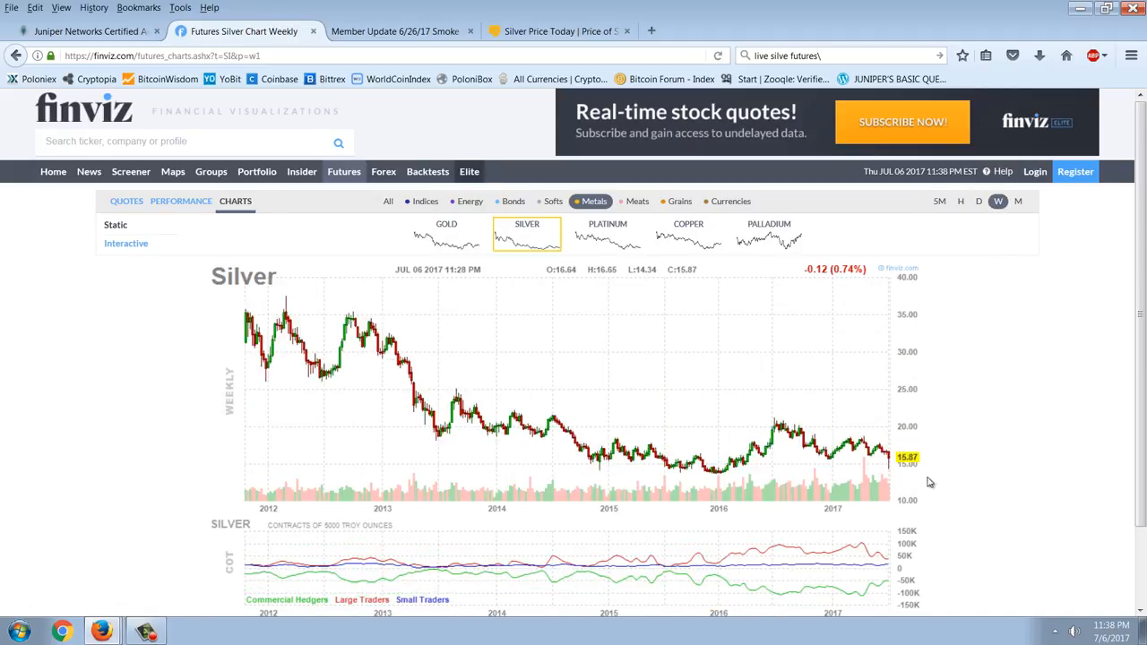
pyautogui.moveTo(923, 493)
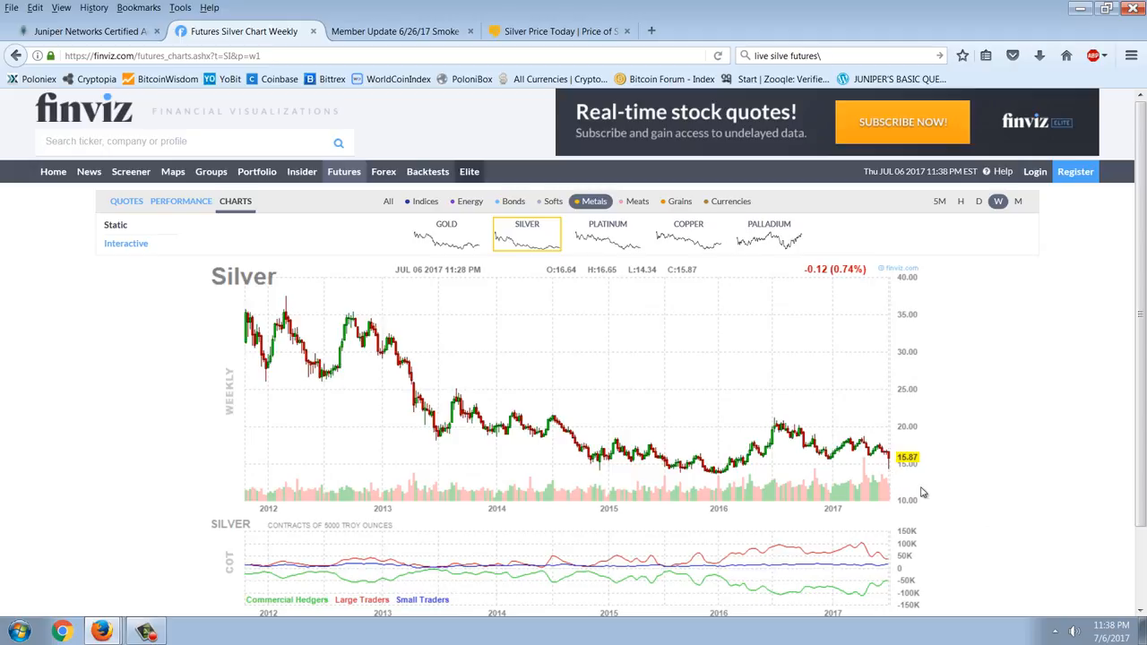
pyautogui.moveTo(746, 502)
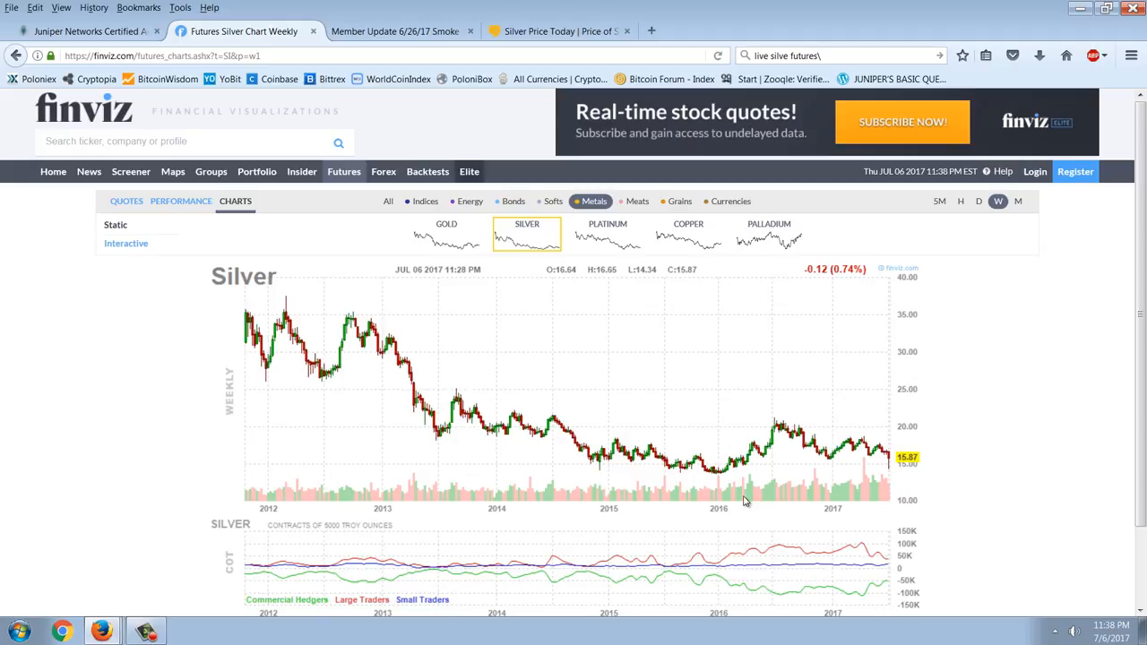
pyautogui.moveTo(878, 475)
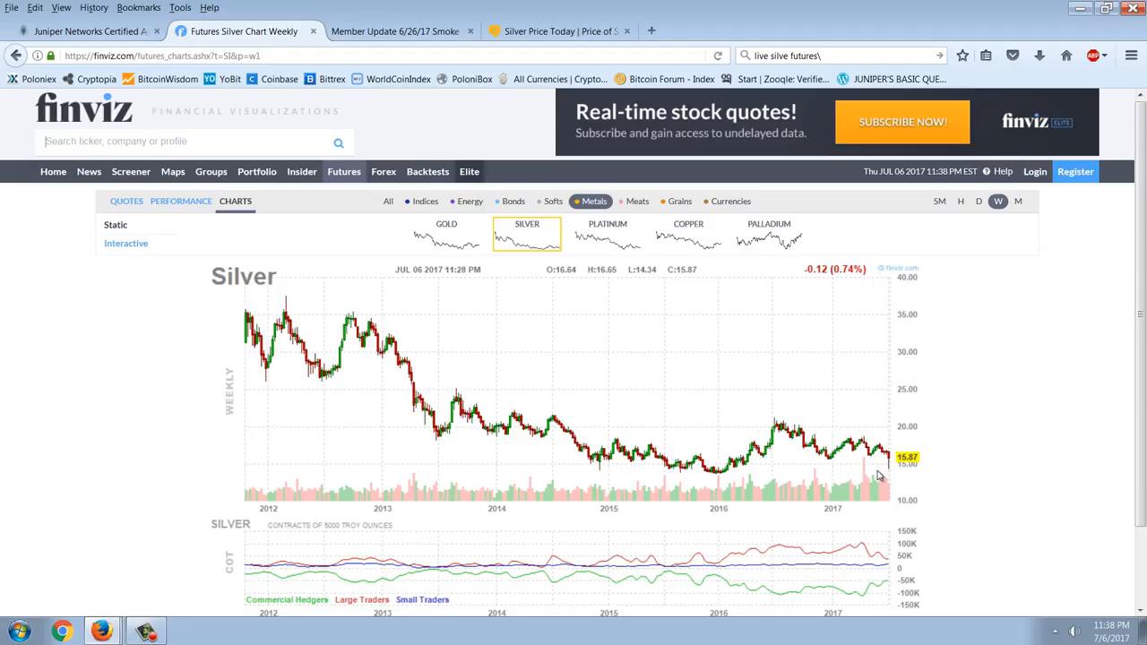
pyautogui.moveTo(910, 500)
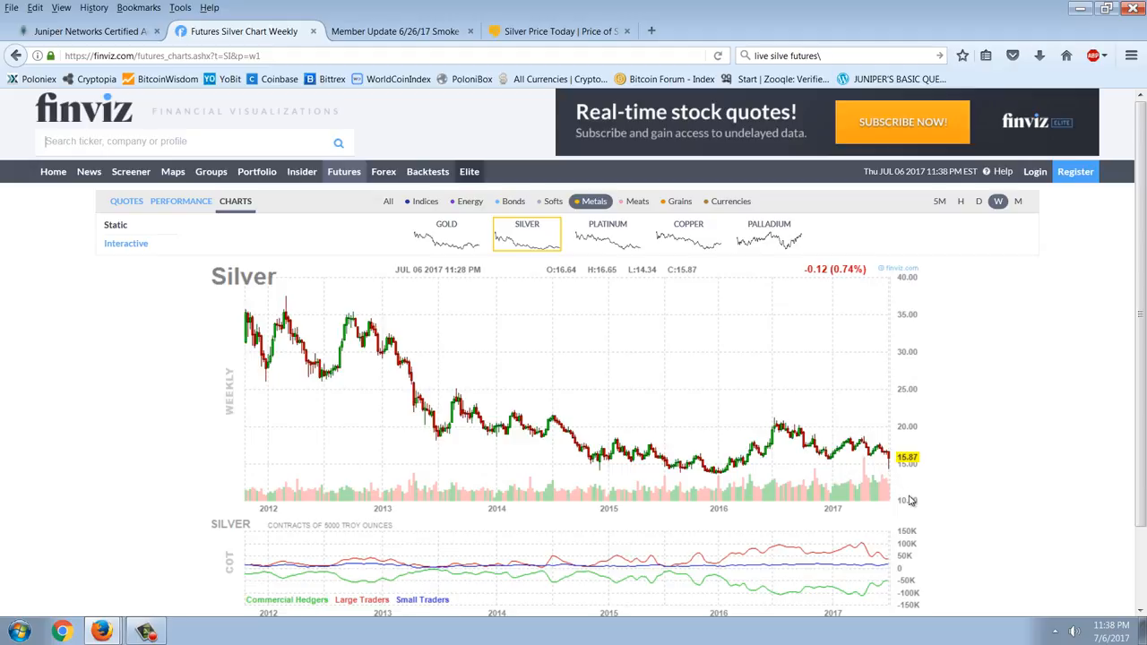
pyautogui.moveTo(953, 466)
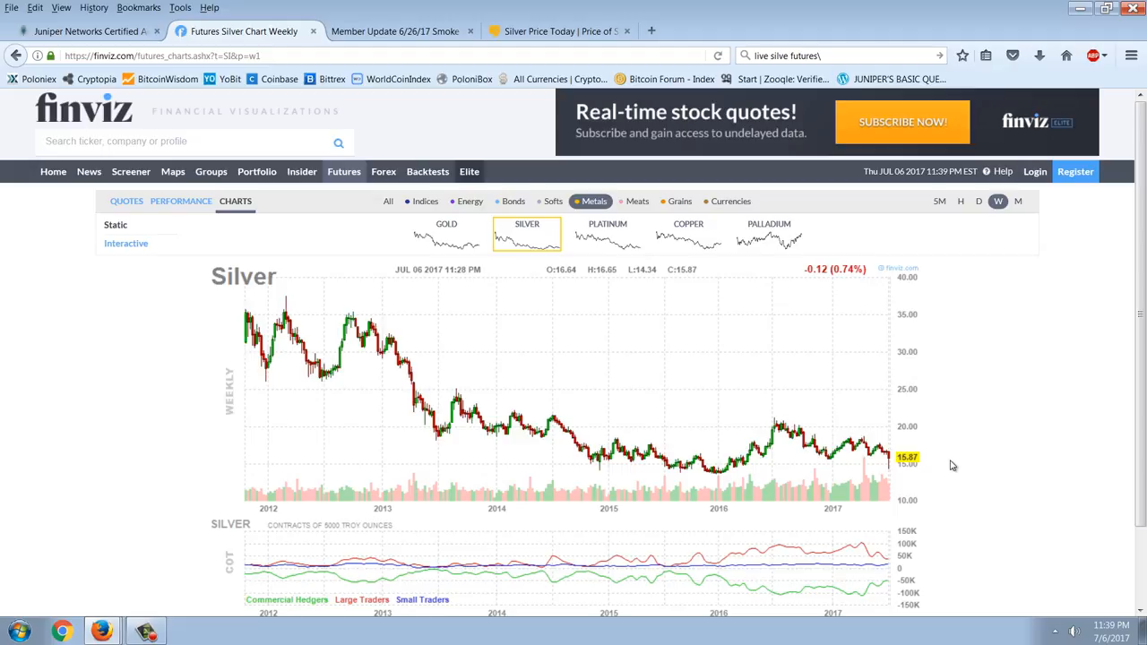
pyautogui.moveTo(692, 358)
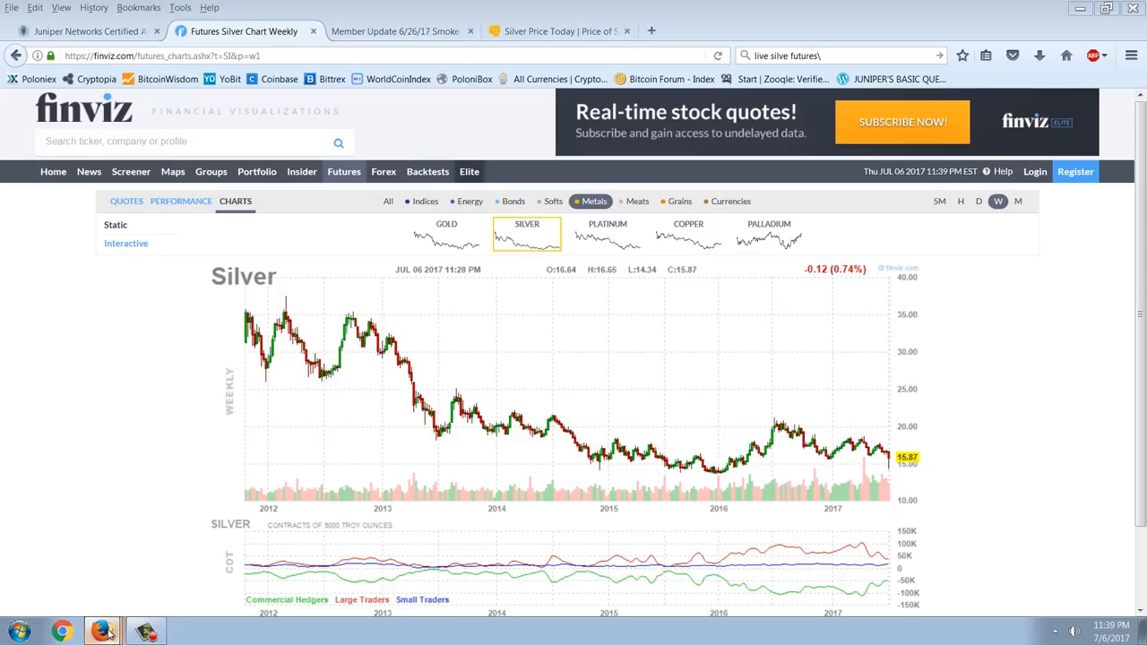
pyautogui.moveTo(121, 563)
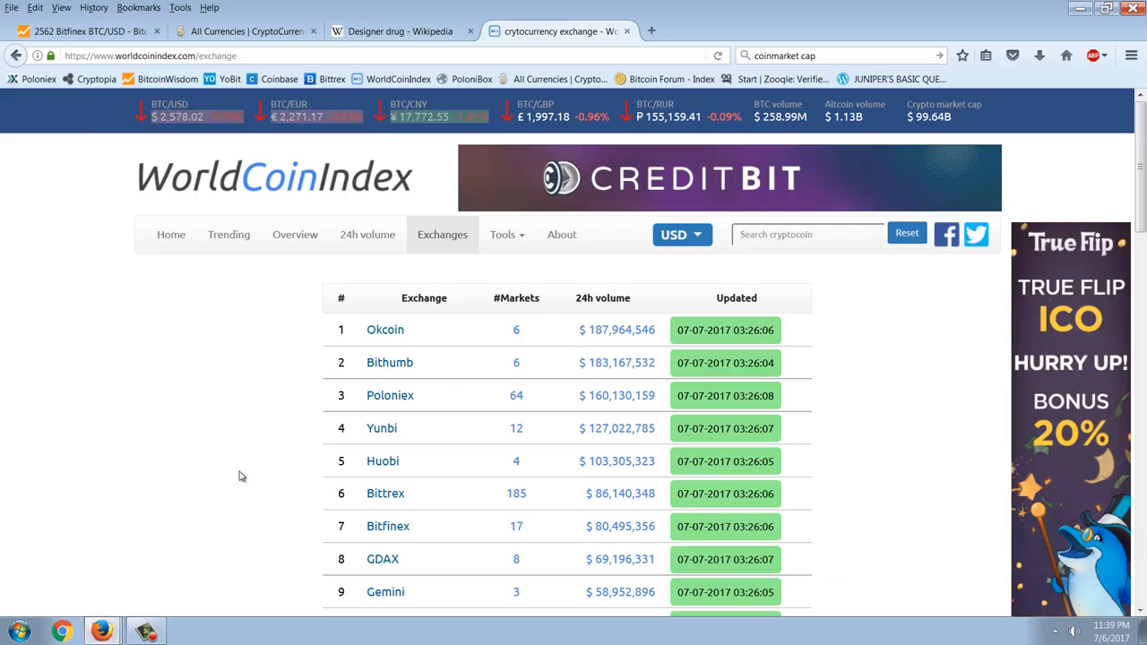
# - Switch to the Wikipedia Designer drug article
pyautogui.click(394, 32)
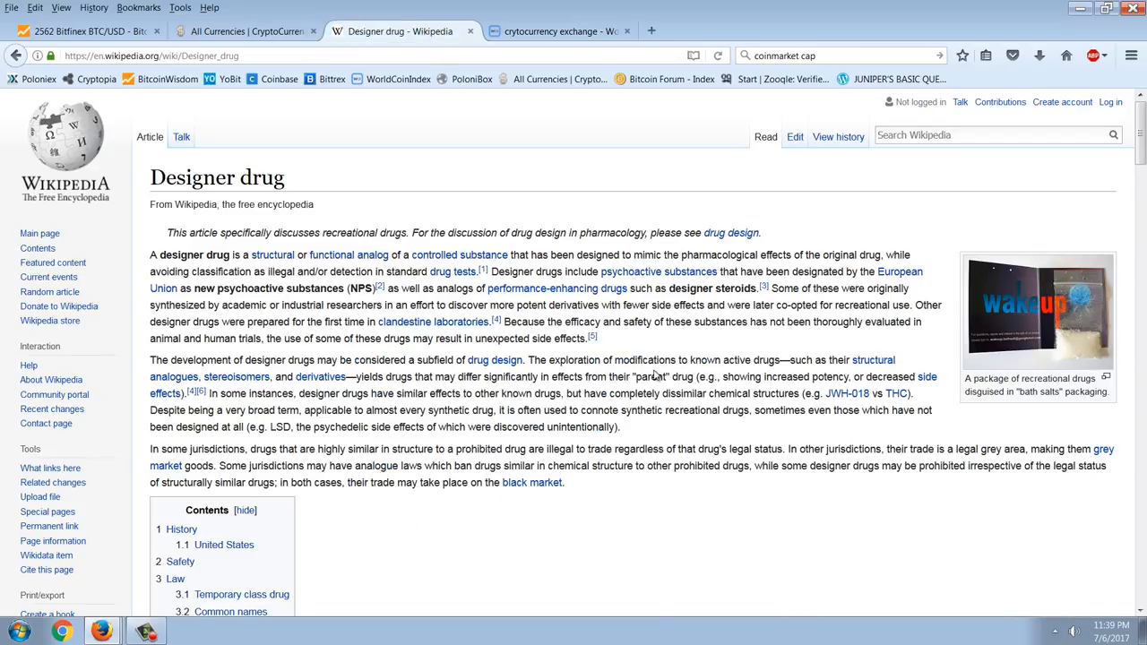
pyautogui.moveTo(673, 552)
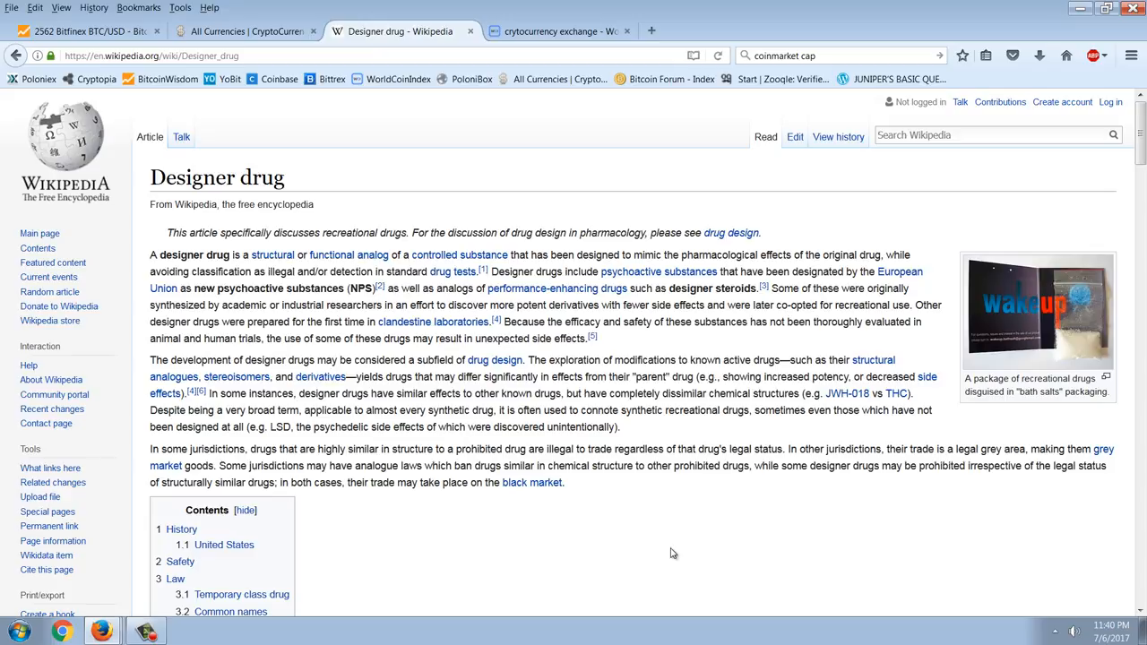
# - Read down into the Designer drug History section, then return to the introduction
pyautogui.scroll(-3)
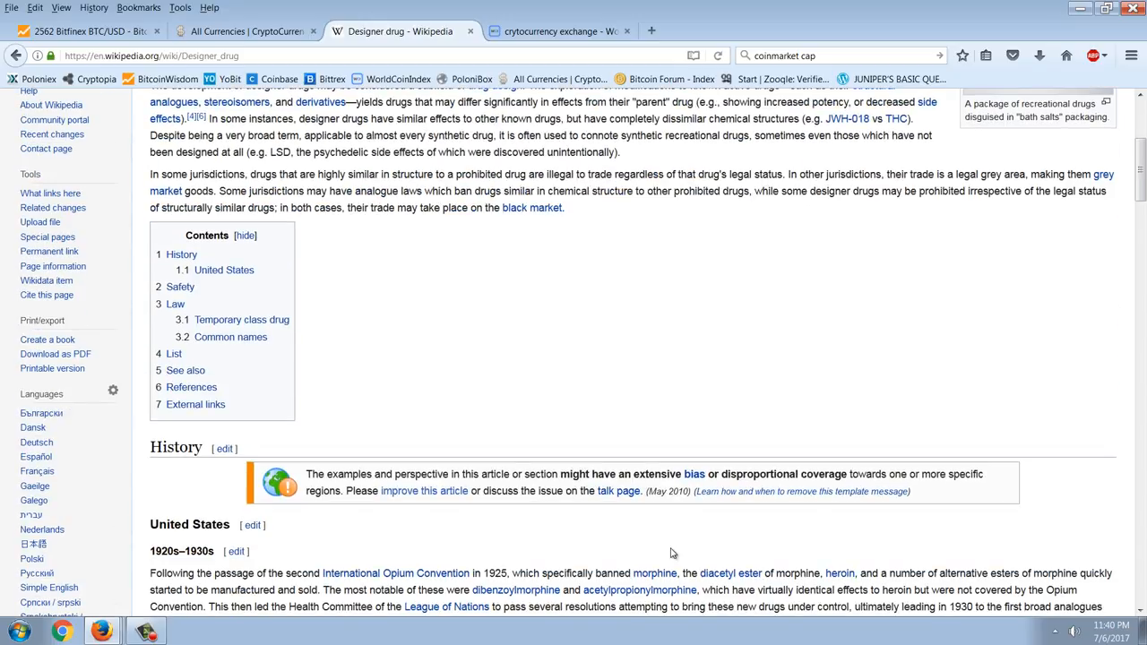
pyautogui.scroll(-3)
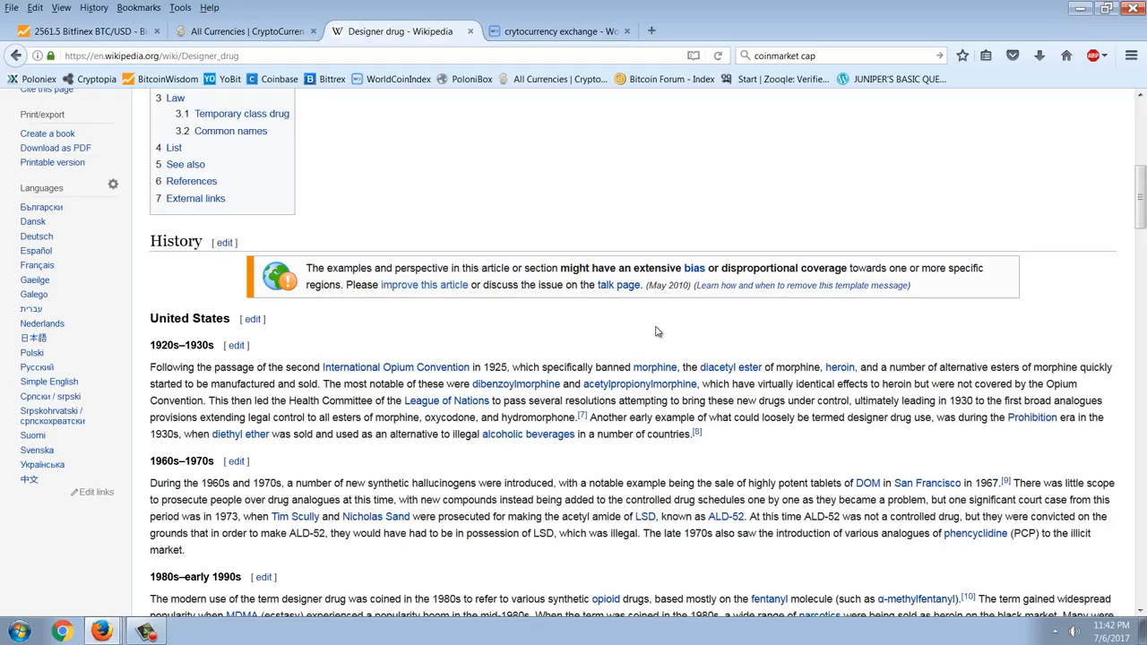
pyautogui.scroll(3)
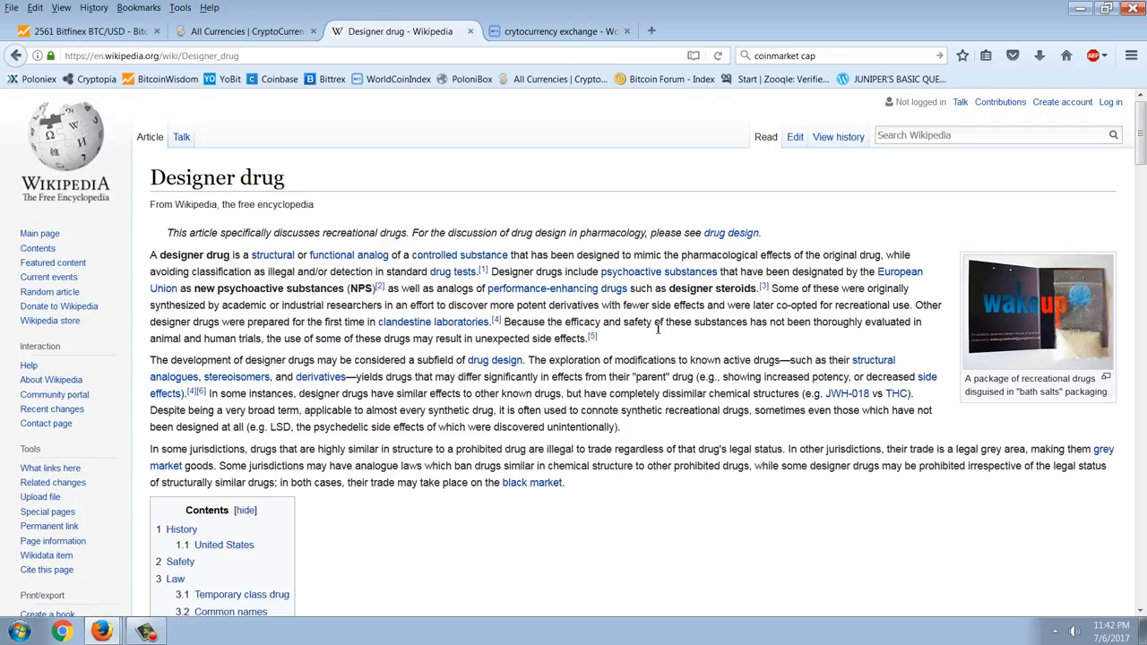
pyautogui.moveTo(500, 420)
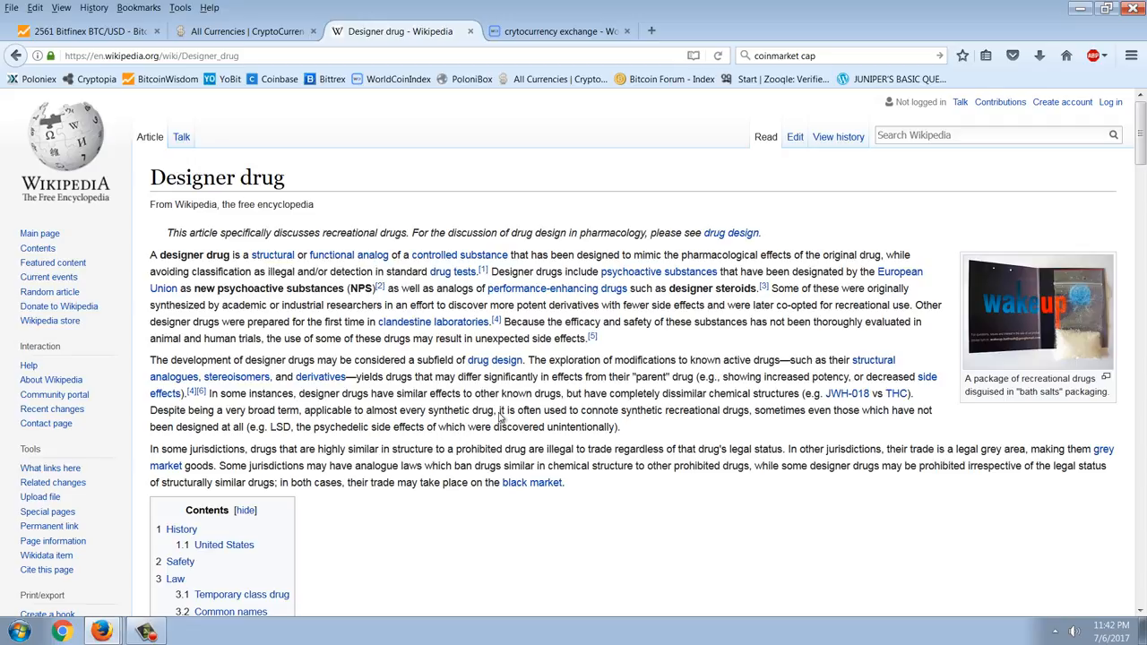
pyautogui.moveTo(523, 391)
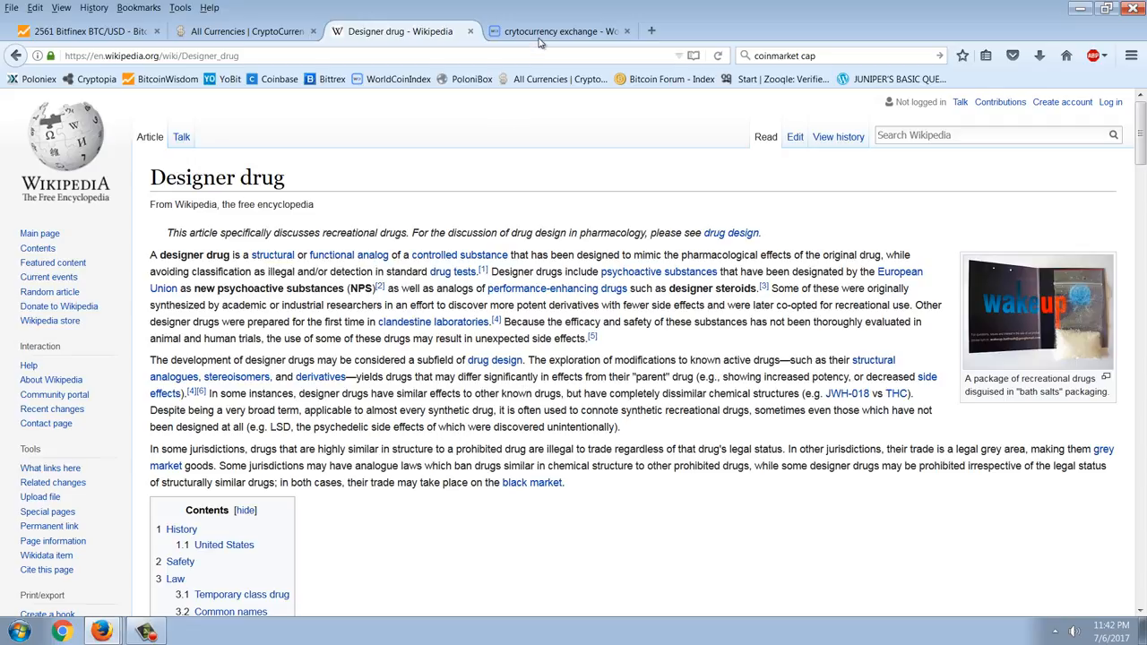
# - Switch to WorldCoinIndex's Exchanges ranking by 24h volume
pyautogui.click(559, 33)
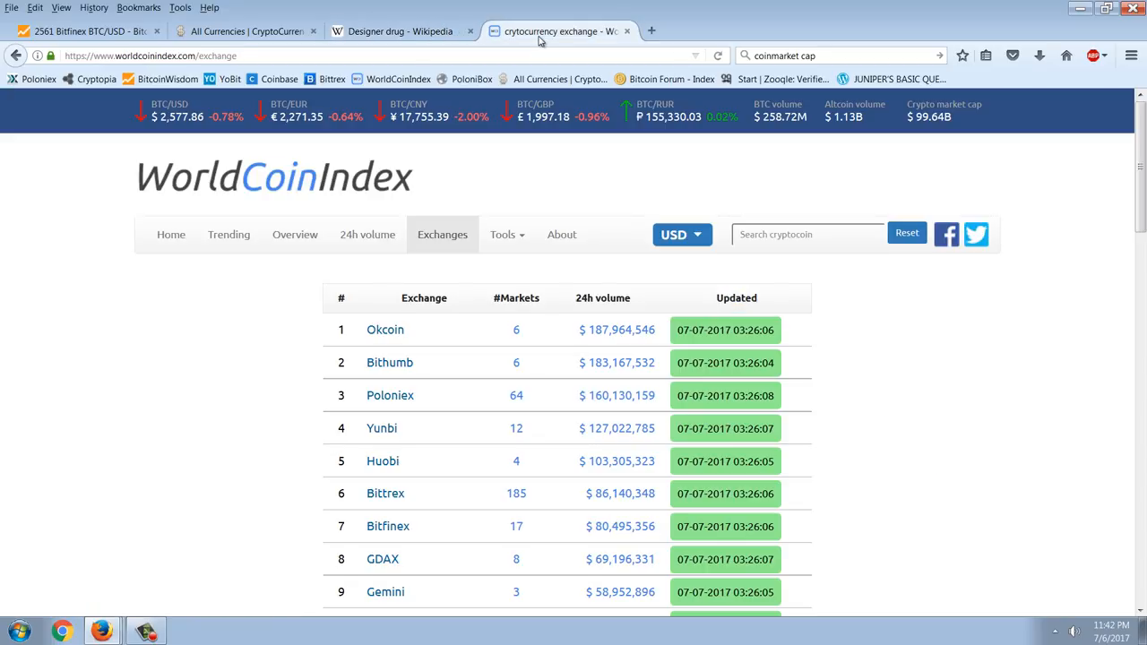
pyautogui.moveTo(842, 407)
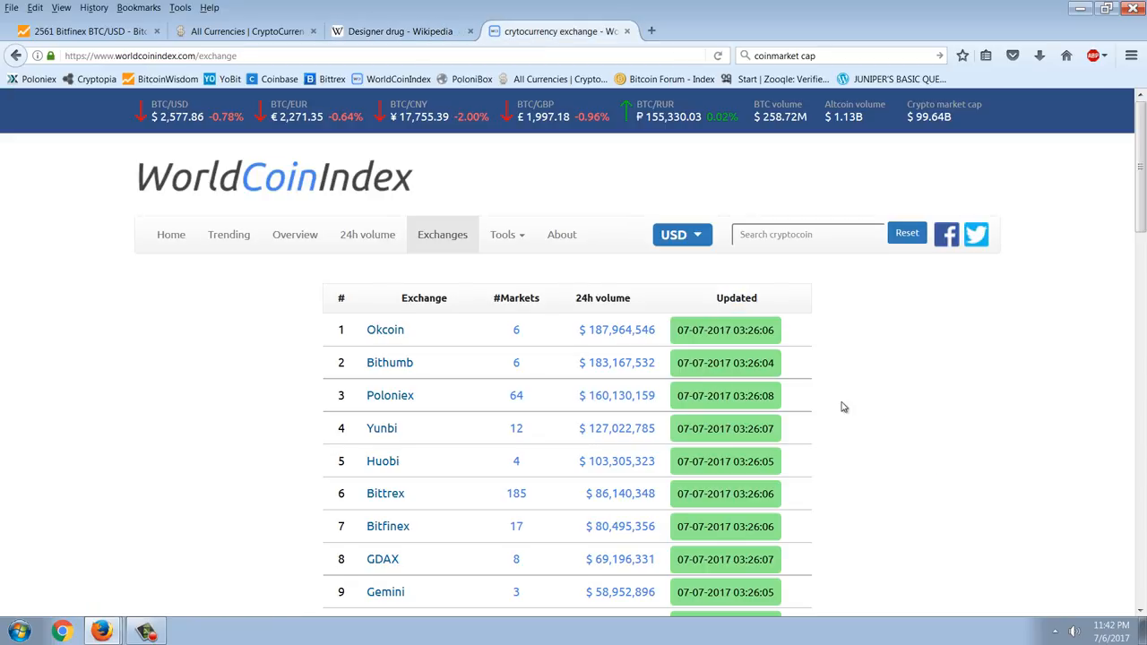
pyautogui.moveTo(717, 337)
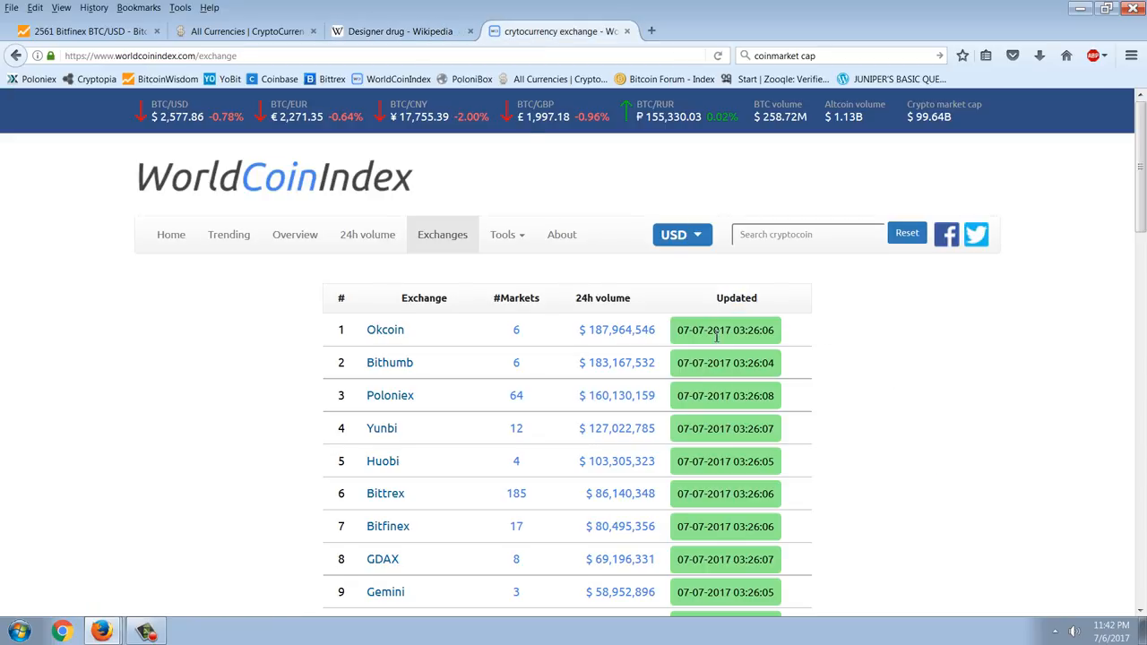
pyautogui.moveTo(828, 380)
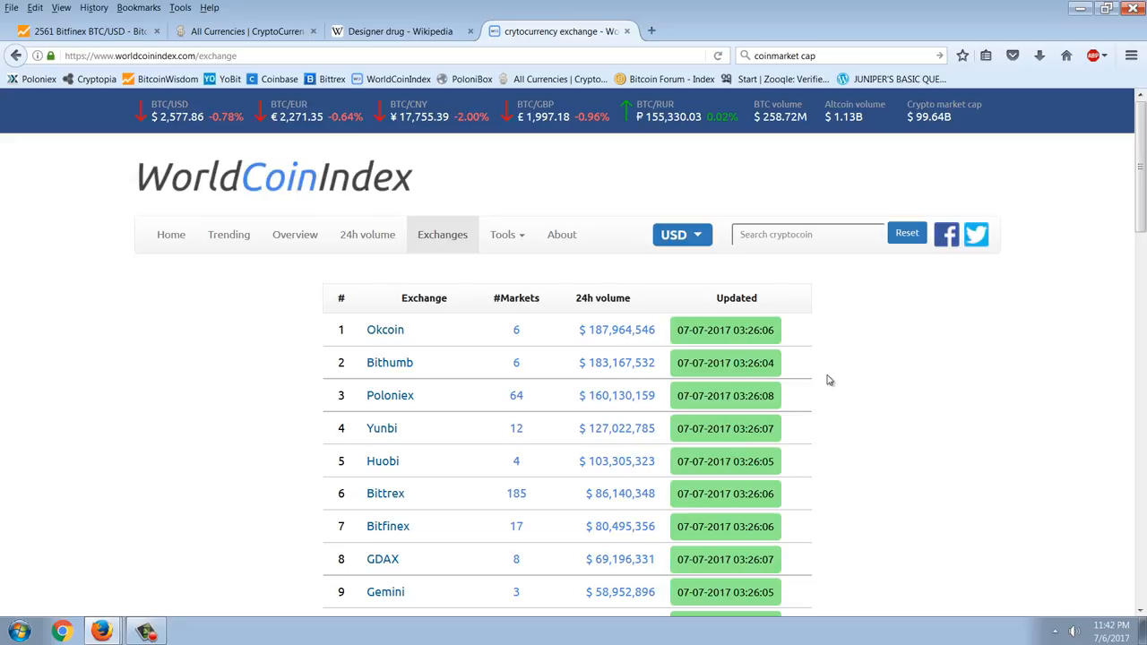
pyautogui.moveTo(351, 276)
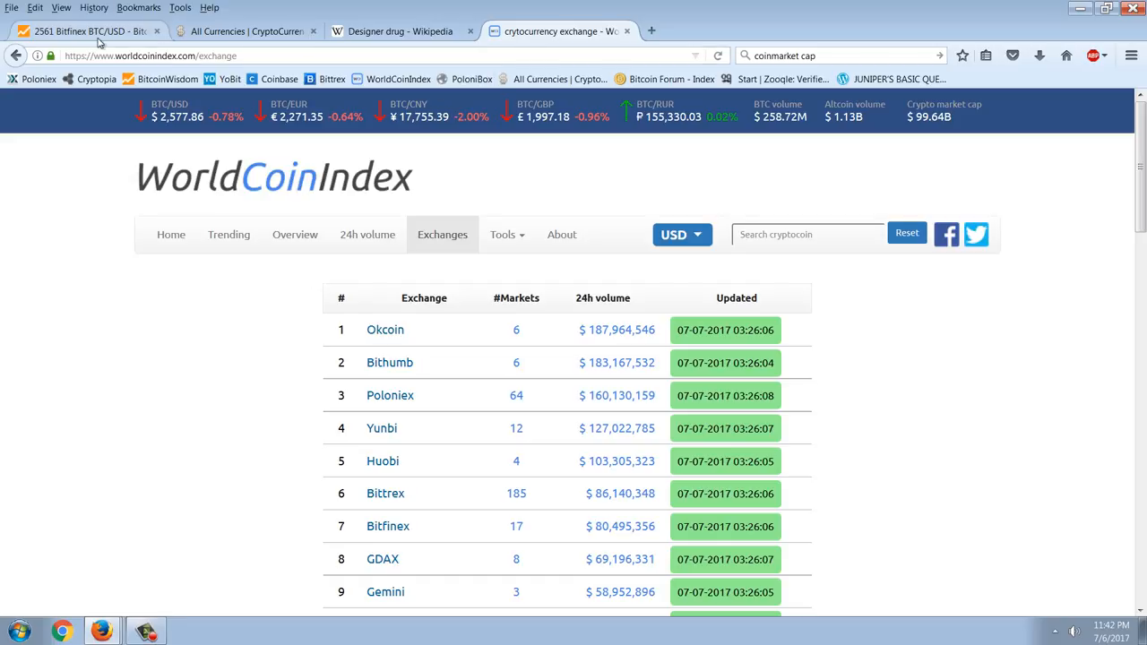
# - Switch to BitcoinWisdom's Bitfinex BTC/USD chart
pyautogui.click(90, 32)
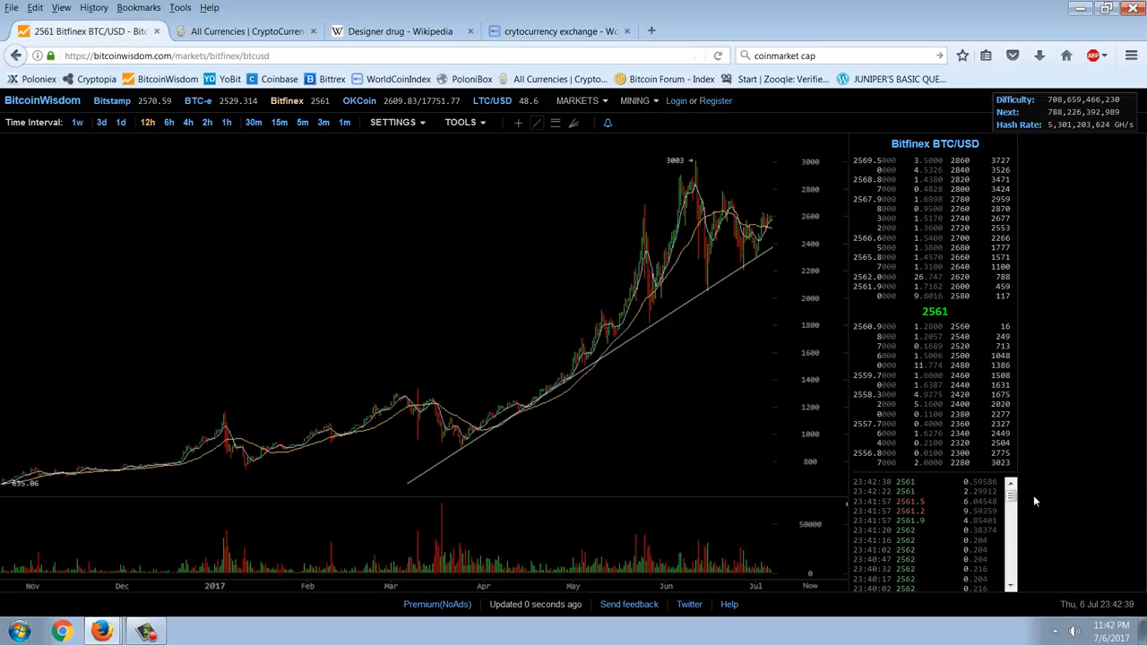
pyautogui.moveTo(772, 204)
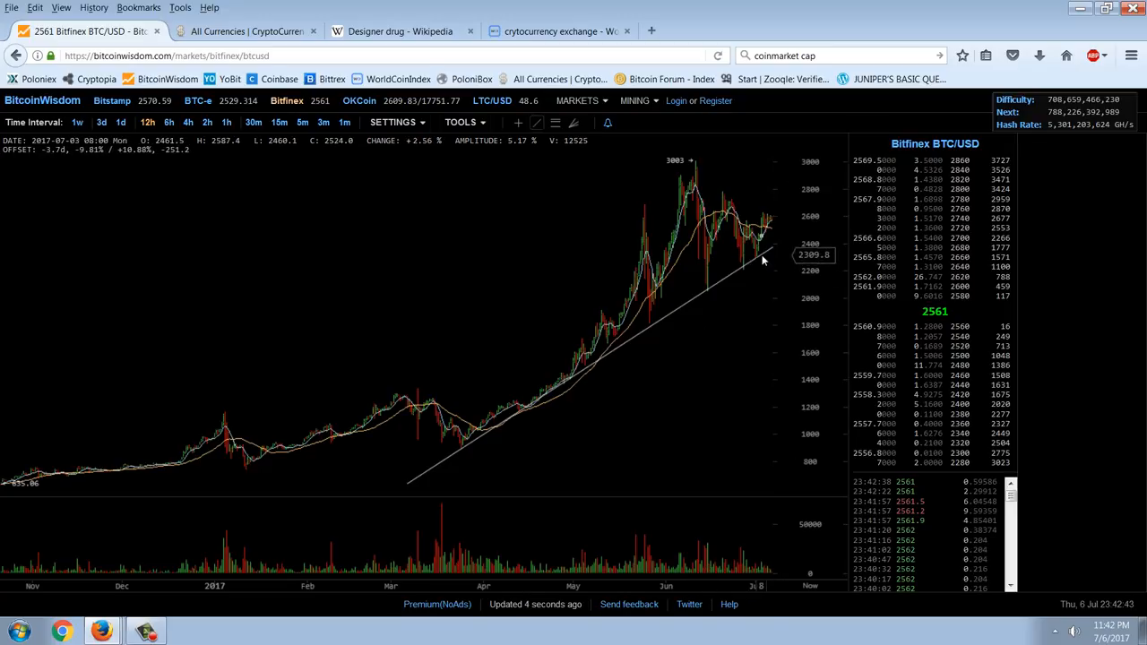
pyautogui.moveTo(724, 223)
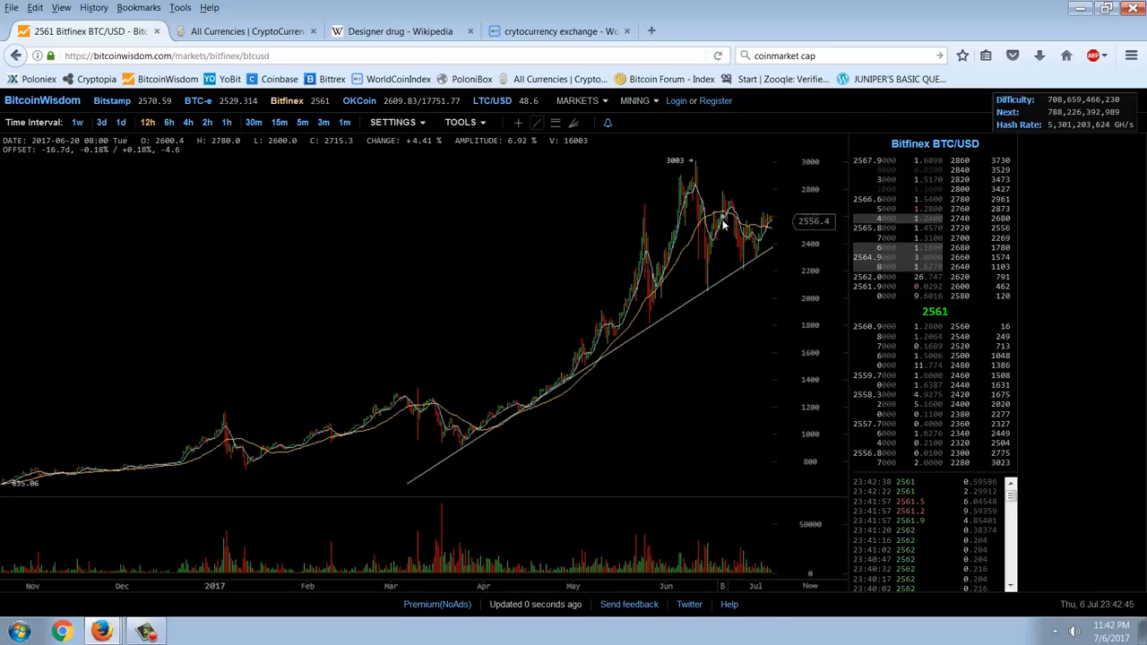
pyautogui.moveTo(757, 452)
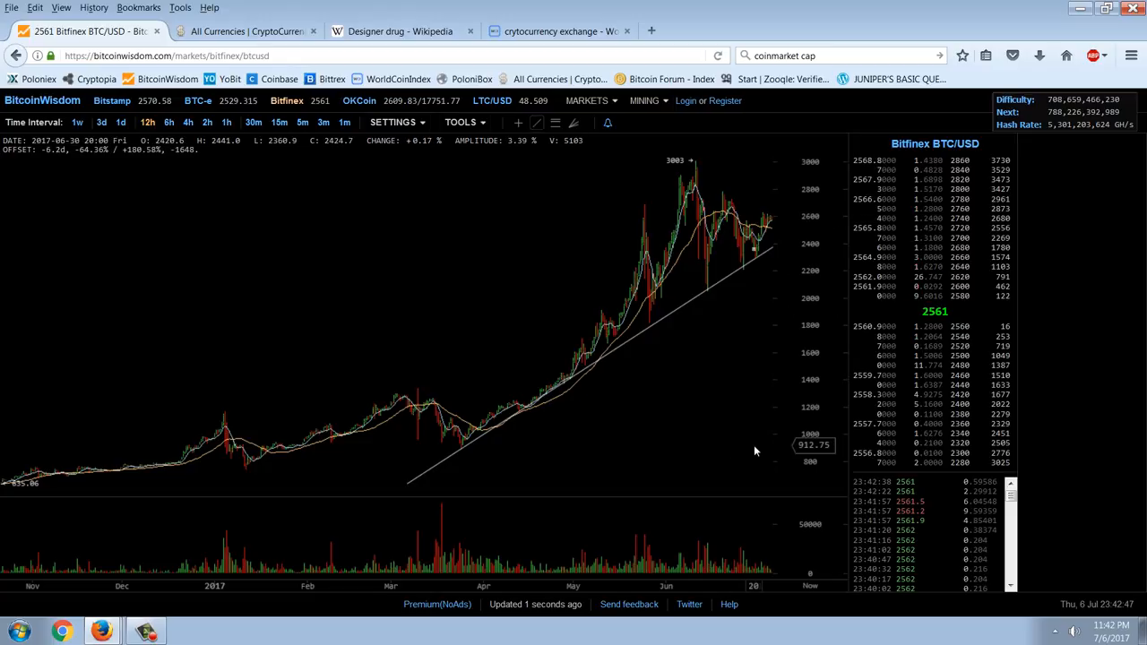
pyautogui.moveTo(792, 105)
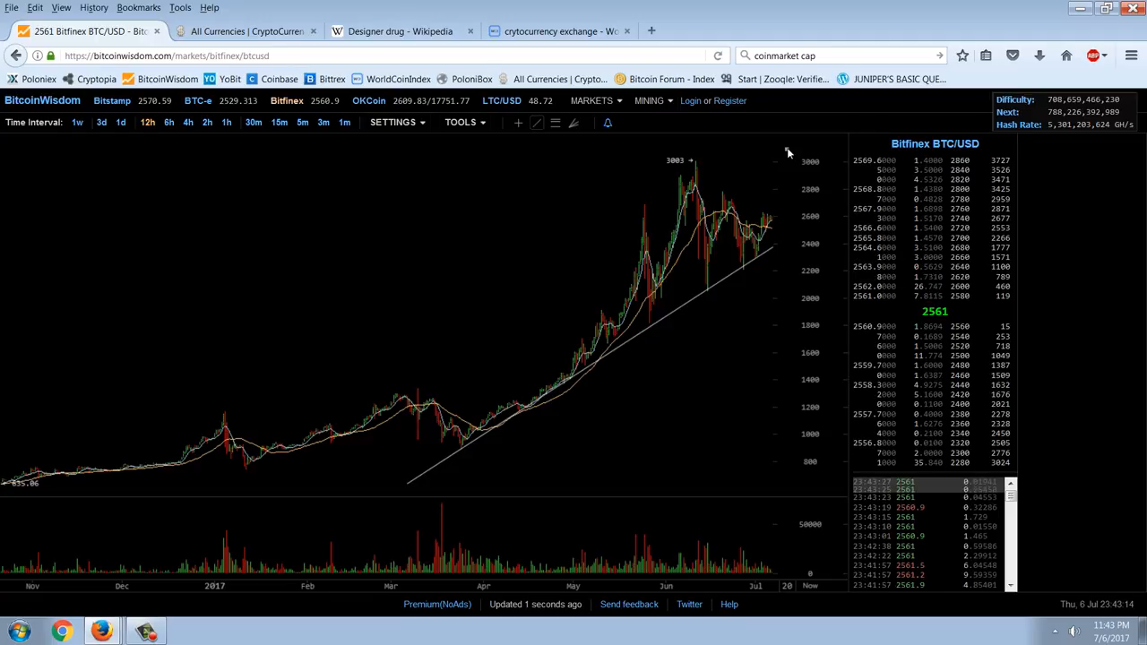
pyautogui.moveTo(685, 366)
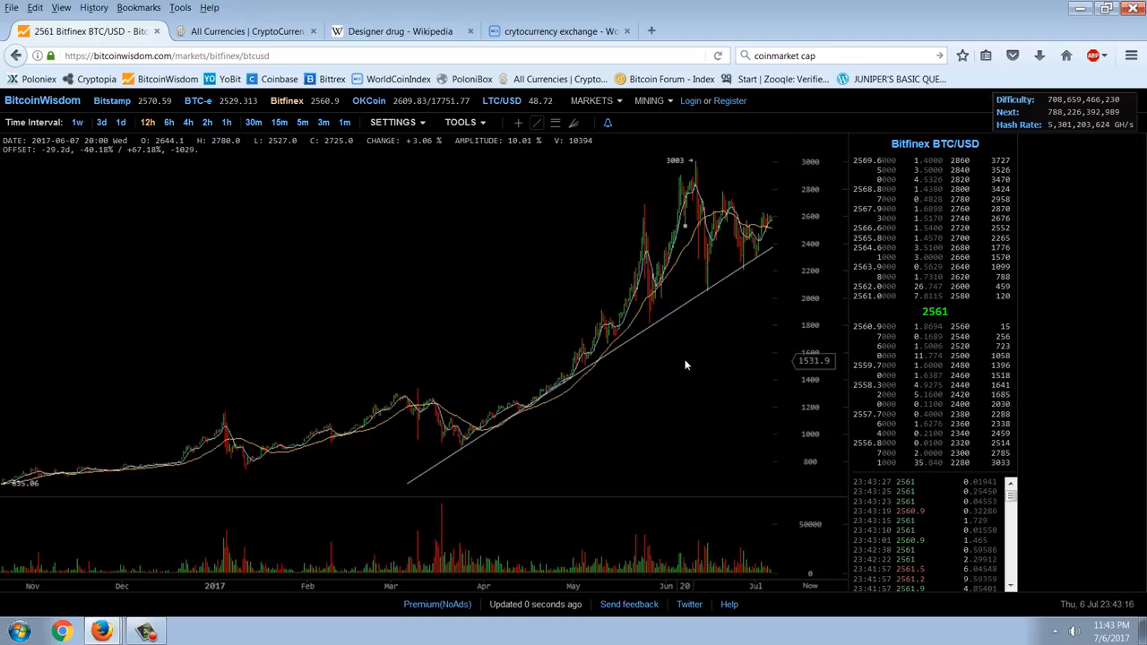
pyautogui.moveTo(785, 388)
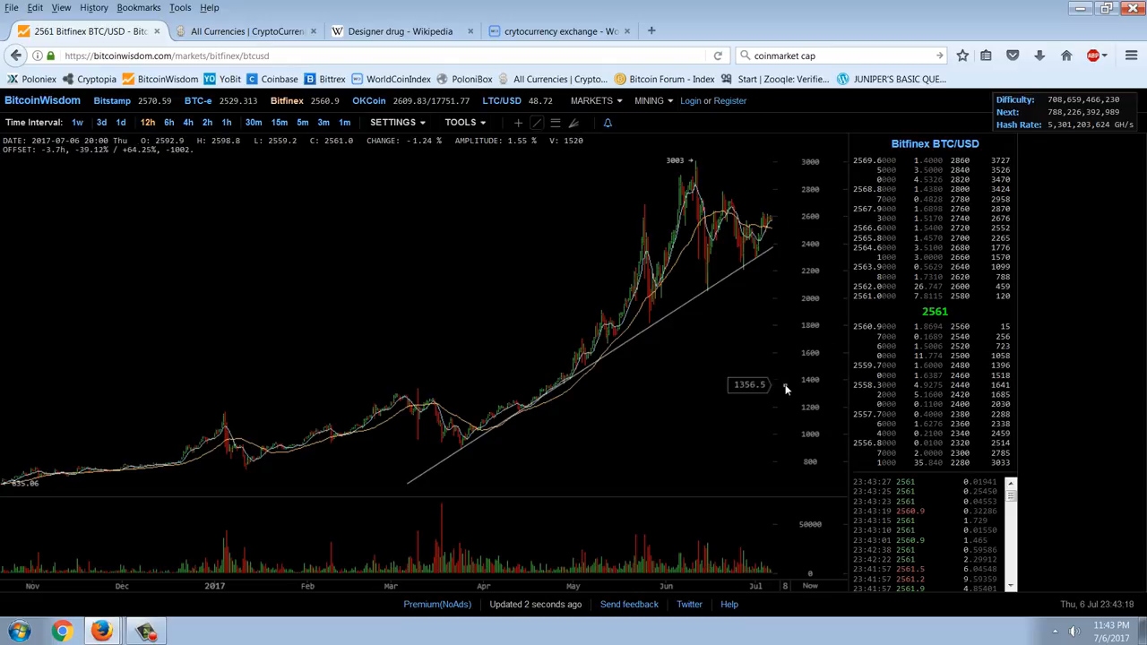
# - Select the chart's line drawing tool for adding trendlines over the BTC/USD candles
pyautogui.click(648, 100)
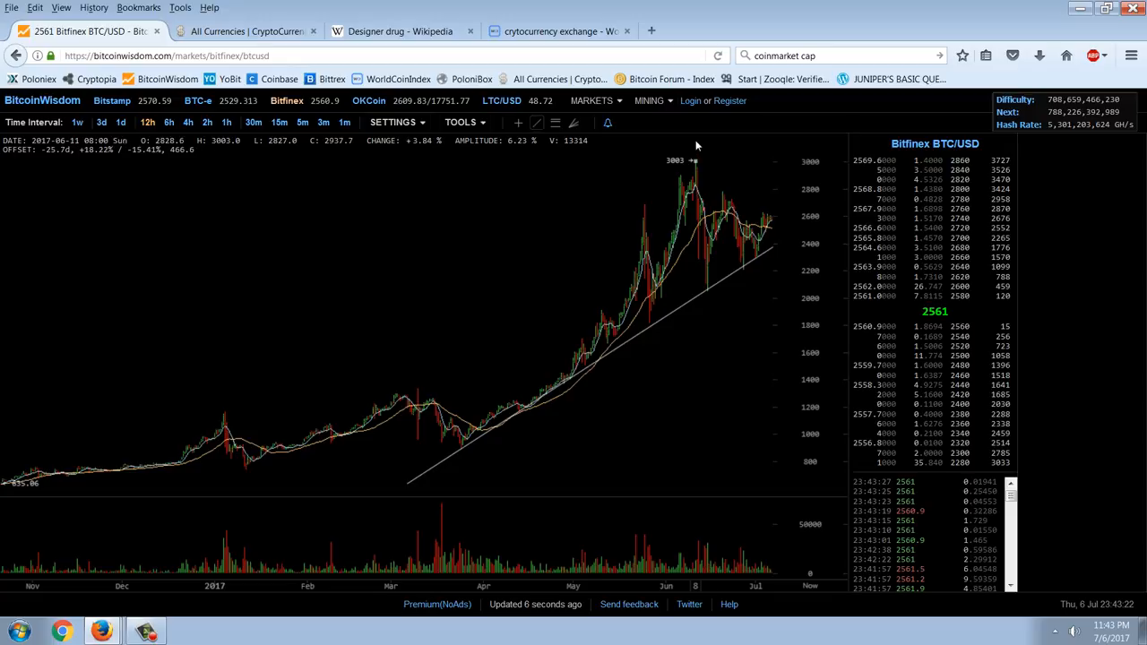
pyautogui.moveTo(828, 258)
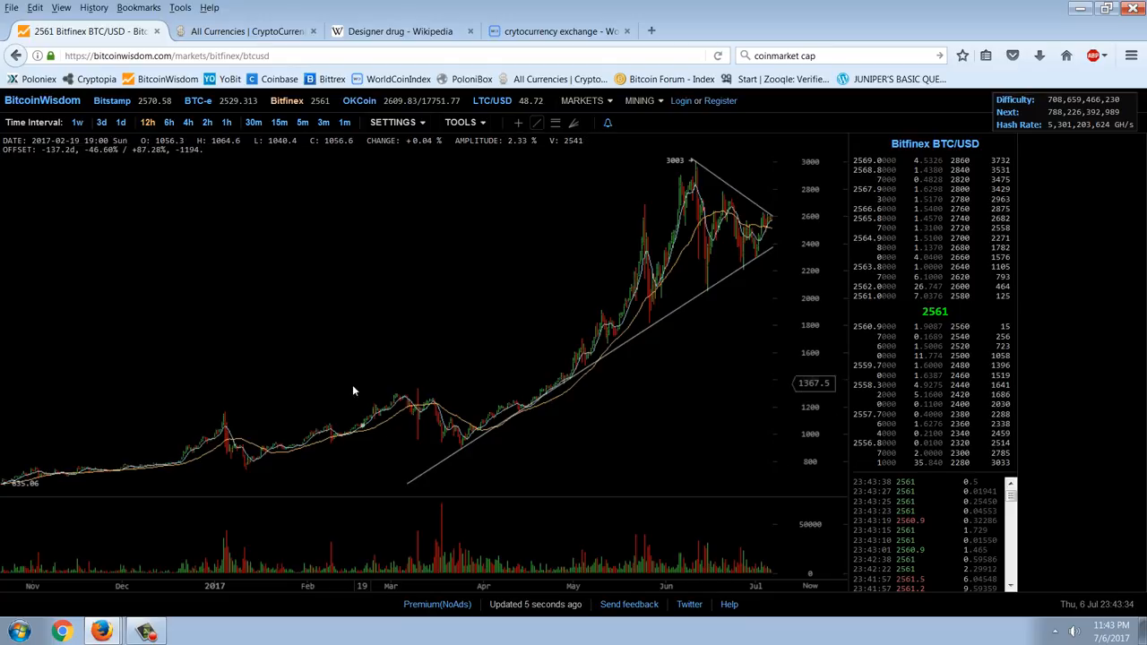
pyautogui.moveTo(423, 389)
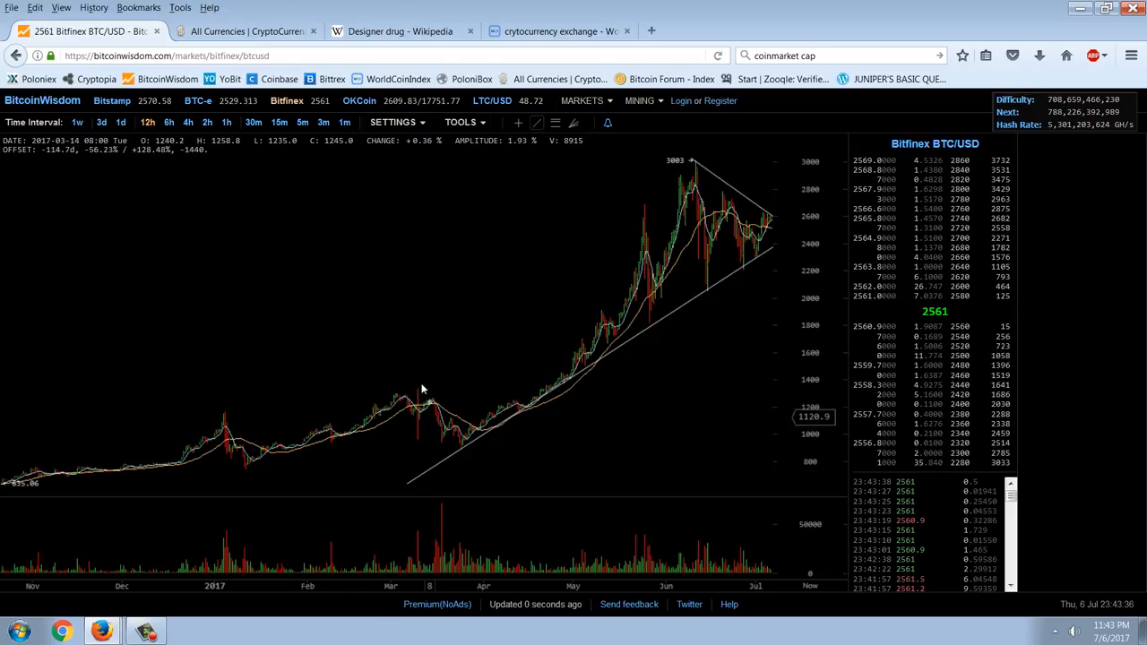
pyautogui.moveTo(255, 487)
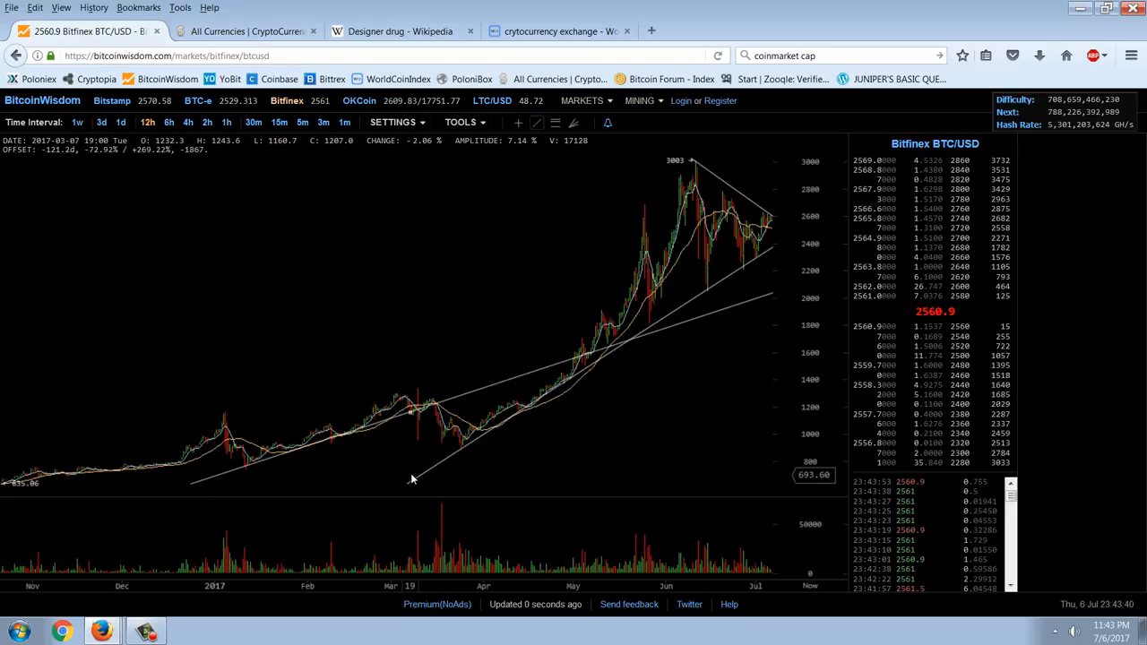
pyautogui.moveTo(609, 251)
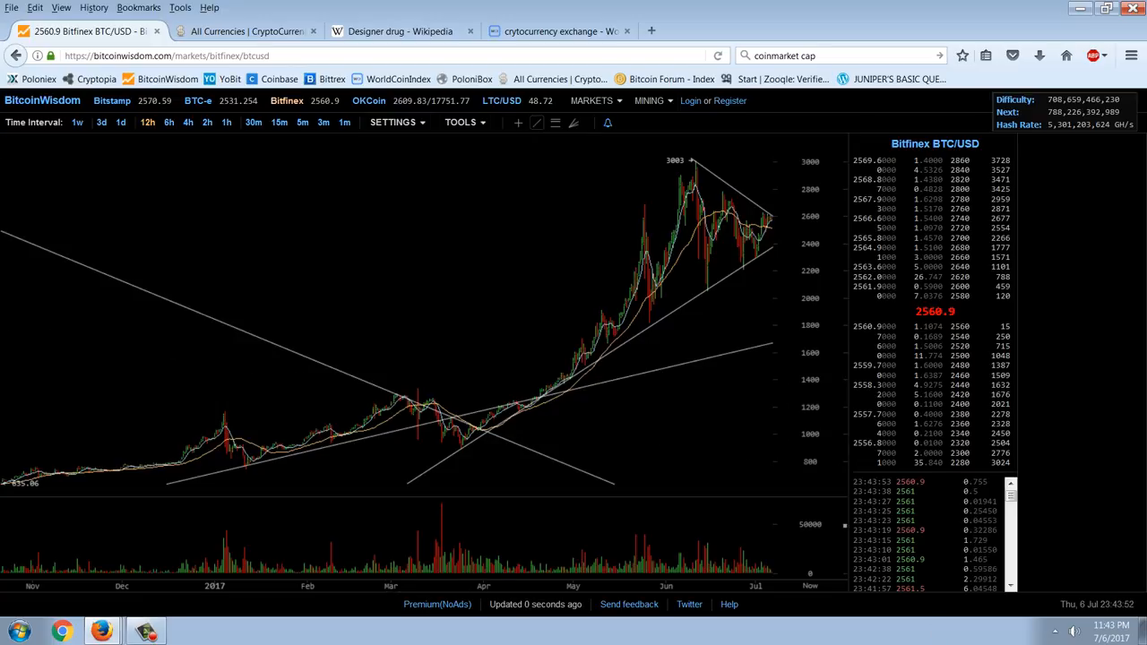
pyautogui.moveTo(542, 391)
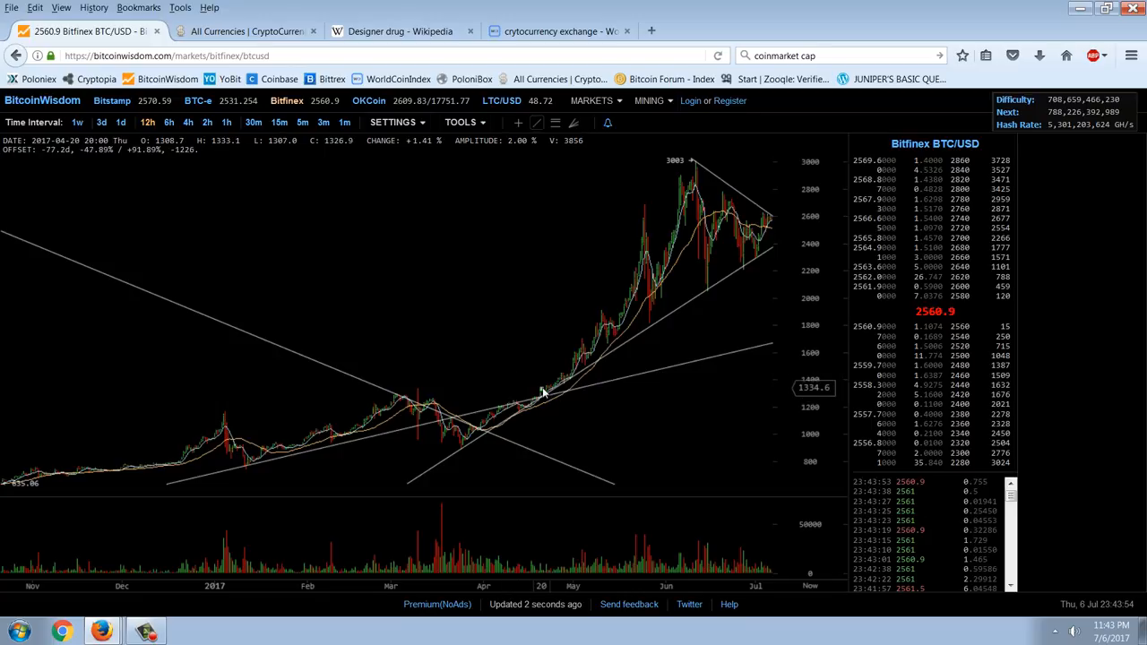
pyautogui.moveTo(542, 397)
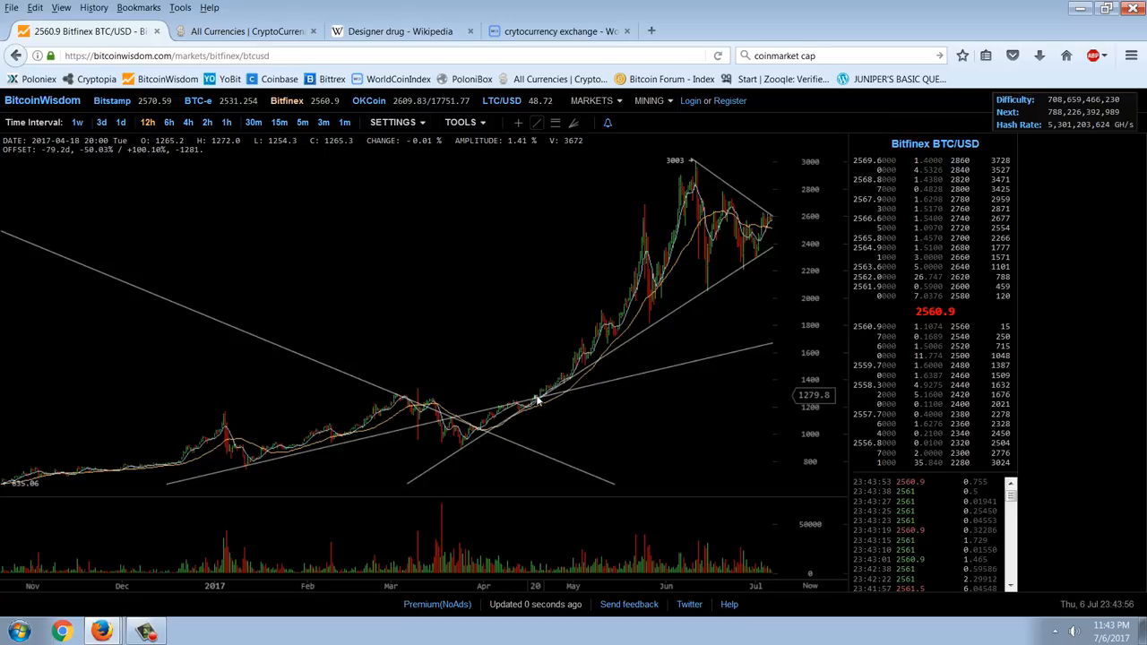
pyautogui.moveTo(541, 423)
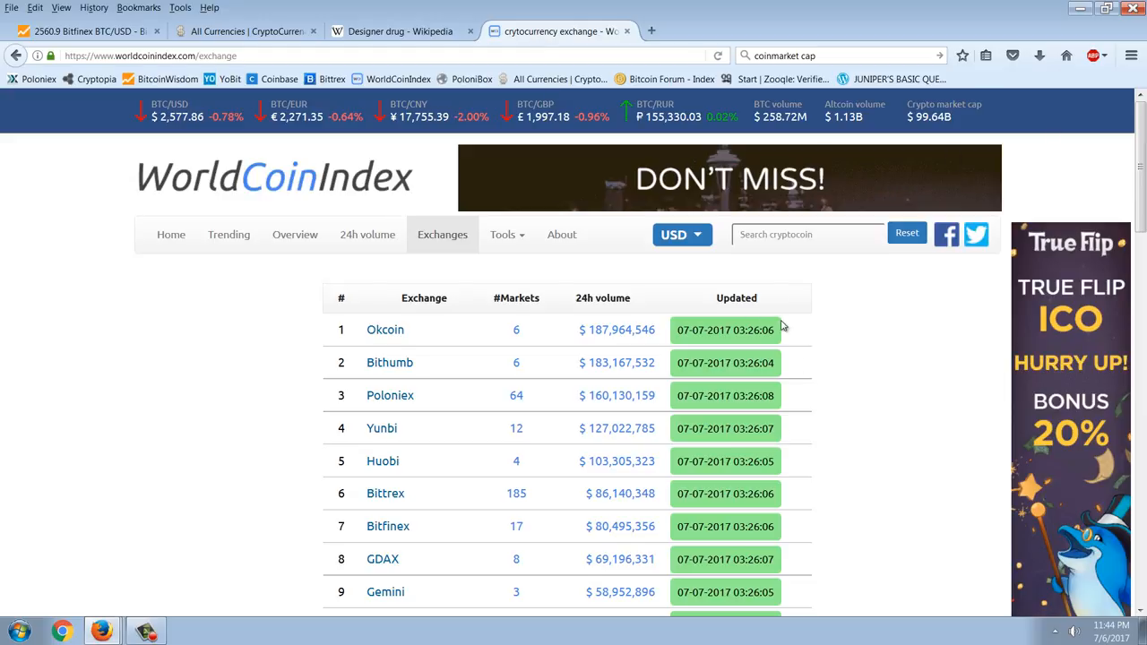
pyautogui.moveTo(800, 438)
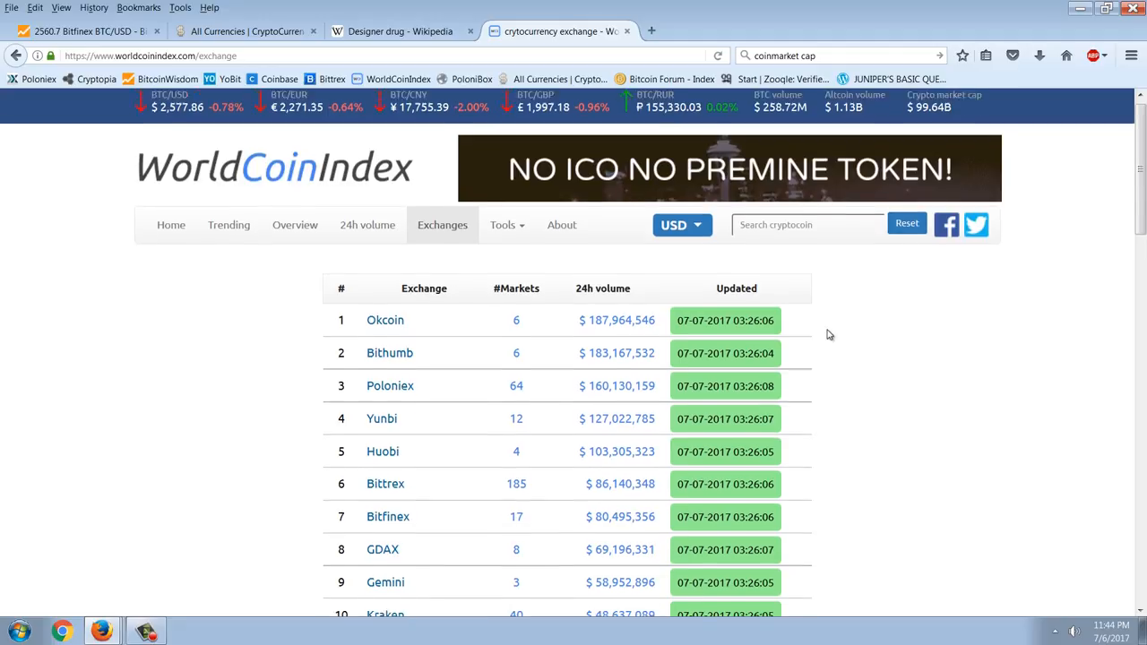
# - Scroll through the WorldCoinIndex exchange rankings down to the top 25 and back up
pyautogui.scroll(-3)
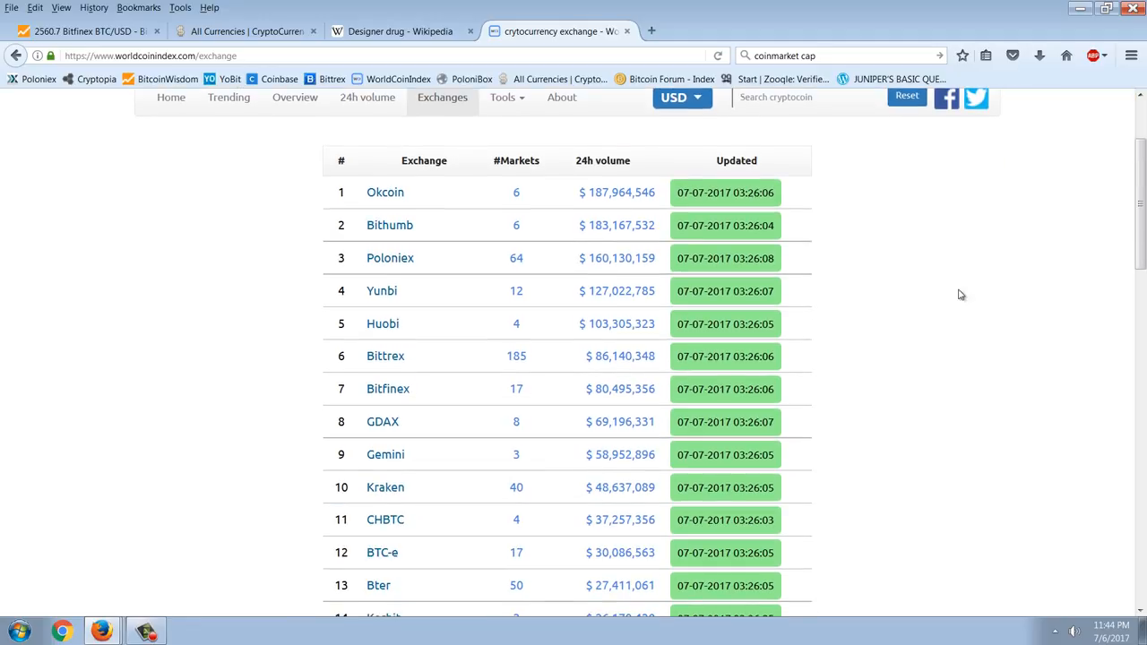
pyautogui.moveTo(797, 351)
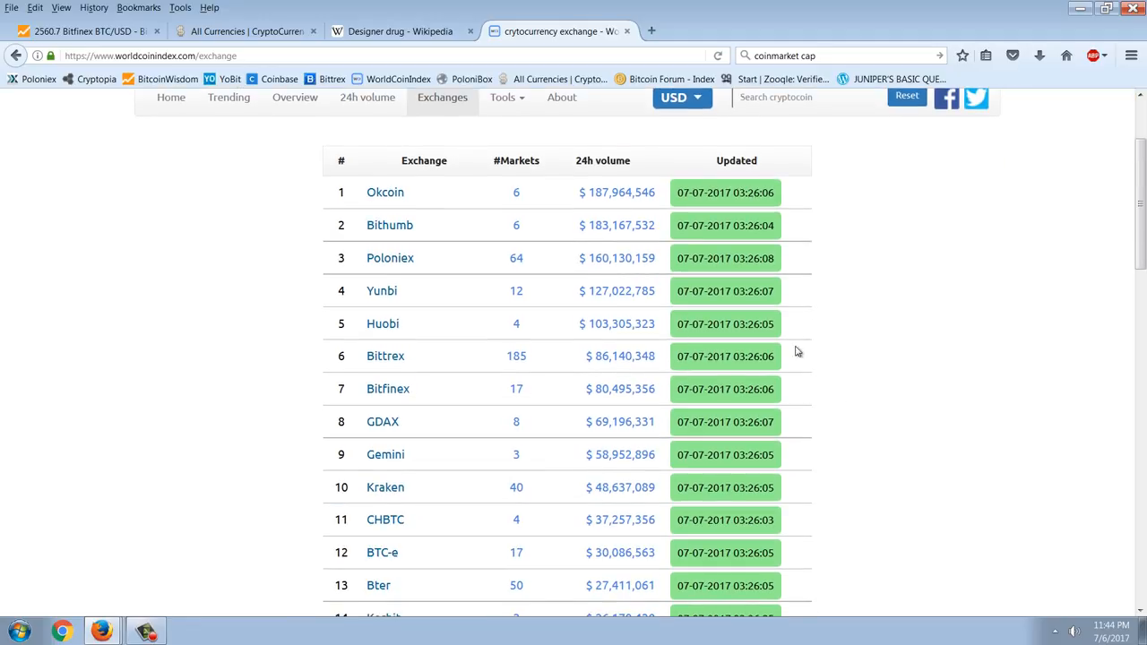
pyautogui.moveTo(849, 348)
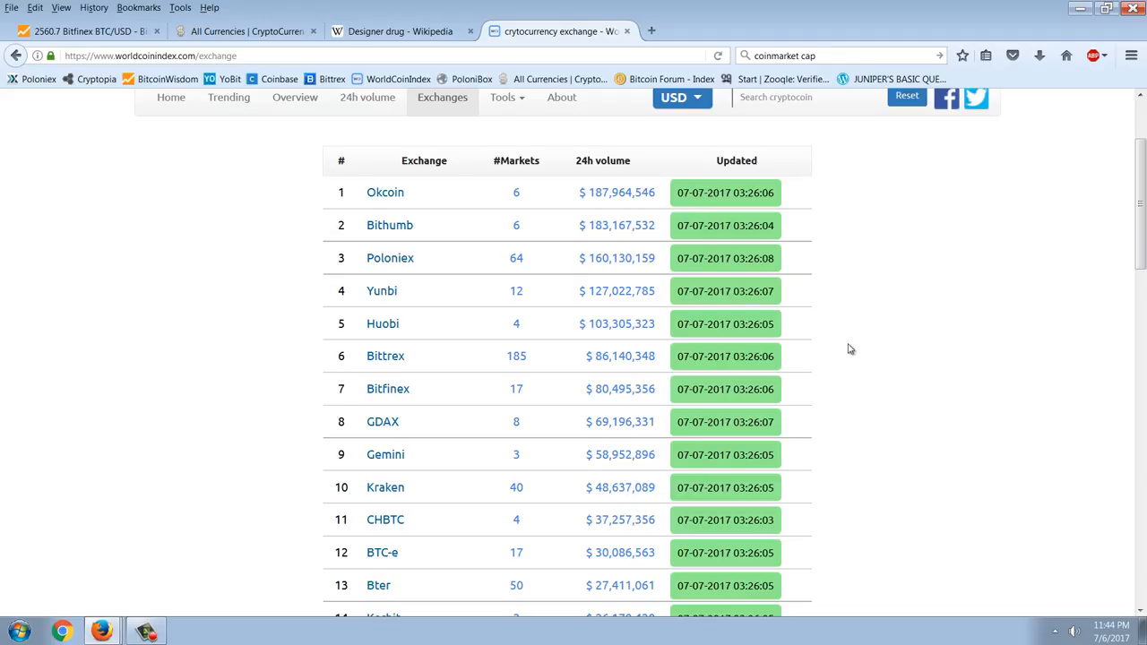
pyautogui.moveTo(632, 337)
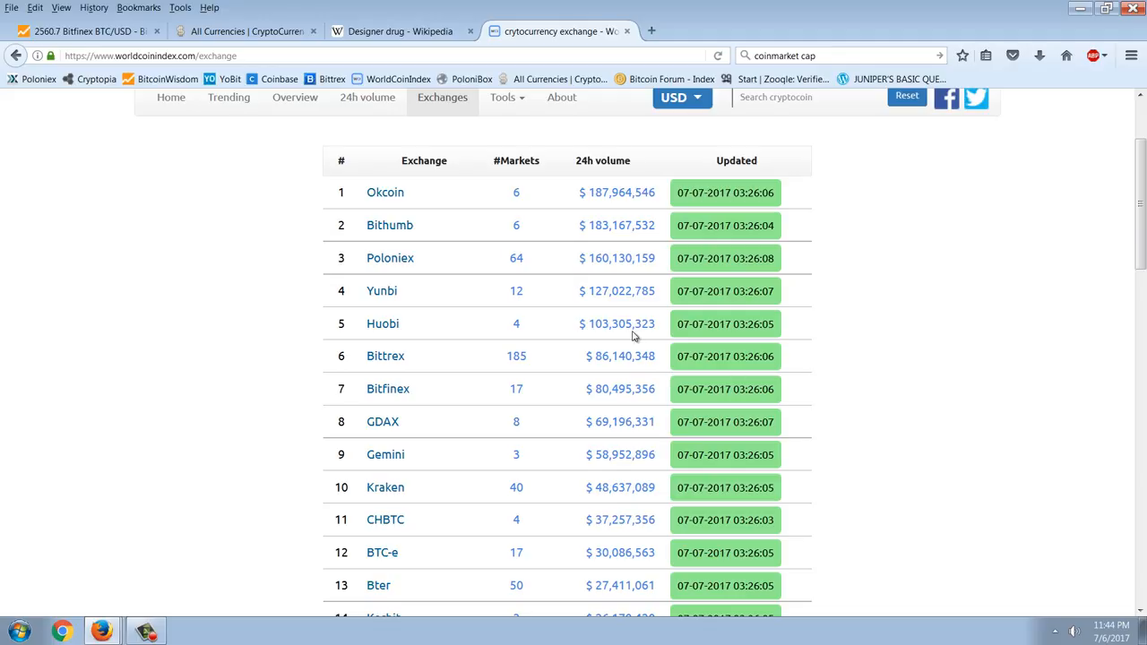
pyautogui.moveTo(849, 391)
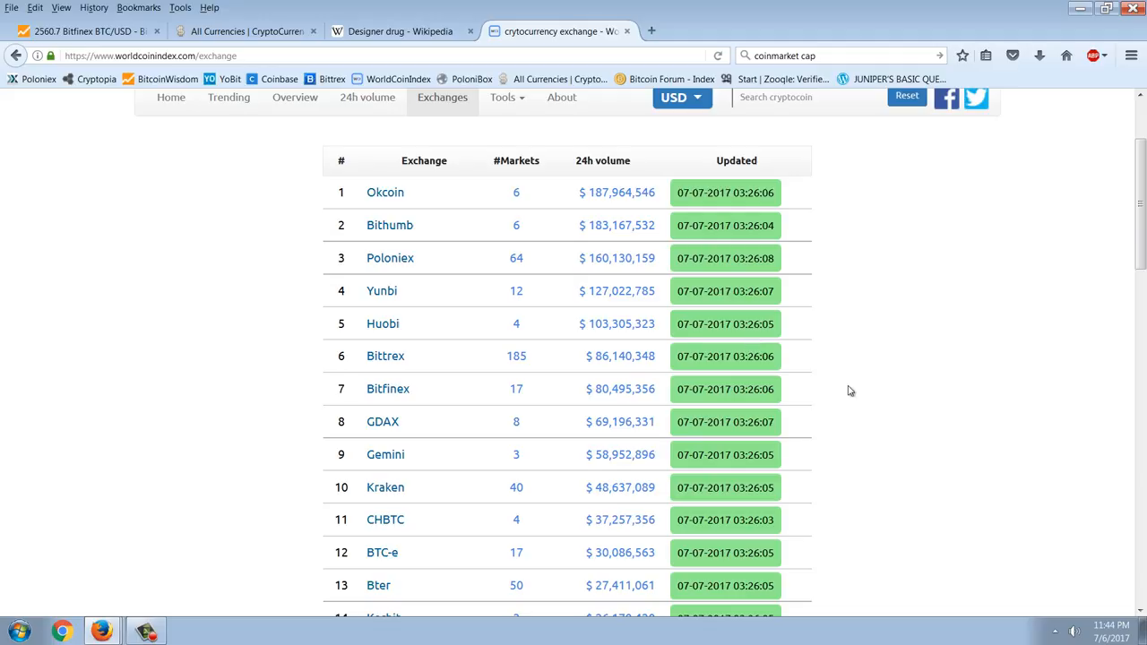
pyautogui.moveTo(903, 413)
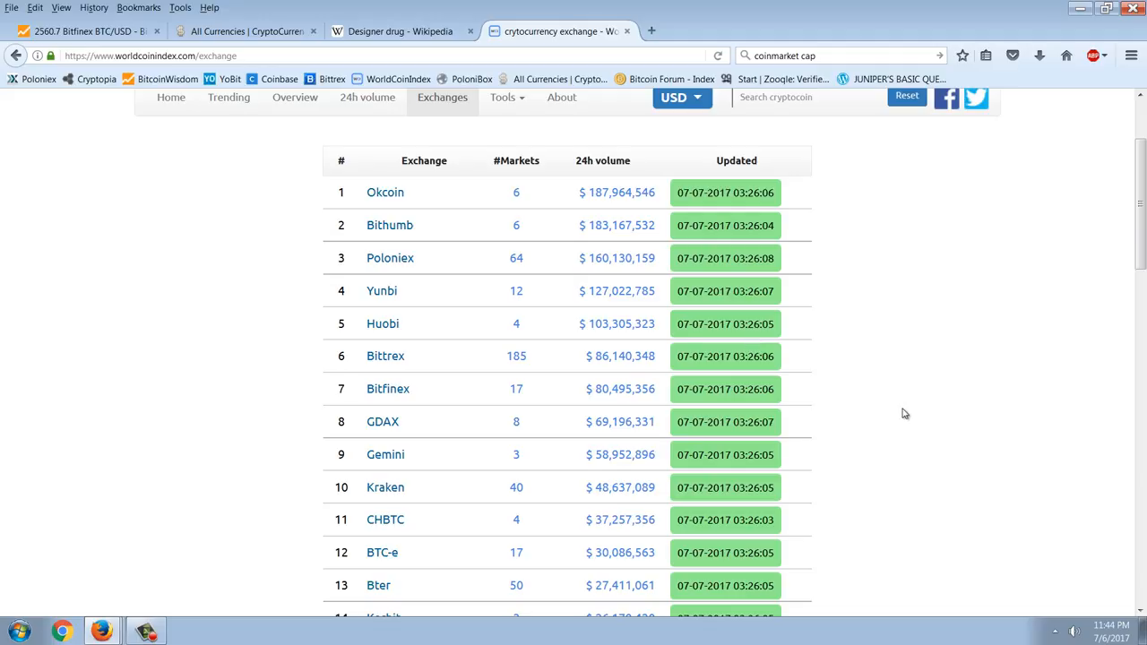
pyautogui.scroll(-3)
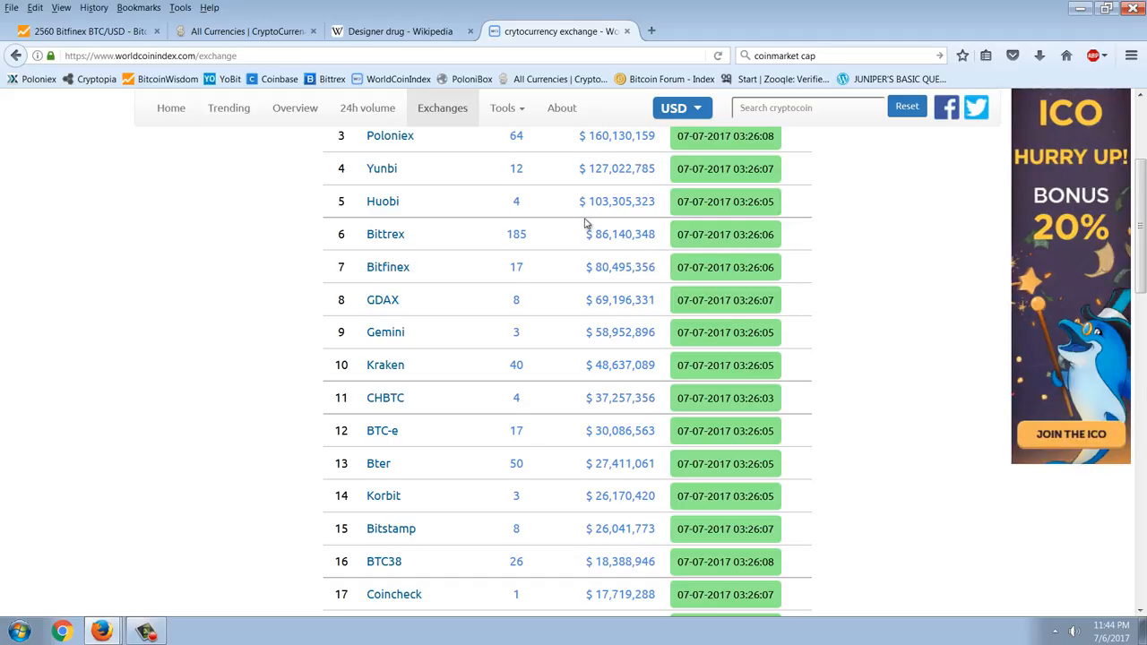
pyautogui.scroll(3)
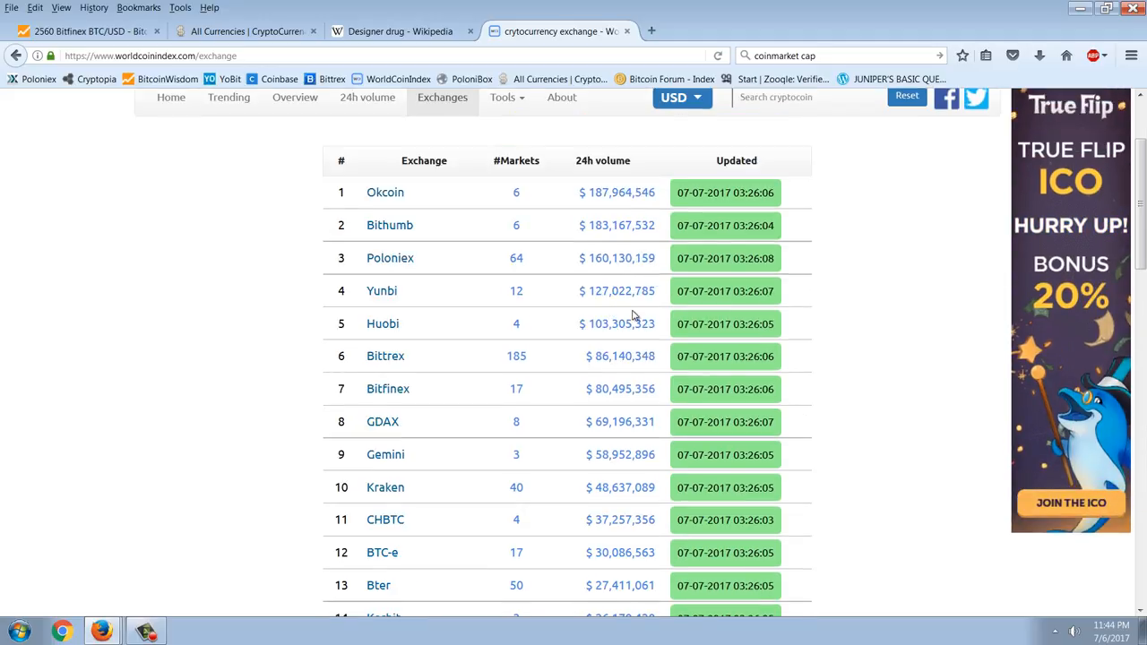
pyautogui.moveTo(631, 347)
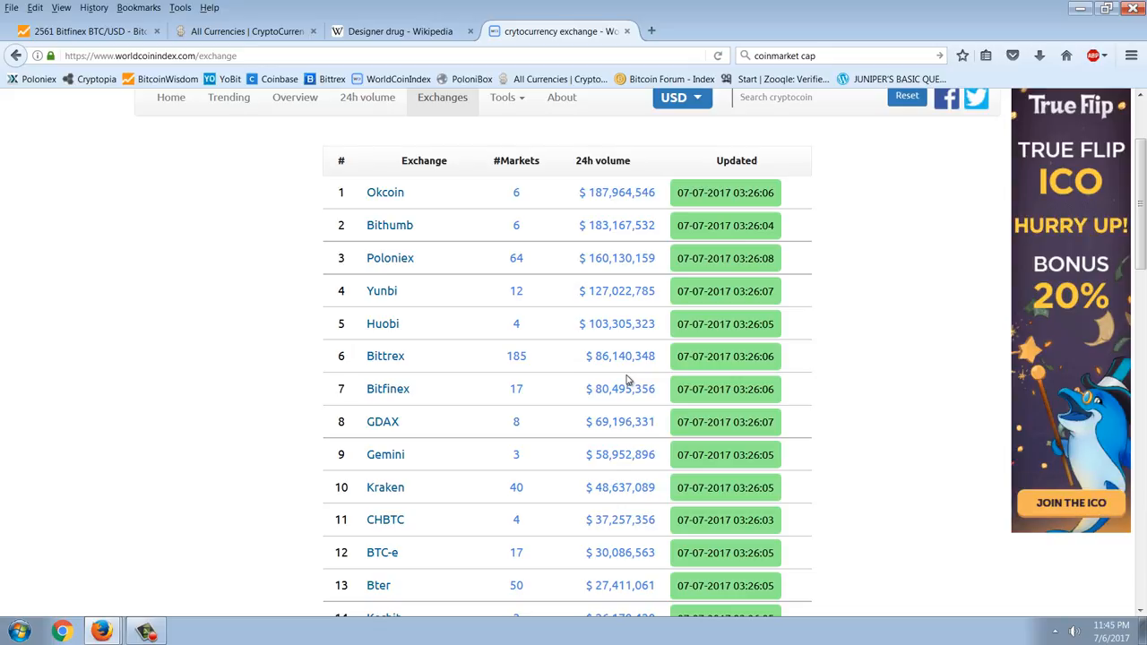
pyautogui.moveTo(523, 261)
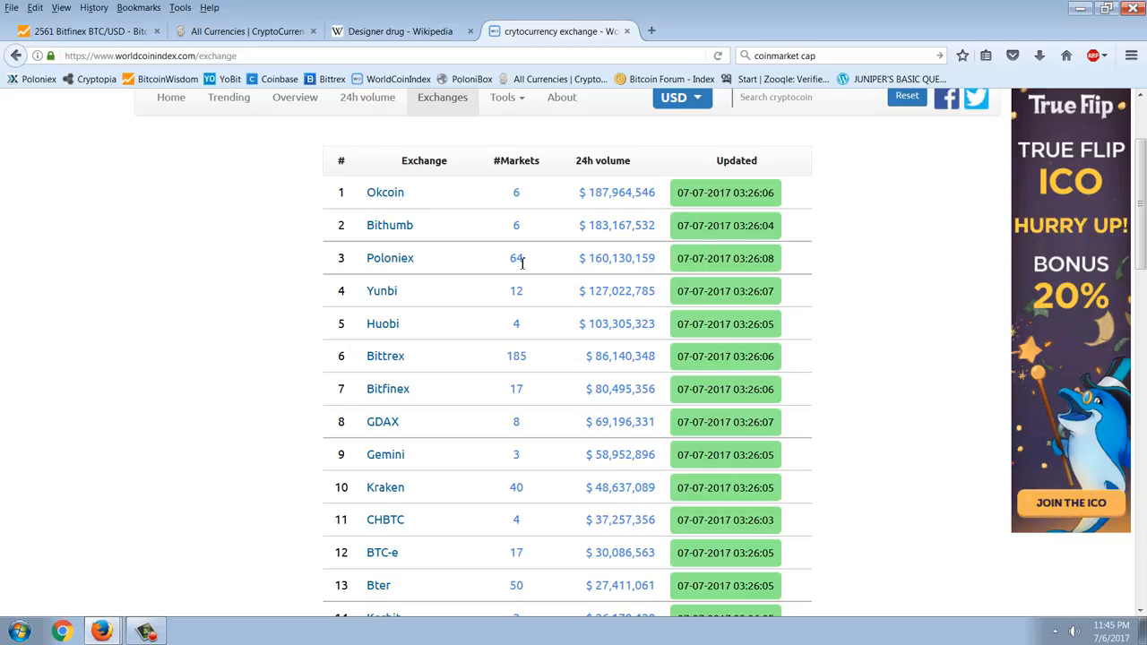
pyautogui.moveTo(455, 269)
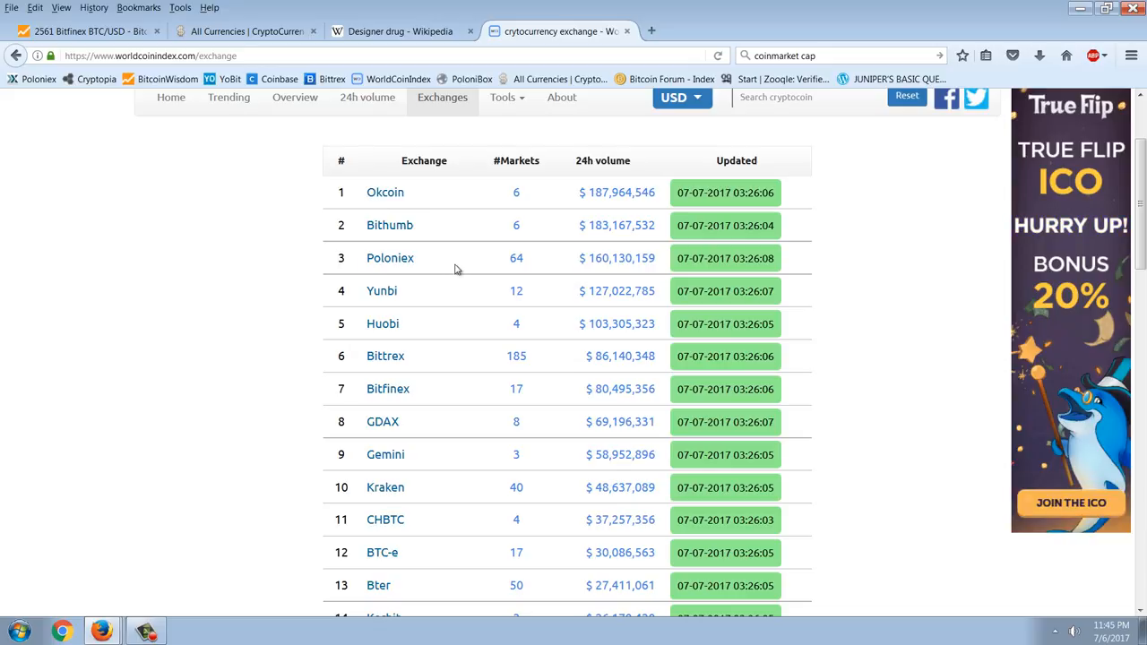
pyautogui.moveTo(501, 258)
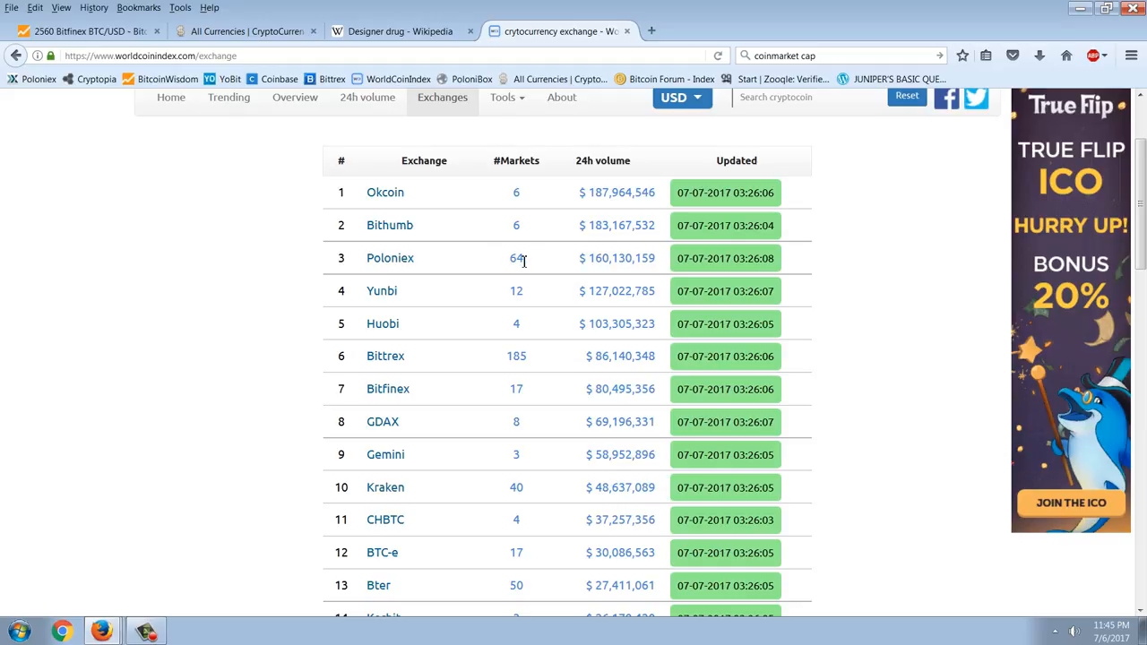
pyautogui.moveTo(530, 377)
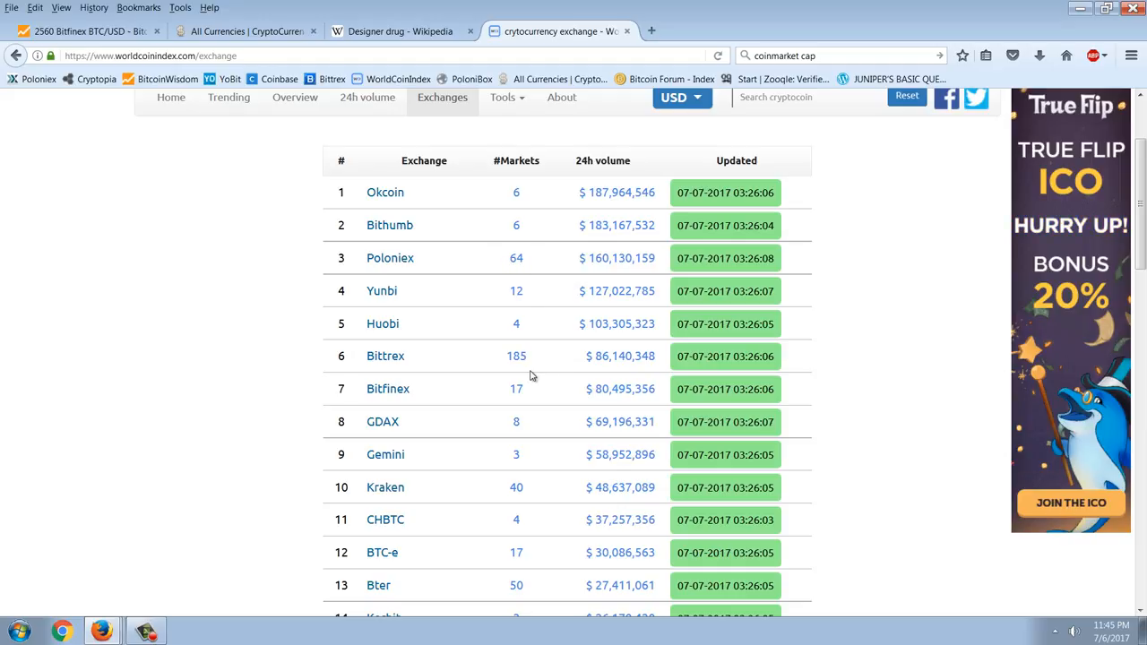
pyautogui.scroll(-3)
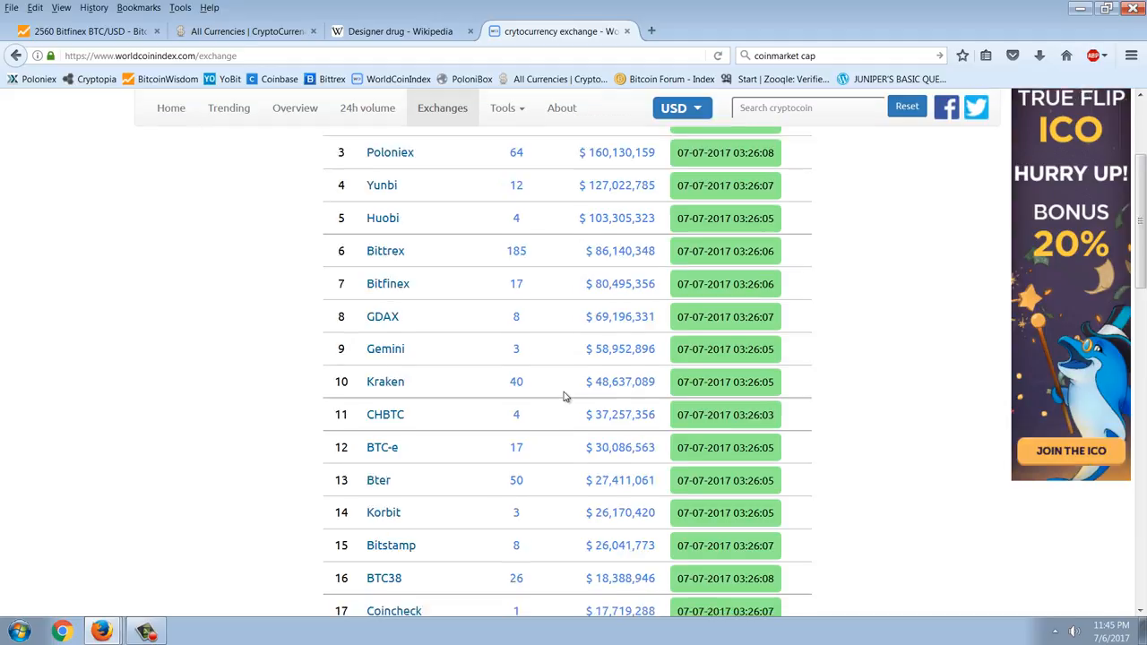
pyautogui.scroll(-3)
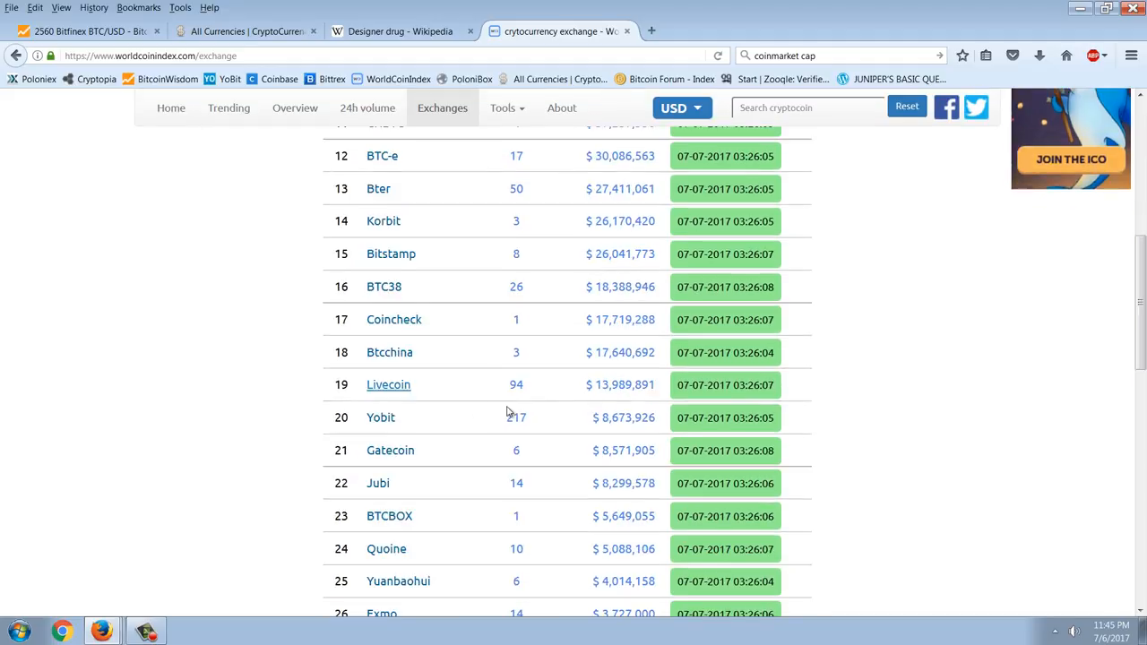
pyautogui.moveTo(562, 452)
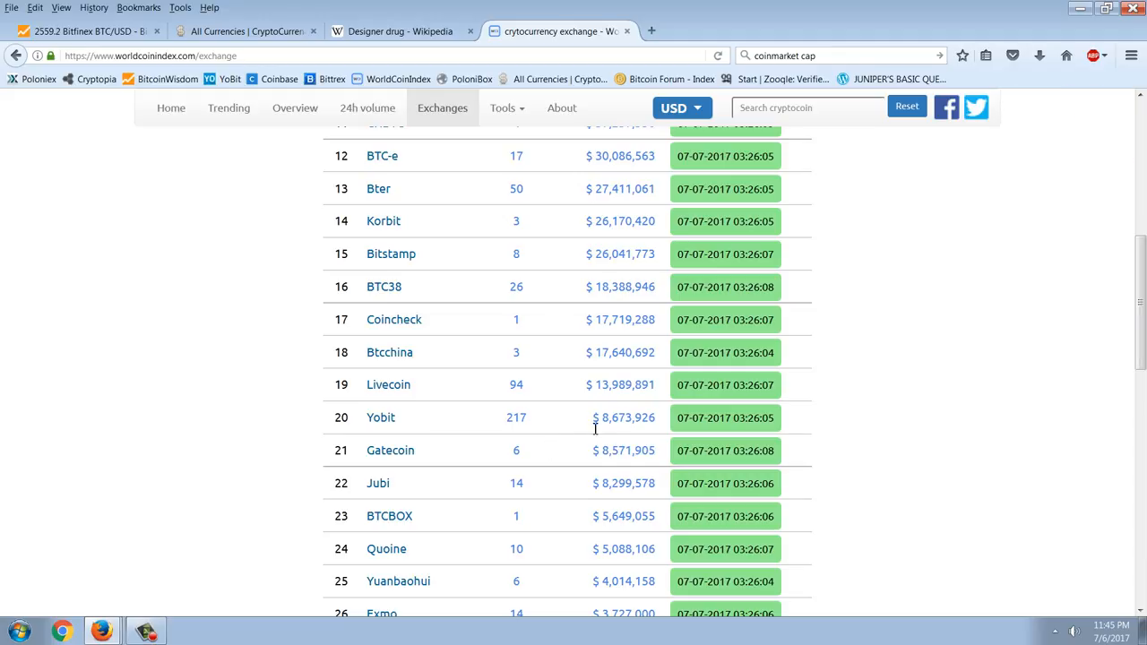
pyautogui.scroll(3)
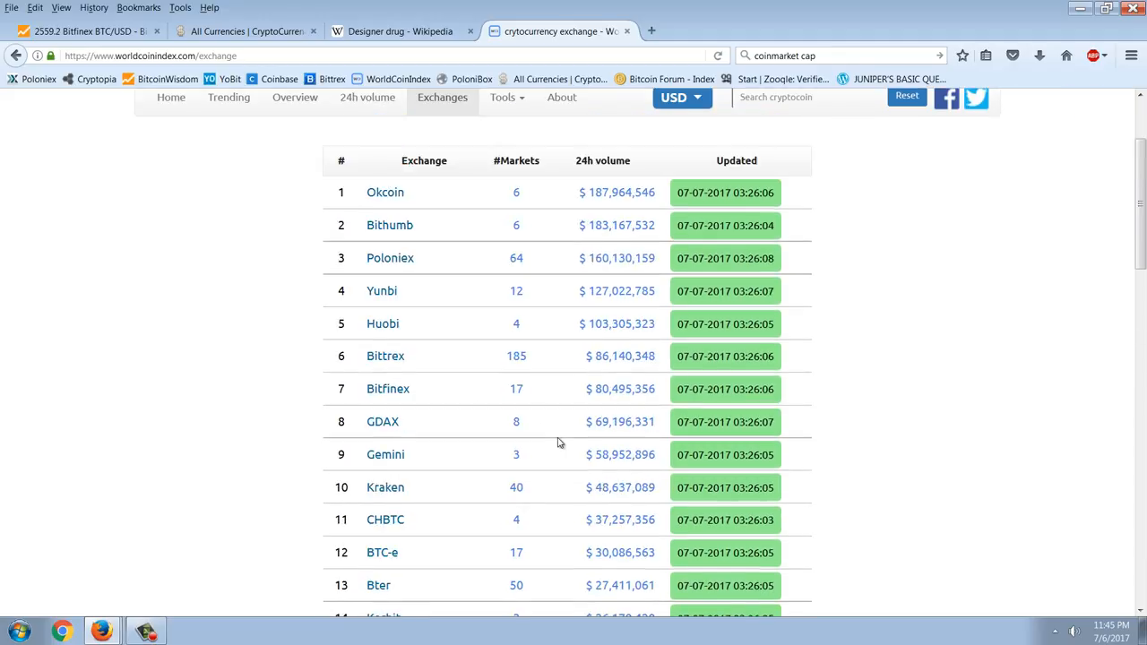
pyautogui.scroll(3)
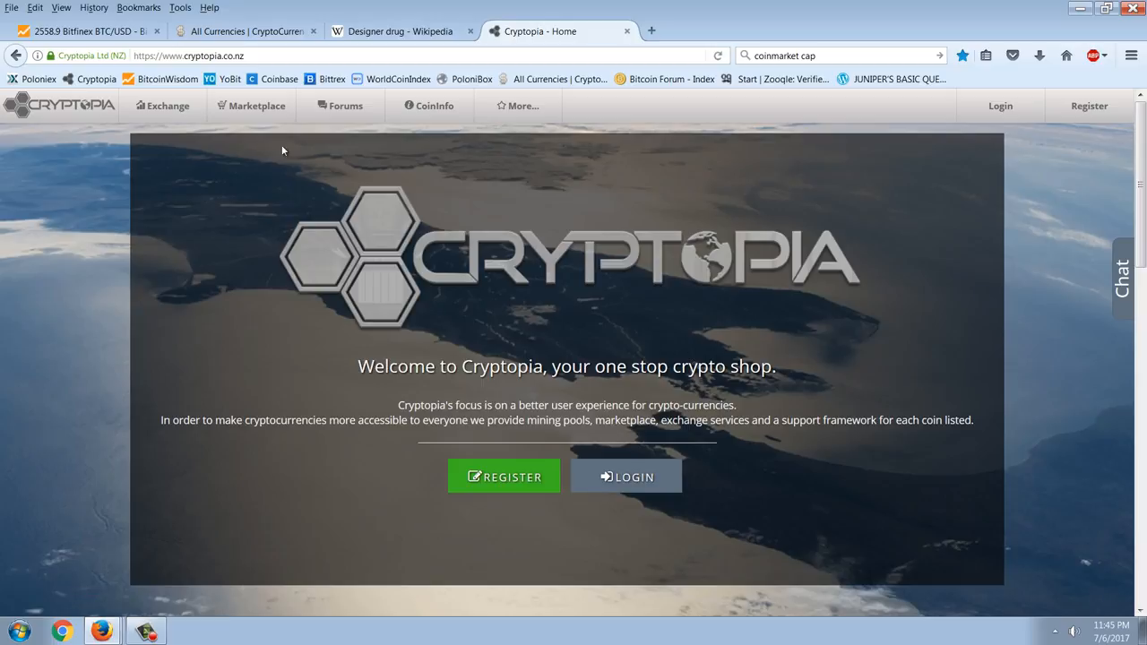
# - Show Cryptopia's BTC exchange markets and scroll the sidebar coin list to the XBY–XSPEC entries
pyautogui.click(167, 106)
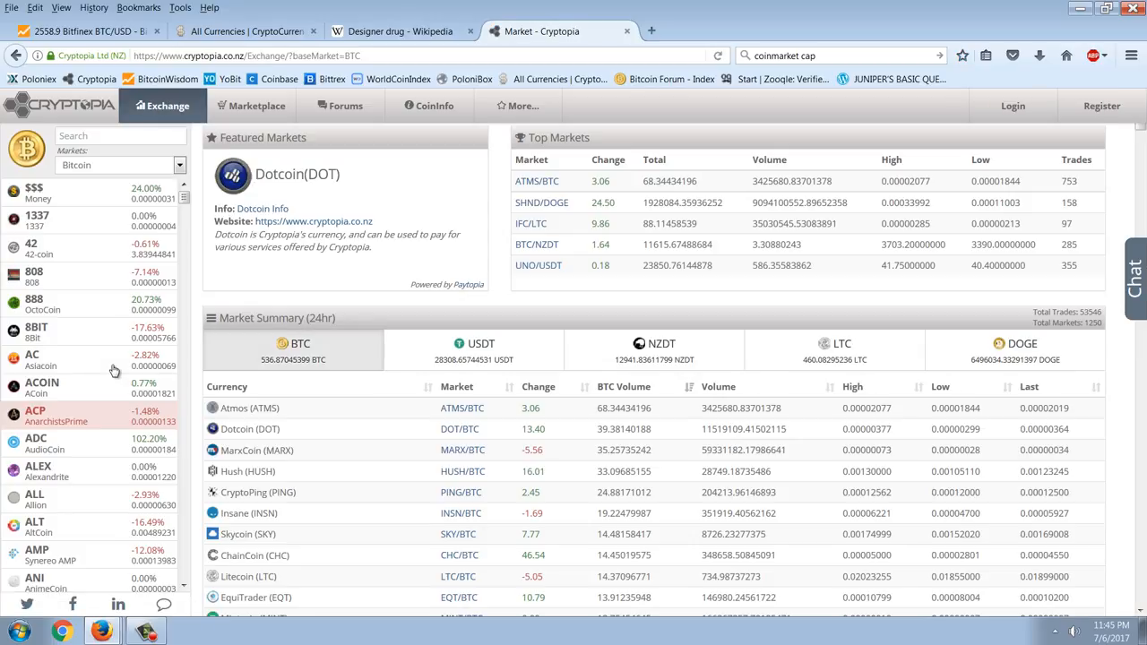
pyautogui.scroll(-3)
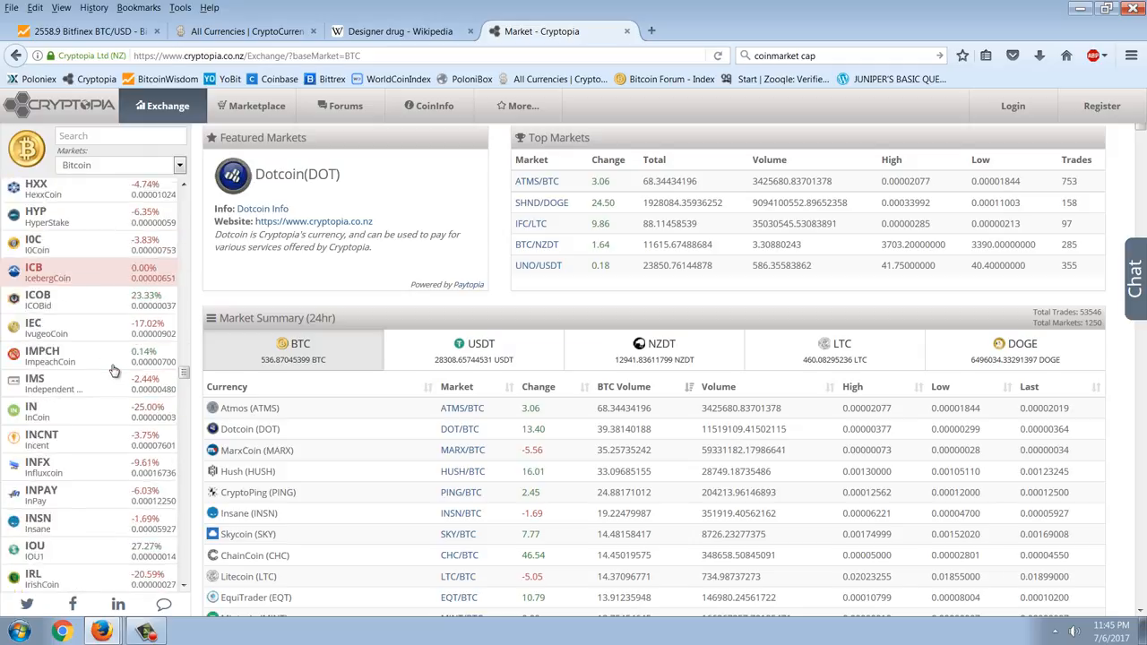
pyautogui.scroll(-3)
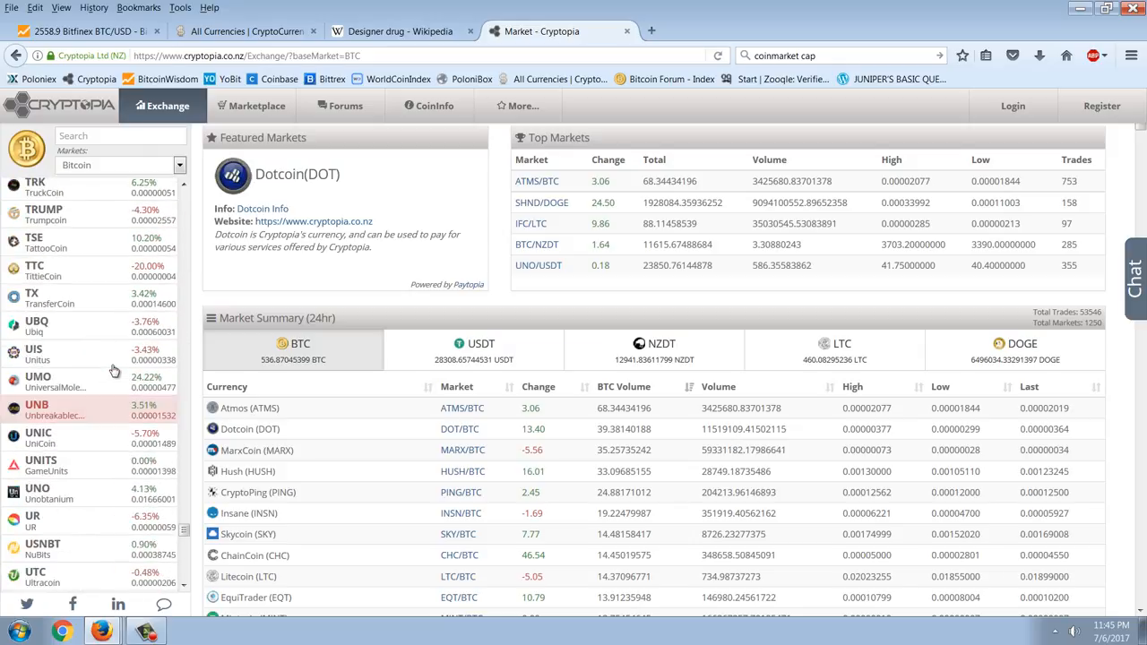
pyautogui.scroll(-3)
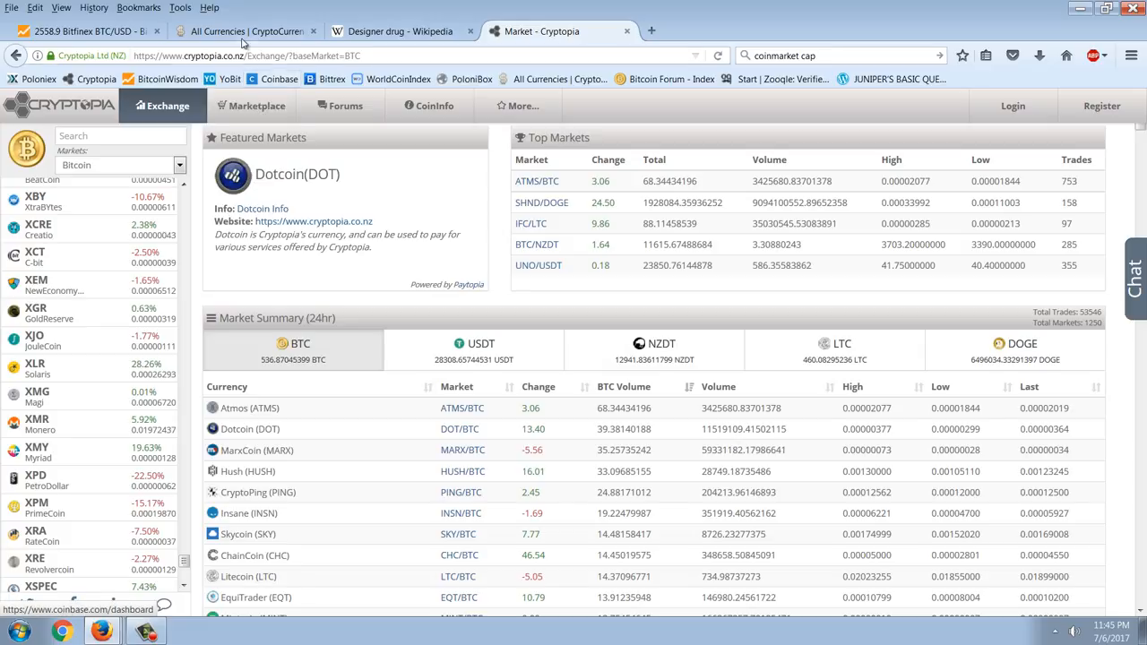
# - Switch to the 'All Currencies | CoinMarketCap' tab showing Bitcoin, Ethereum and Ripple on top
pyautogui.click(247, 32)
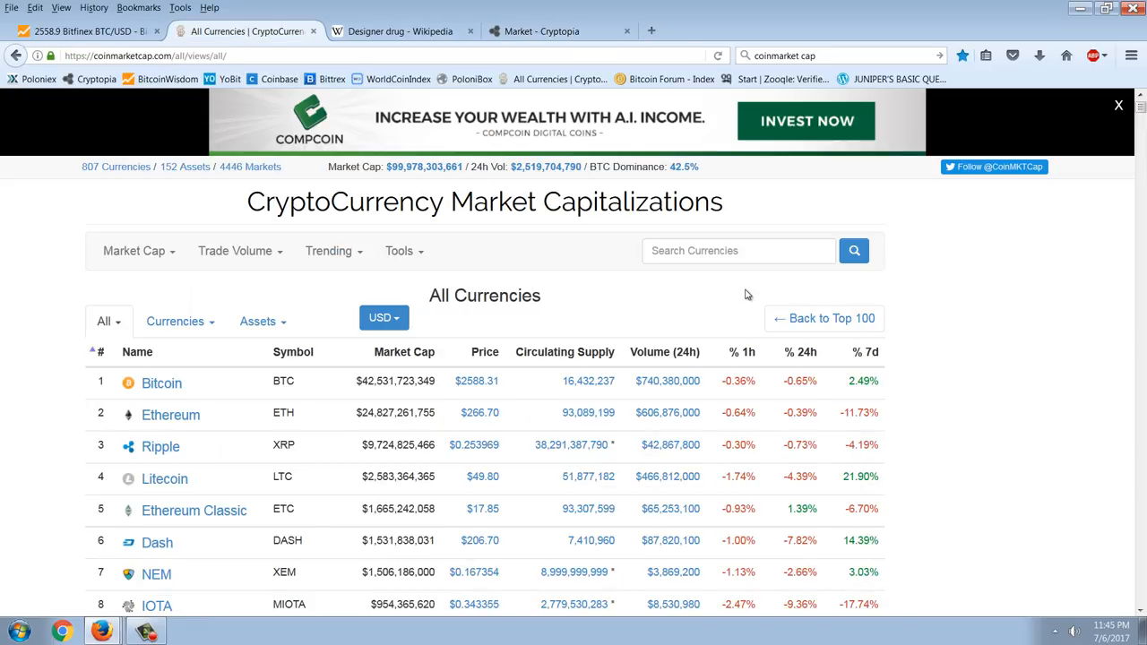
pyautogui.moveTo(921, 391)
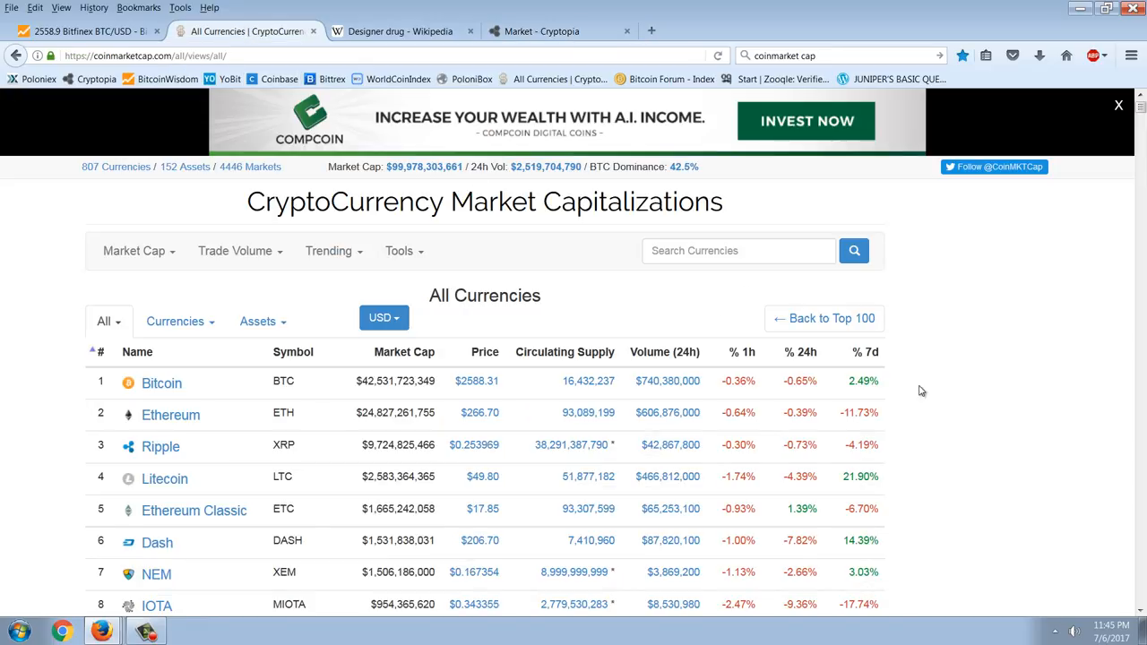
pyautogui.moveTo(878, 473)
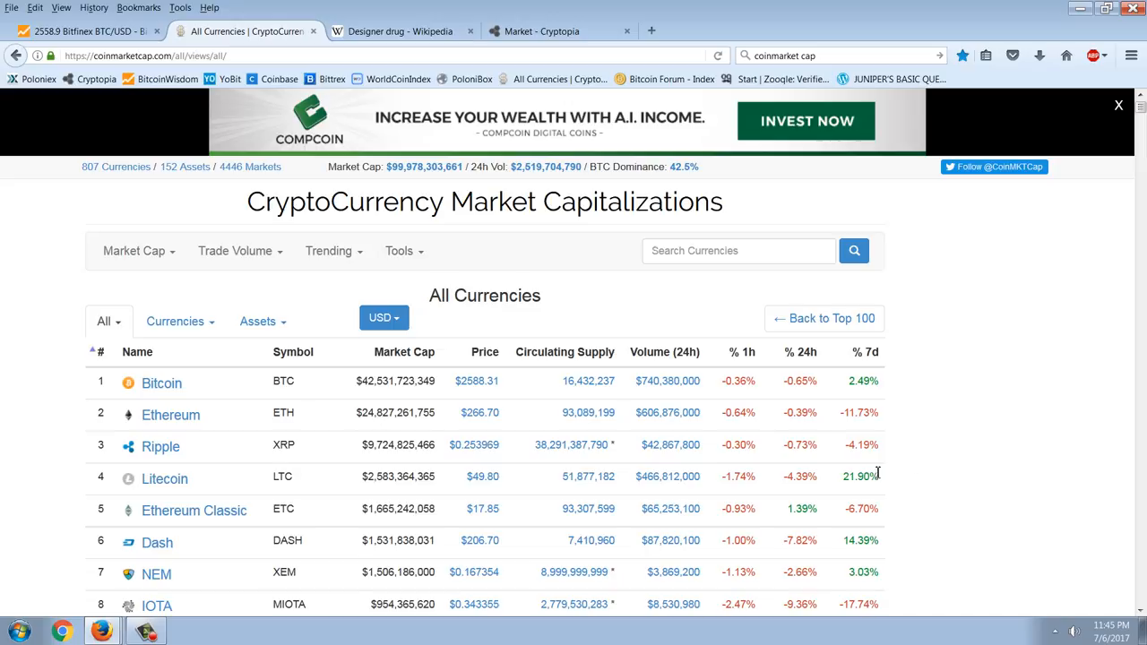
pyautogui.moveTo(892, 344)
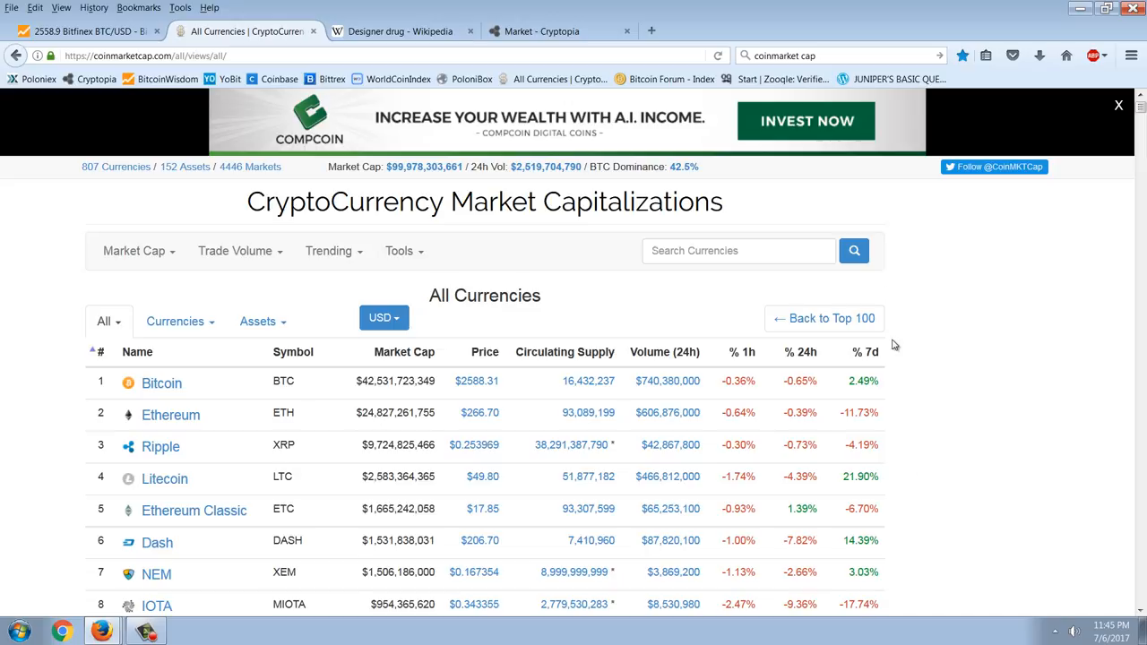
pyautogui.moveTo(971, 348)
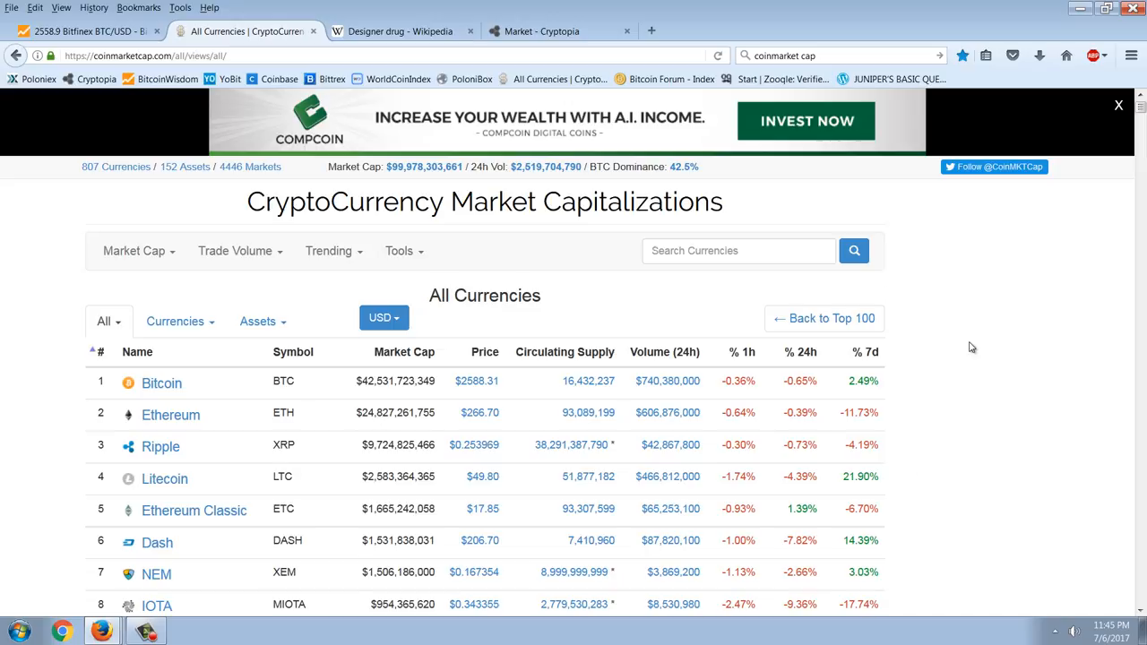
pyautogui.moveTo(441, 206)
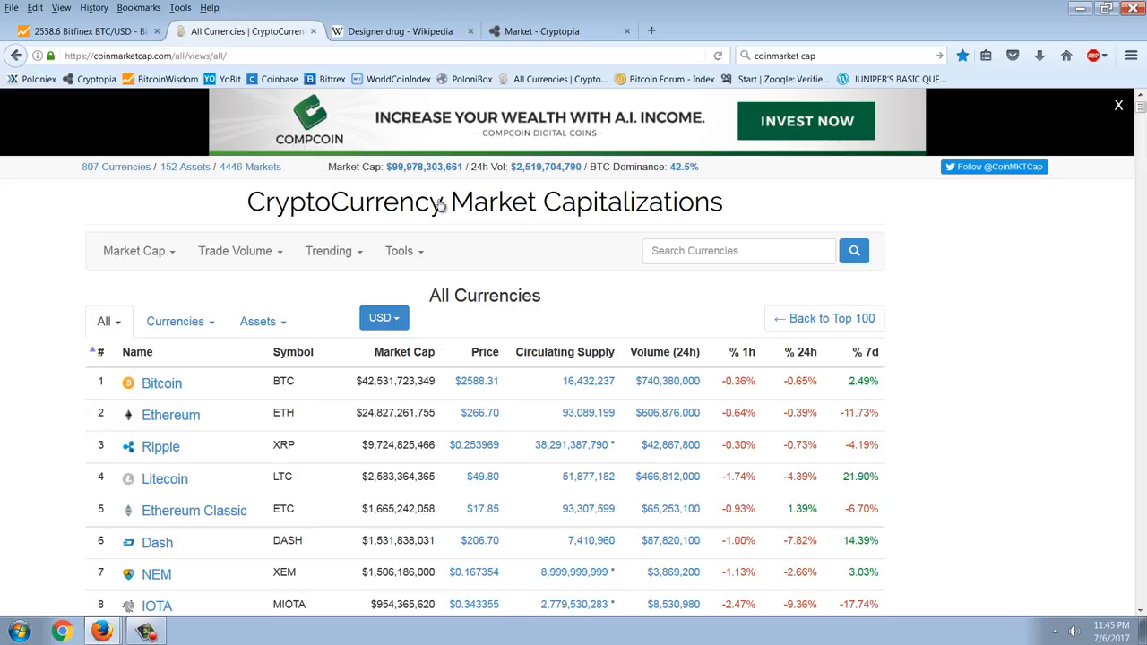
pyautogui.moveTo(556, 204)
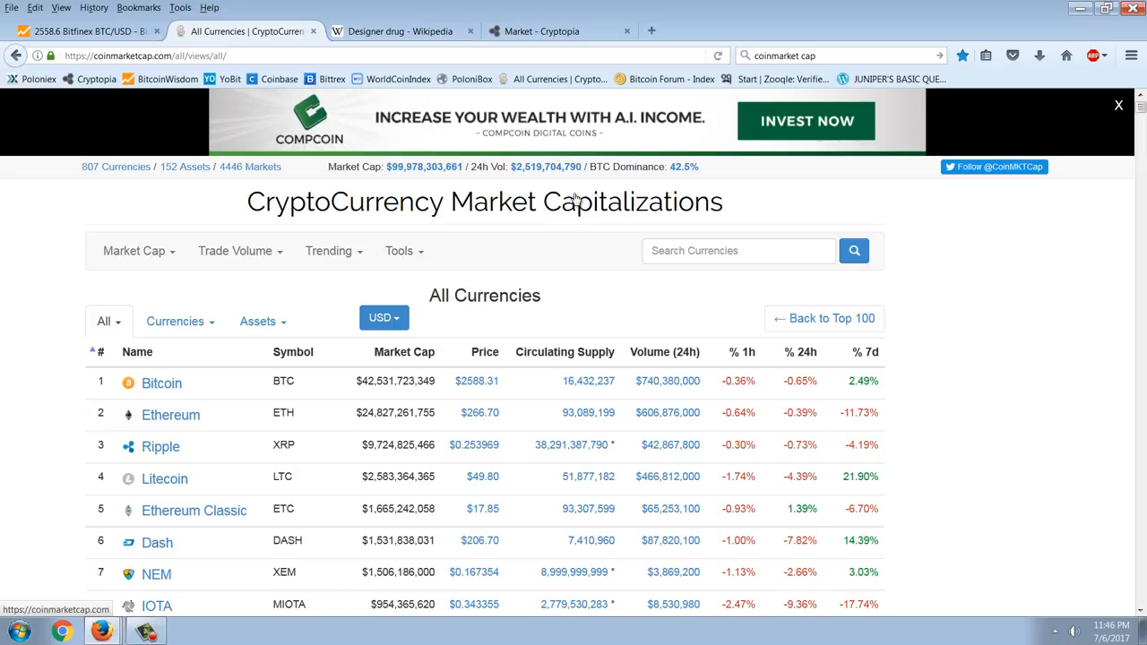
pyautogui.moveTo(679, 197)
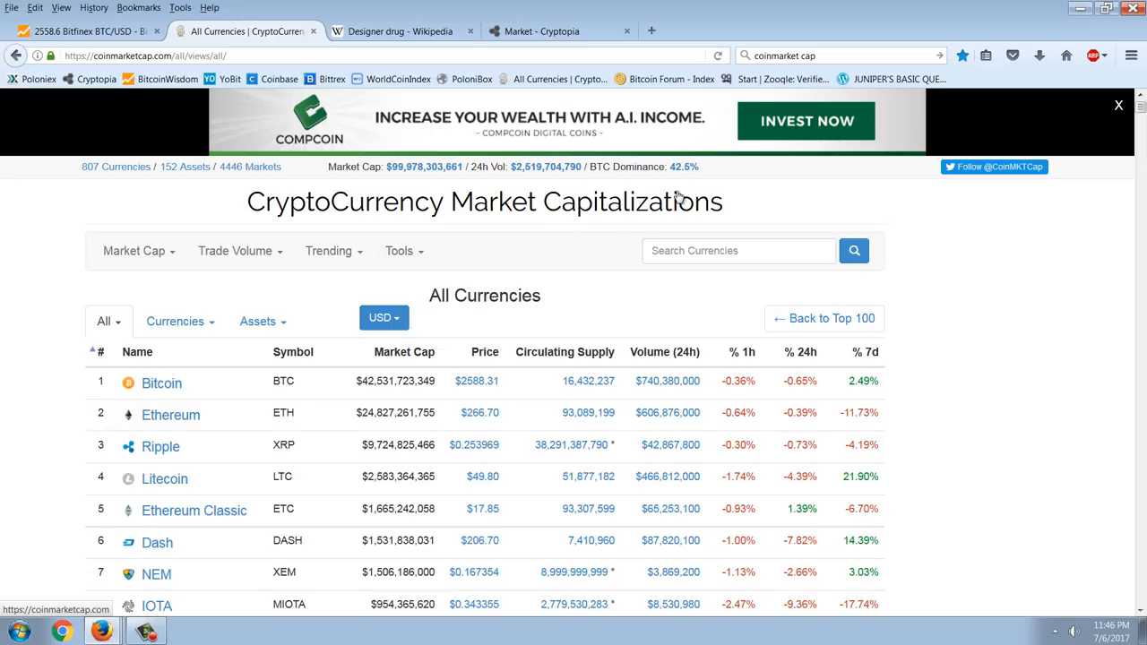
pyautogui.moveTo(81, 172)
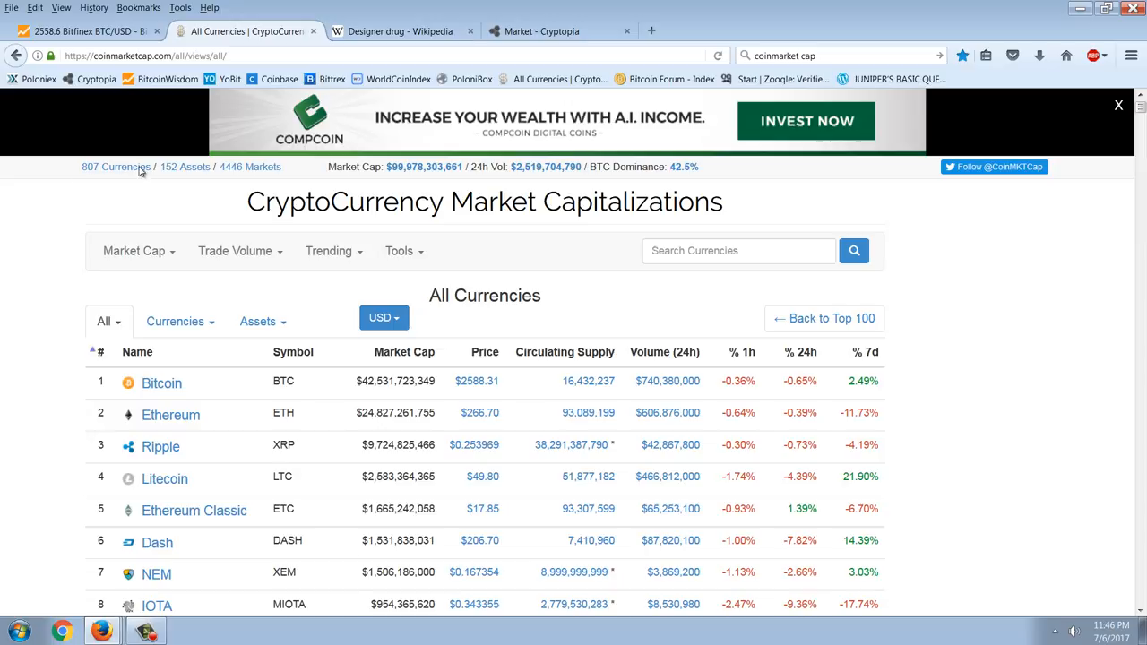
pyautogui.moveTo(224, 175)
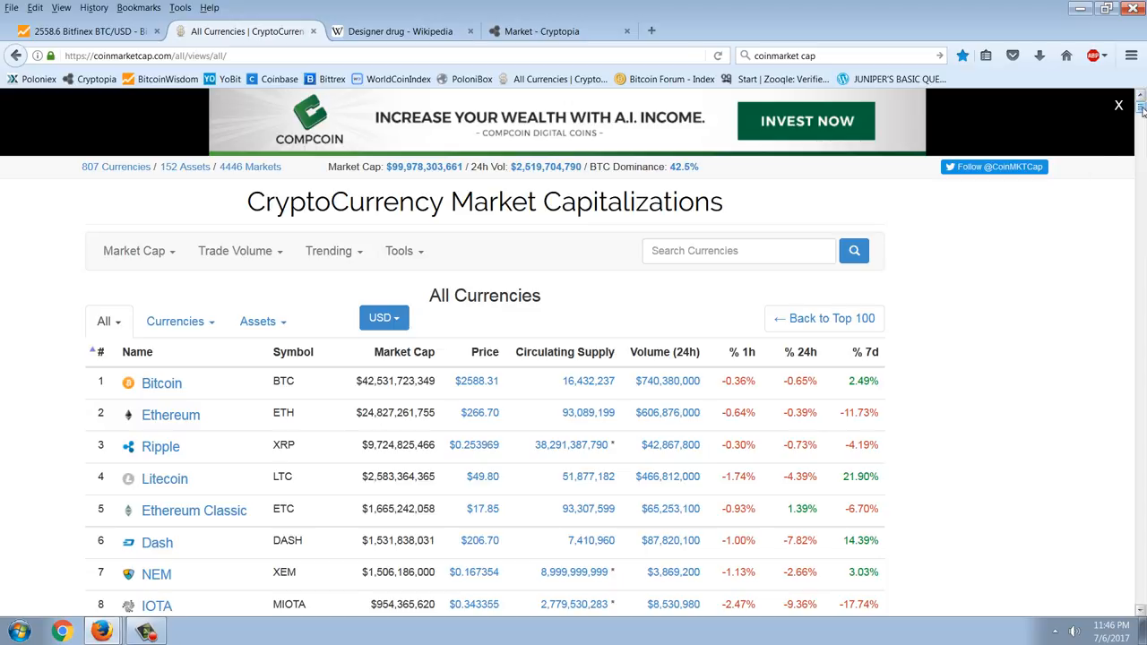
pyautogui.scroll(-3)
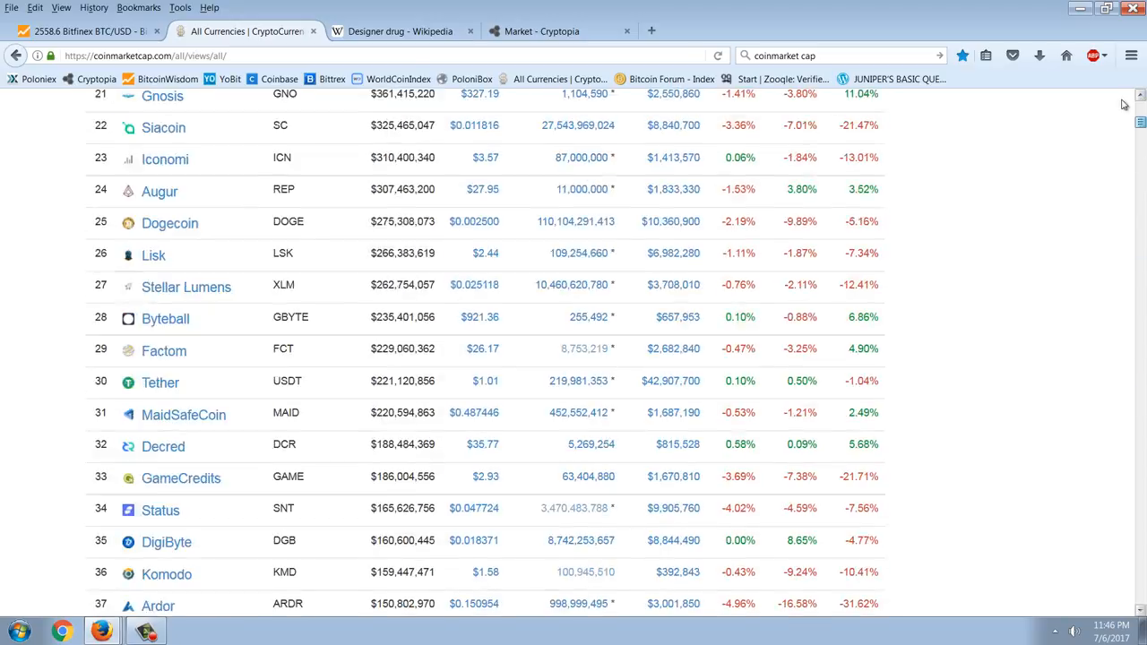
pyautogui.scroll(-3)
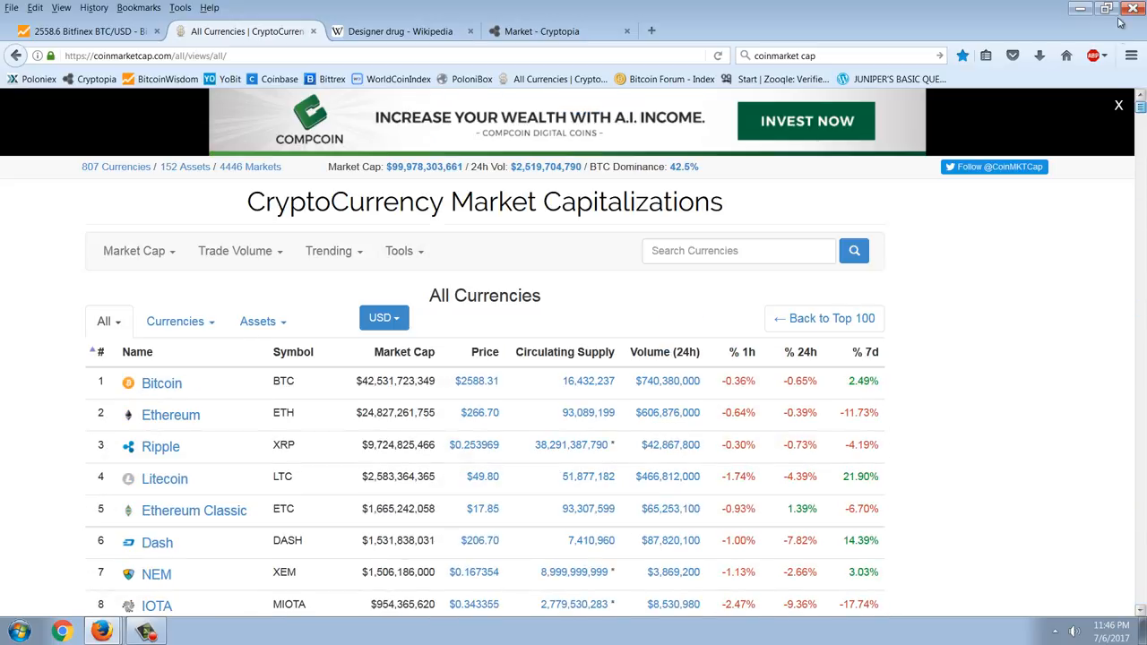
pyautogui.scroll(-3)
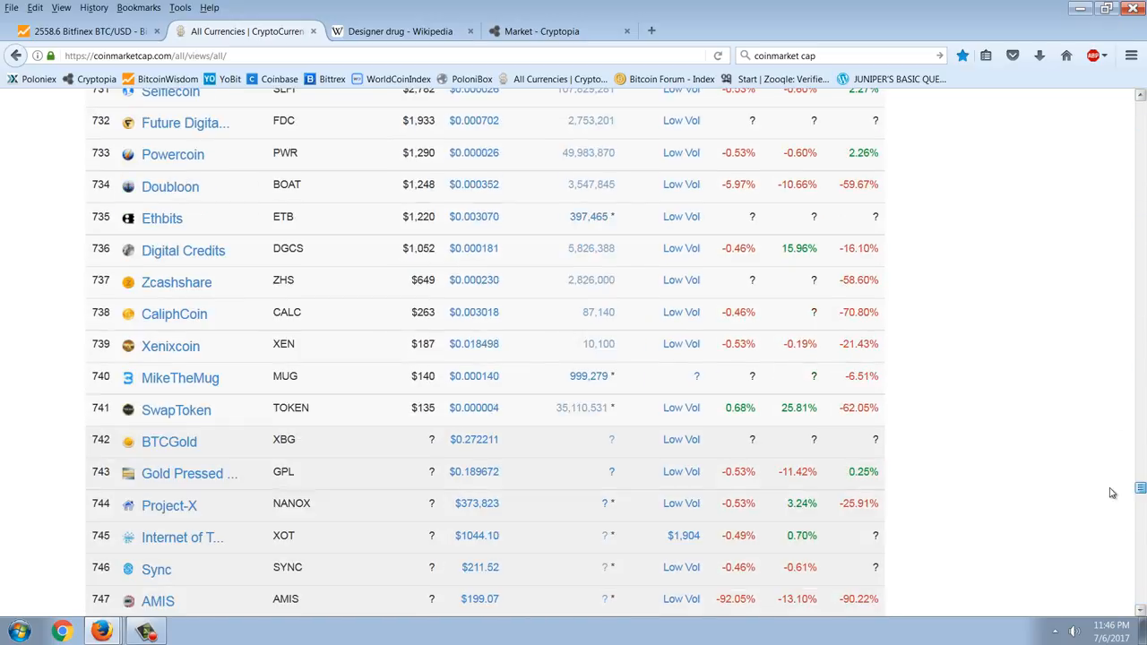
pyautogui.scroll(3)
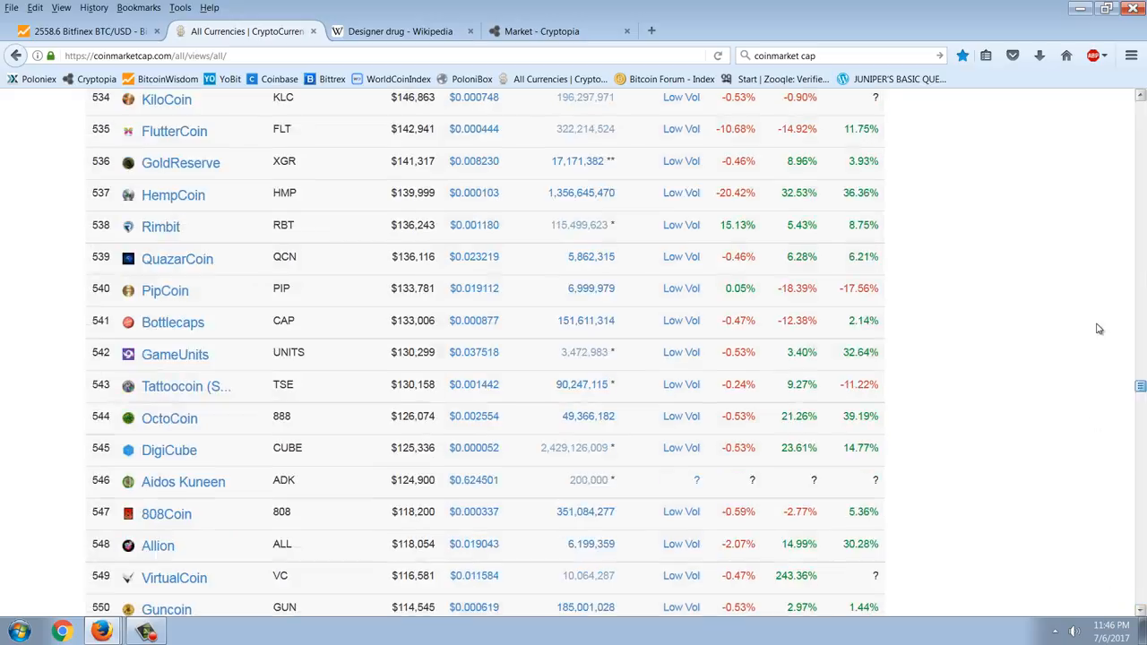
pyautogui.scroll(3)
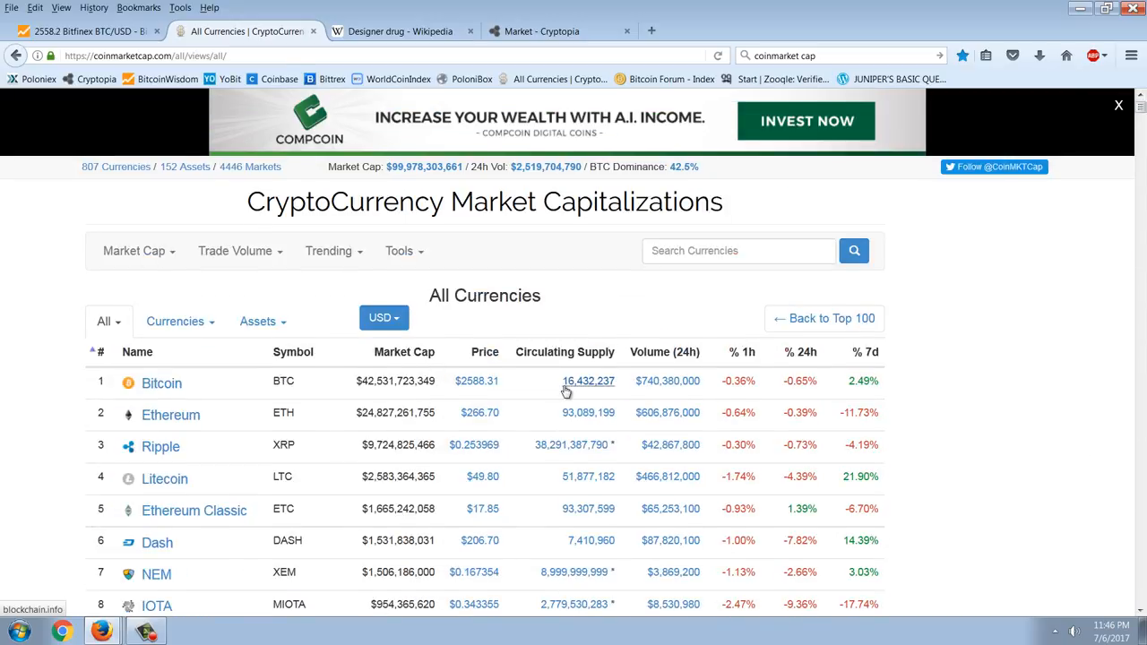
pyautogui.click(1118, 104)
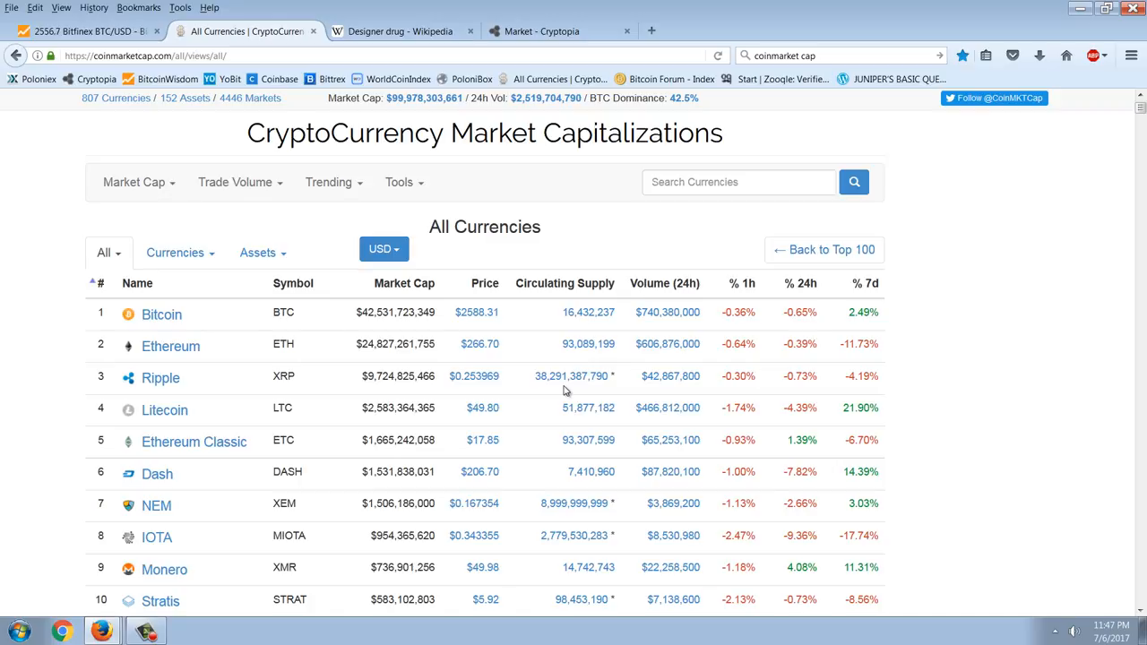
# - Scroll the All Currencies table down from Bitcoin through the mid-ranked coins
pyautogui.scroll(-3)
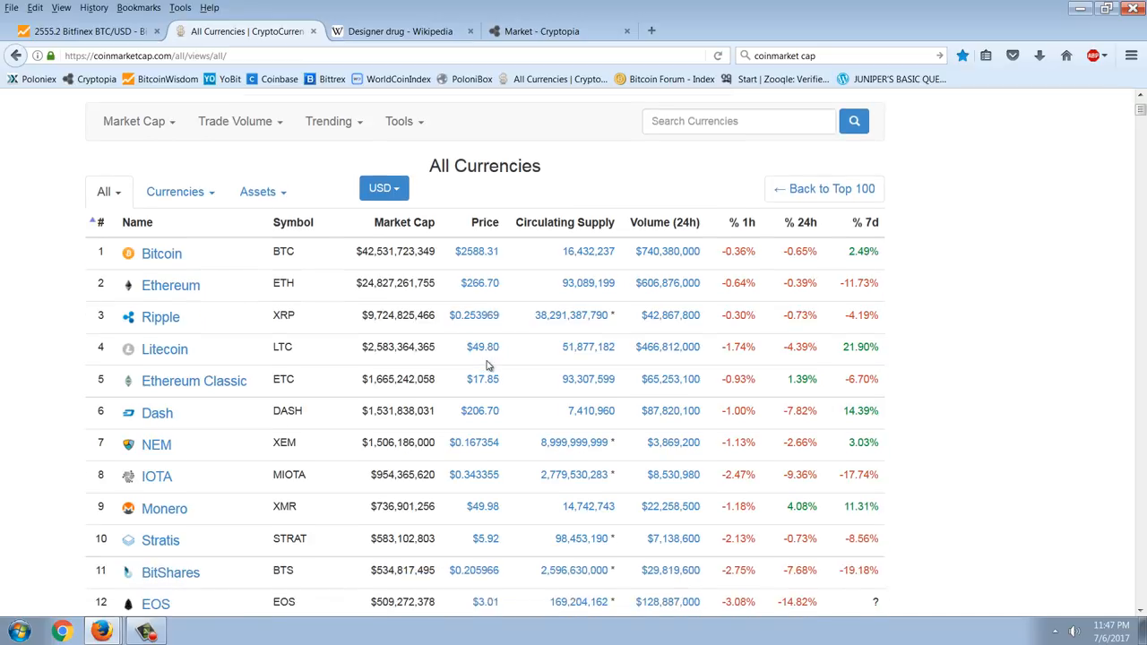
pyautogui.scroll(3)
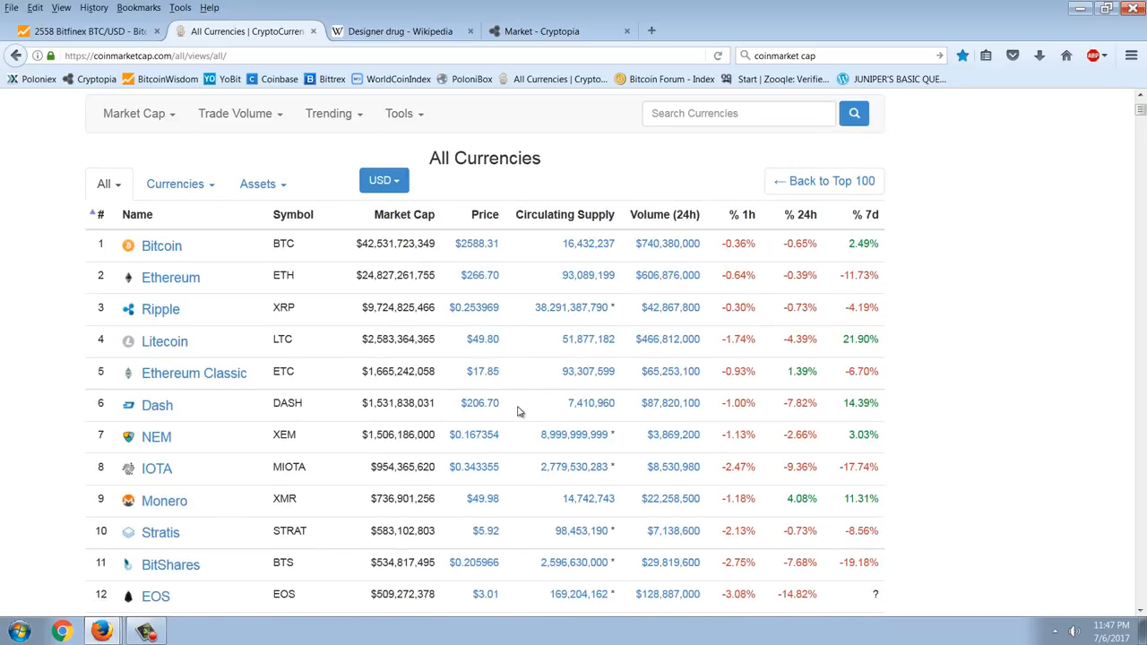
pyautogui.moveTo(573, 436)
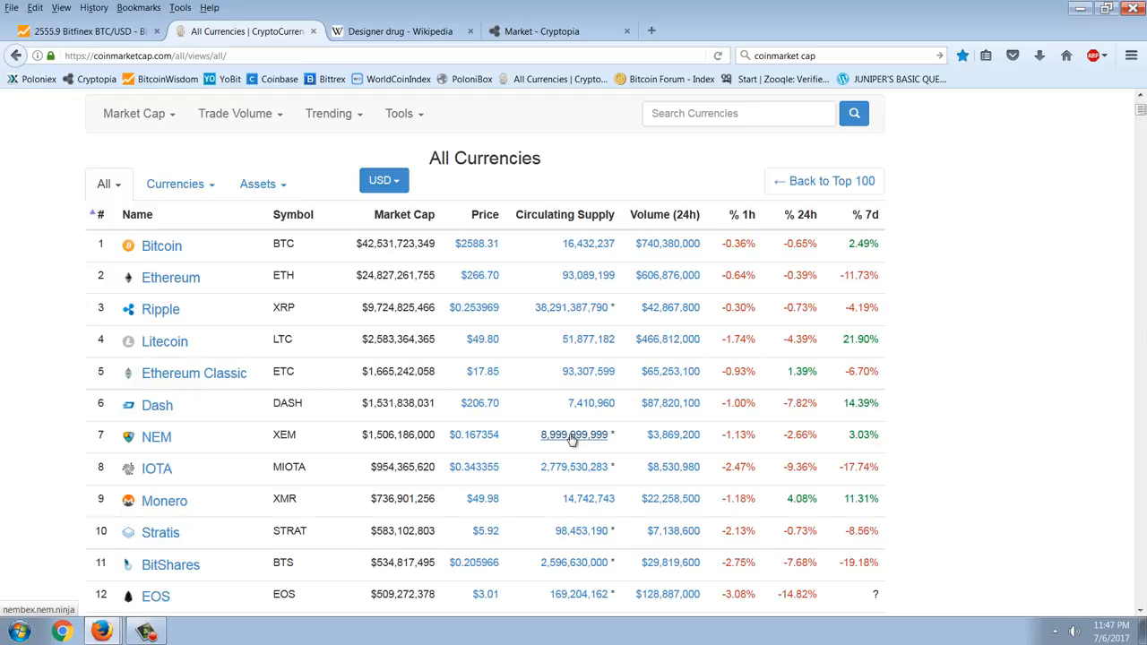
pyautogui.scroll(-3)
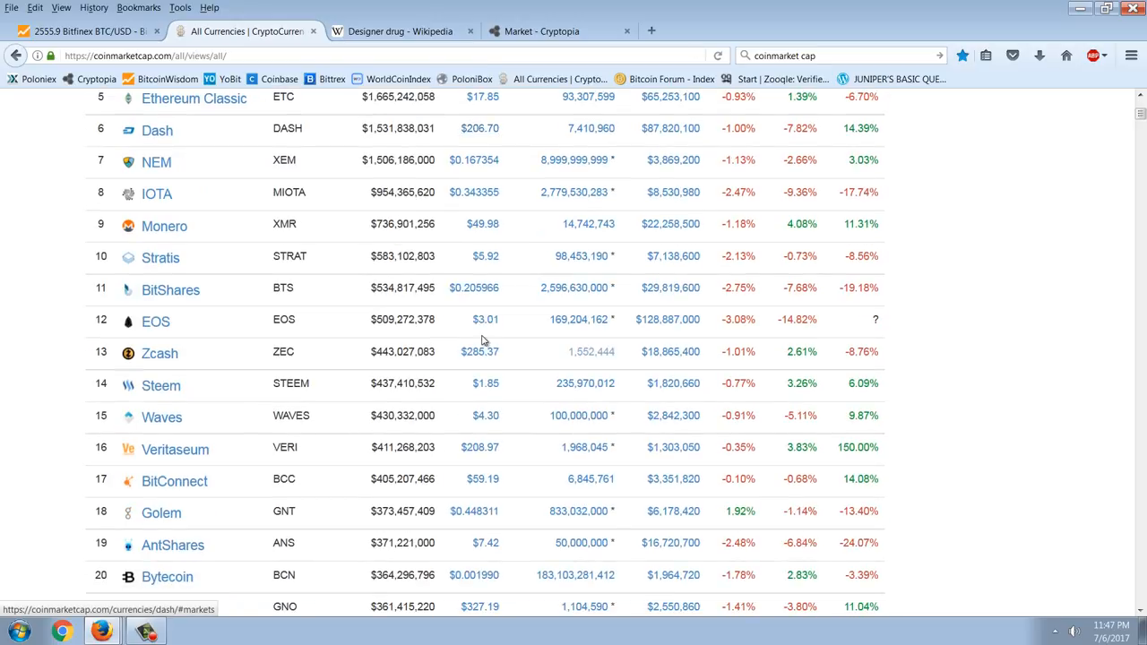
pyautogui.scroll(-3)
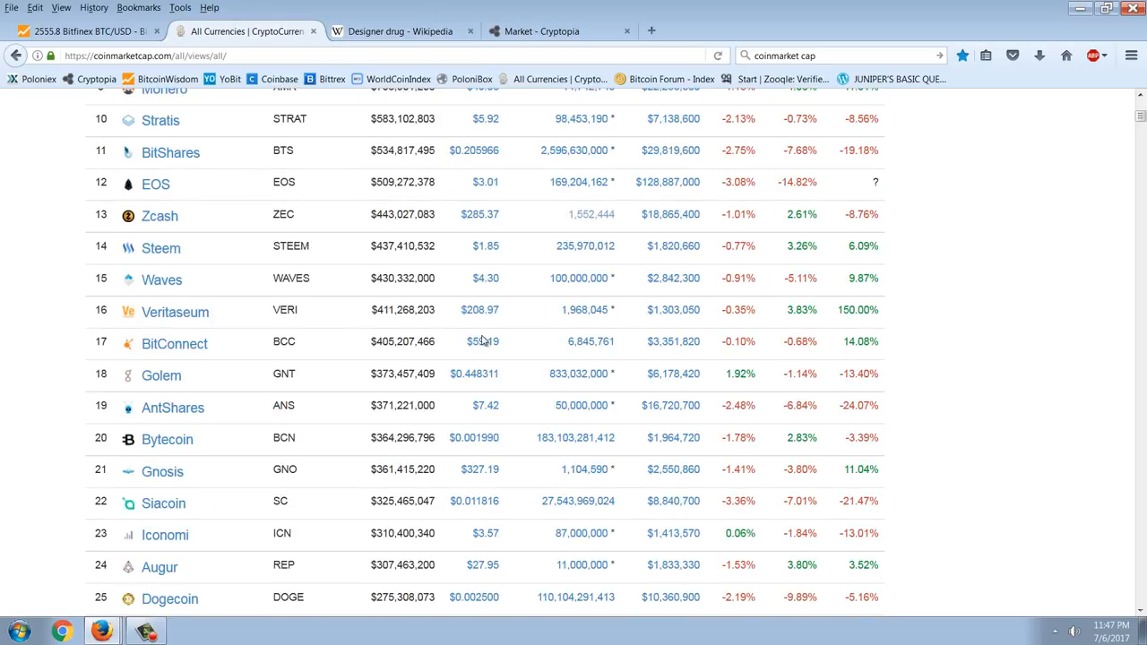
pyautogui.scroll(-3)
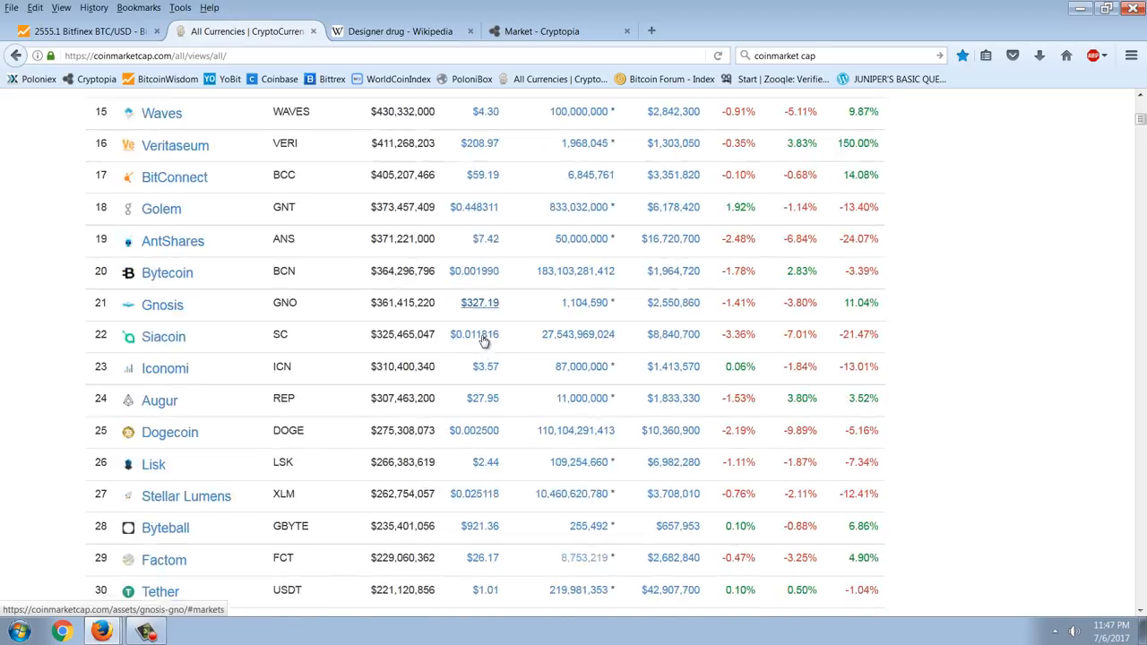
pyautogui.scroll(-3)
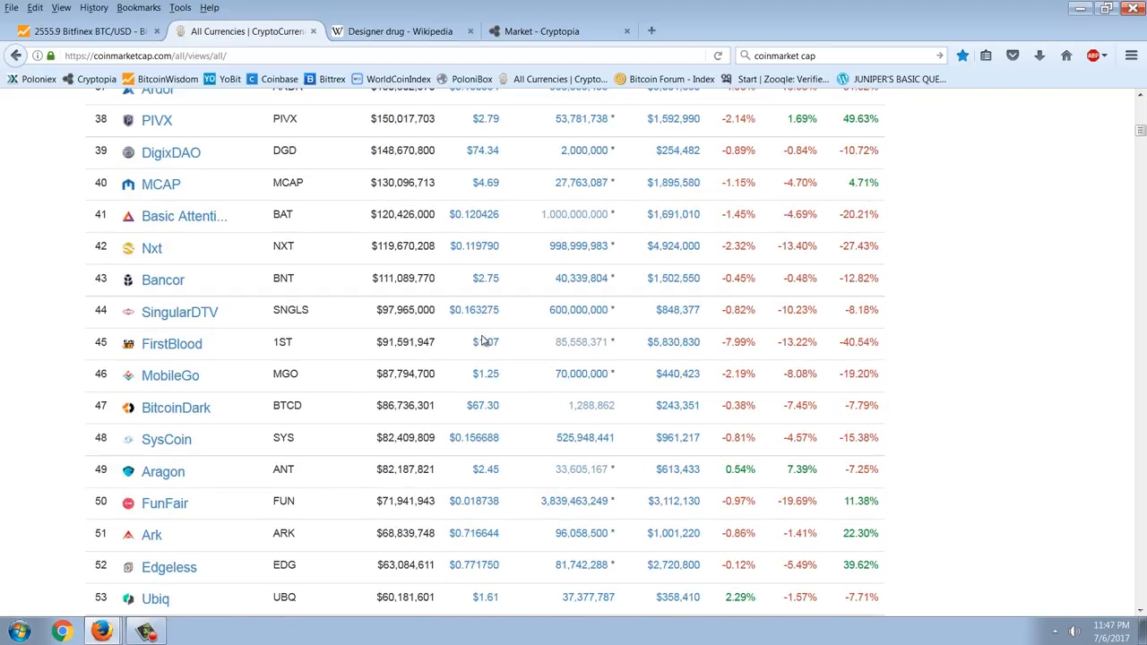
pyautogui.scroll(3)
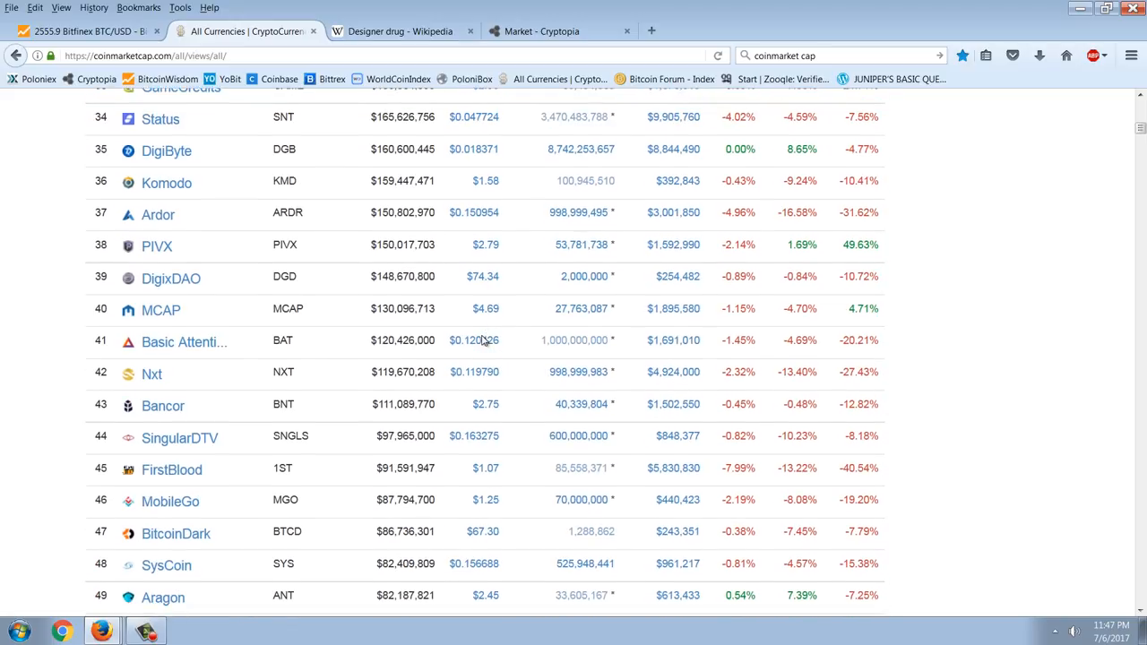
pyautogui.scroll(-3)
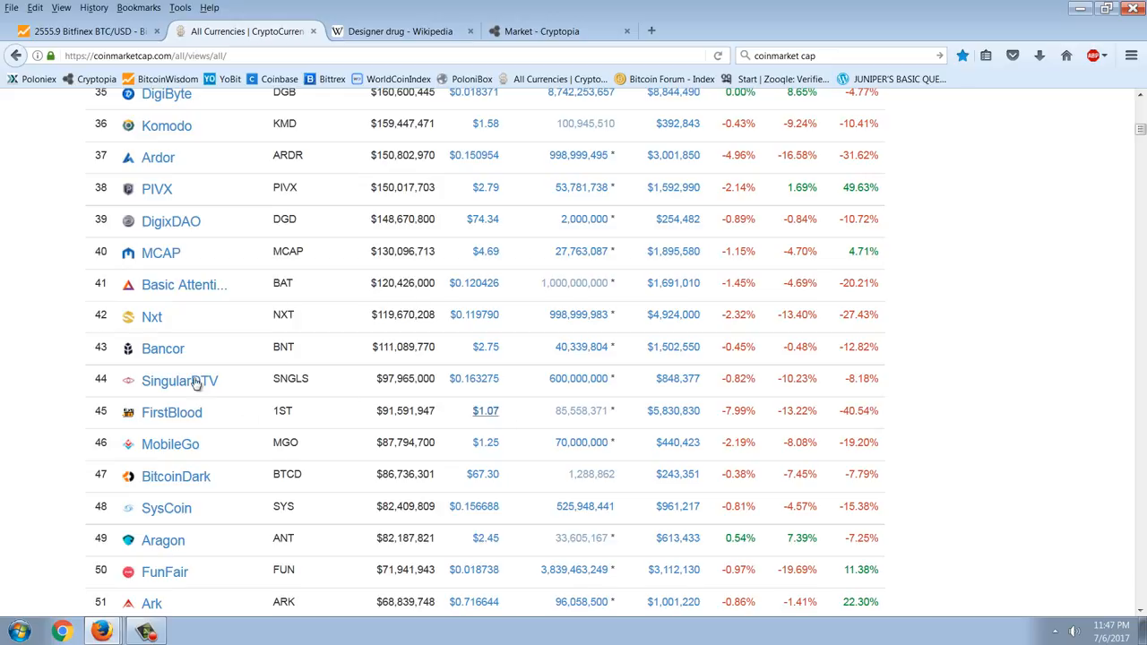
pyautogui.moveTo(405, 309)
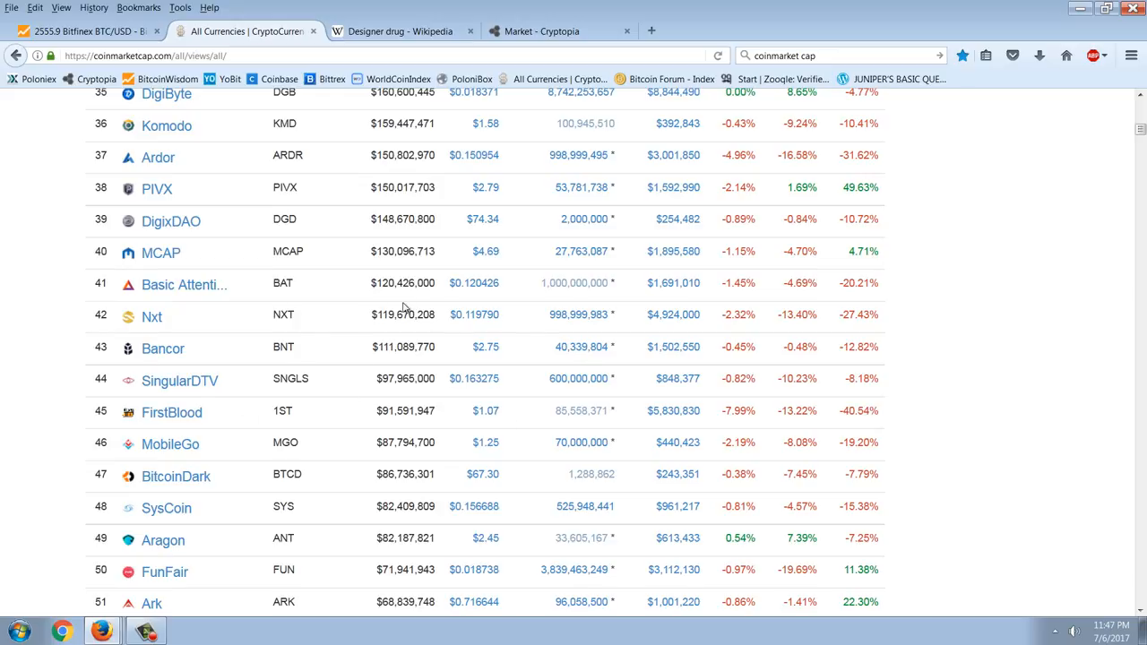
# - Continue scrolling down to coins ranked around 126–141, Databits through Clams, and beyond
pyautogui.scroll(-3)
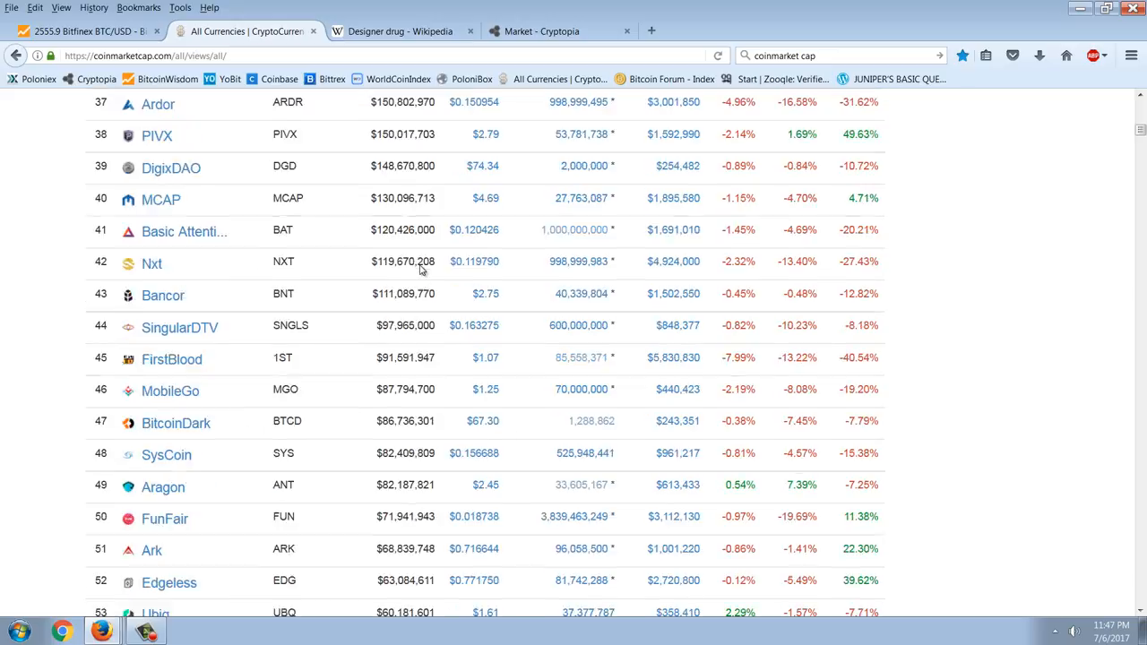
pyautogui.scroll(-3)
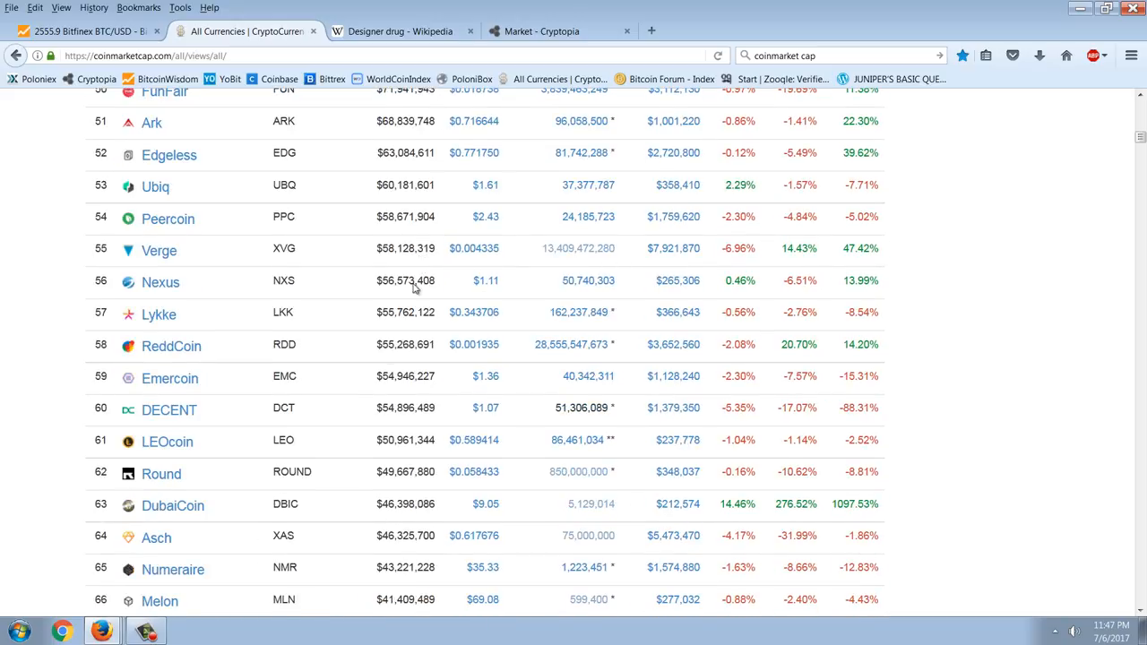
pyautogui.moveTo(462, 286)
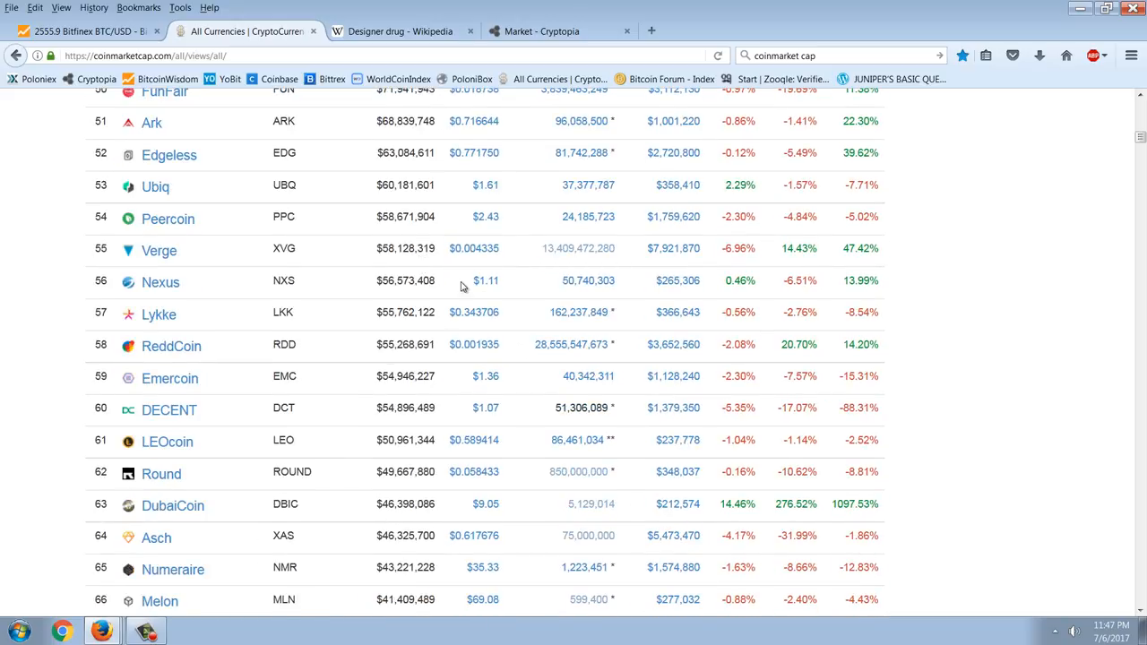
pyautogui.scroll(-3)
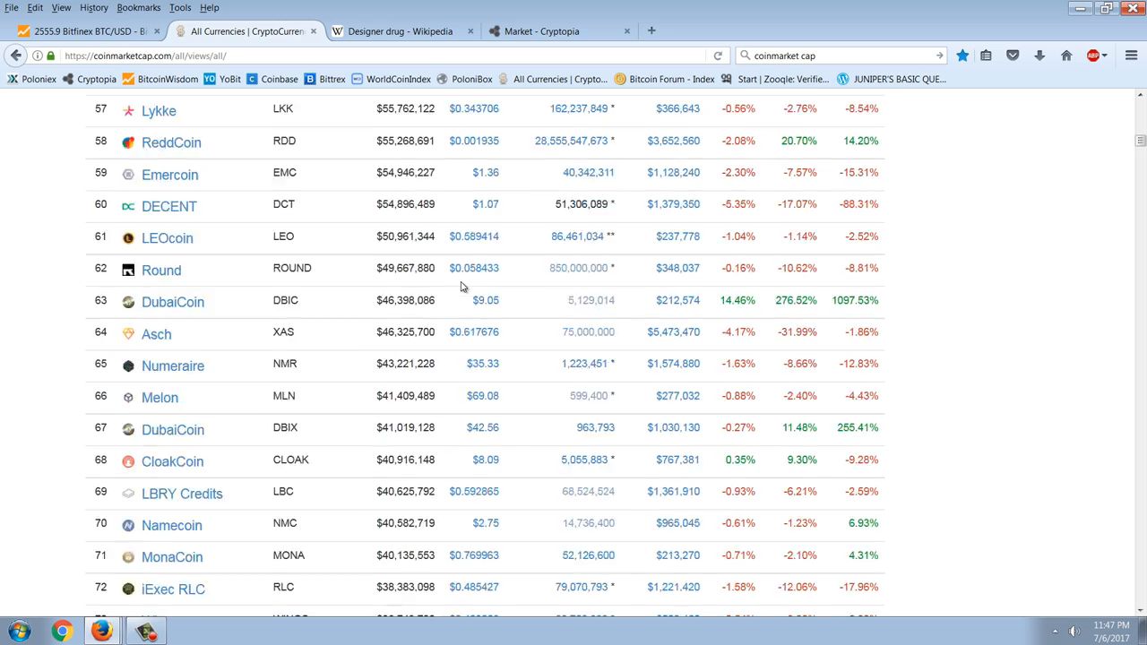
pyautogui.scroll(-3)
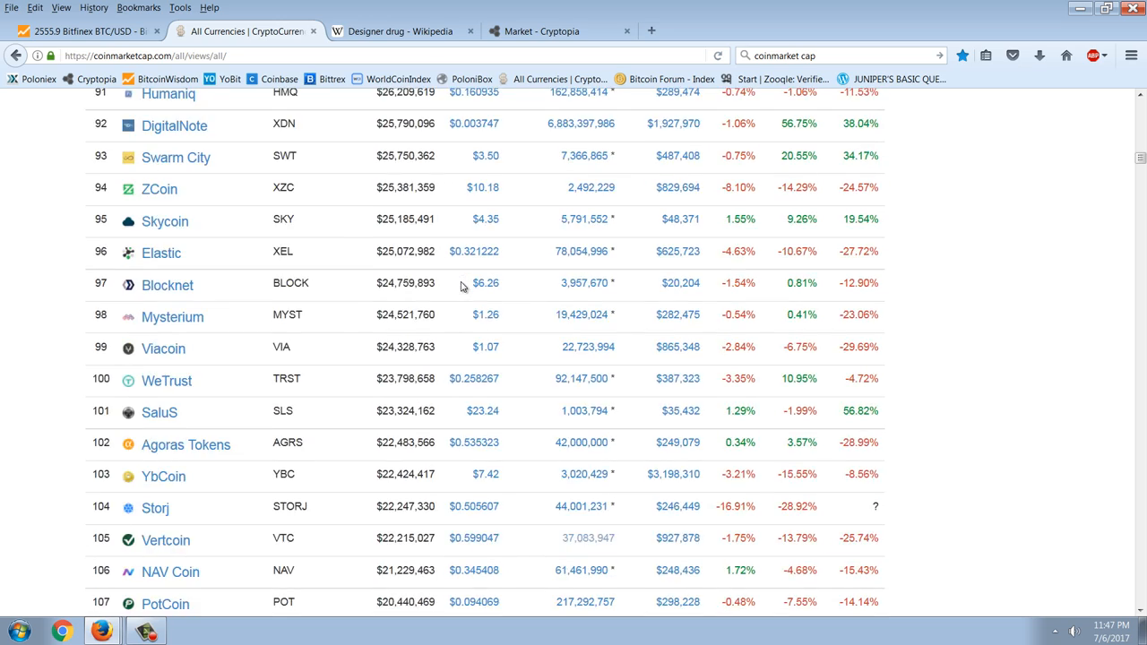
pyautogui.scroll(-3)
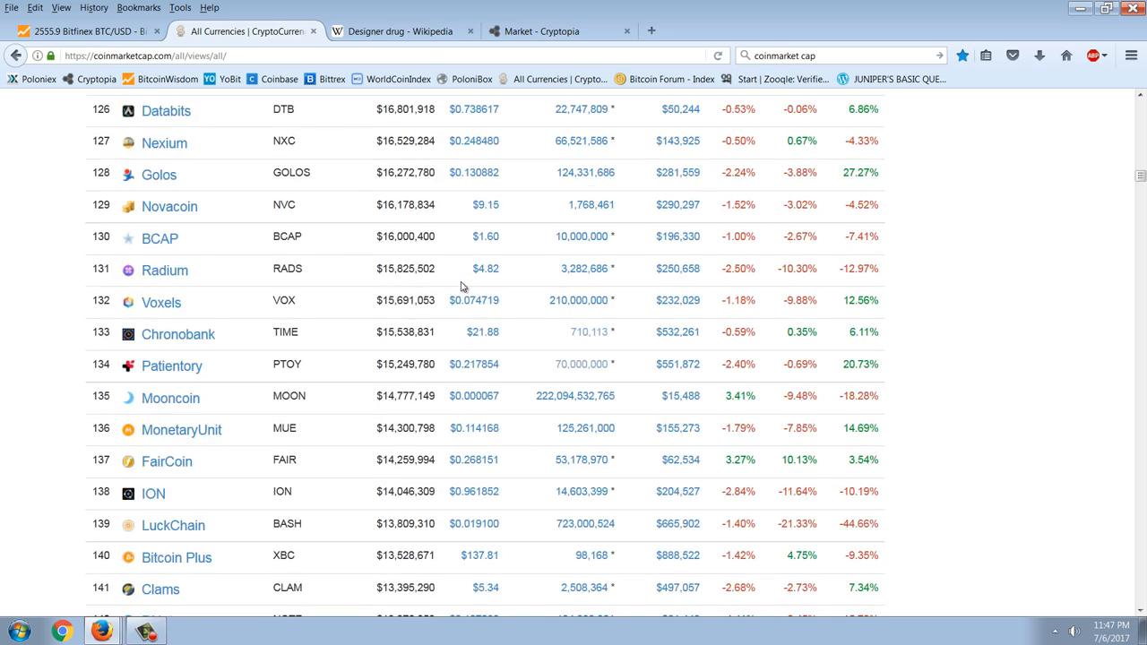
pyautogui.scroll(-3)
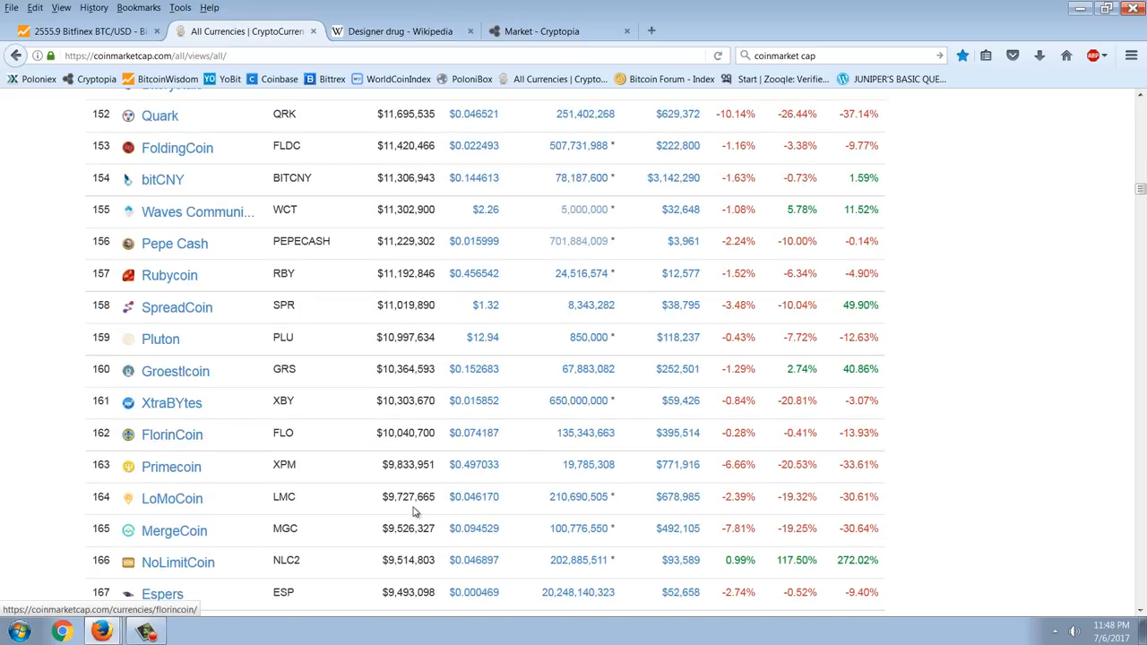
pyautogui.moveTo(500, 514)
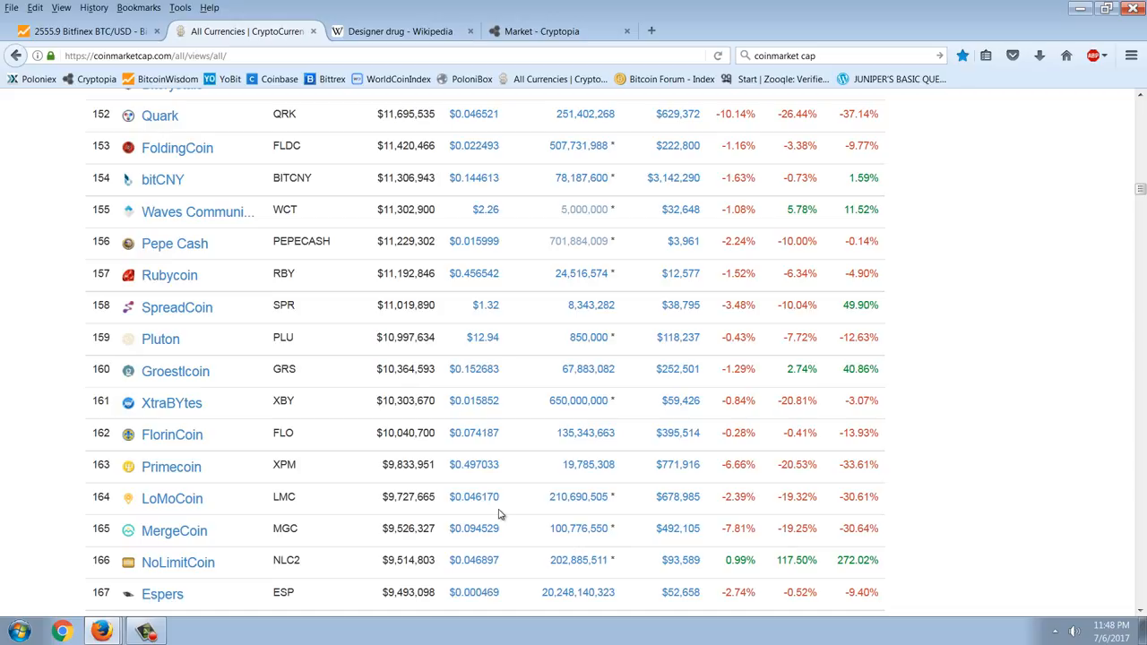
# - Scroll back up to coins ranked around 74–89, Soarcoin, Omni, Counterparty through adToken
pyautogui.scroll(3)
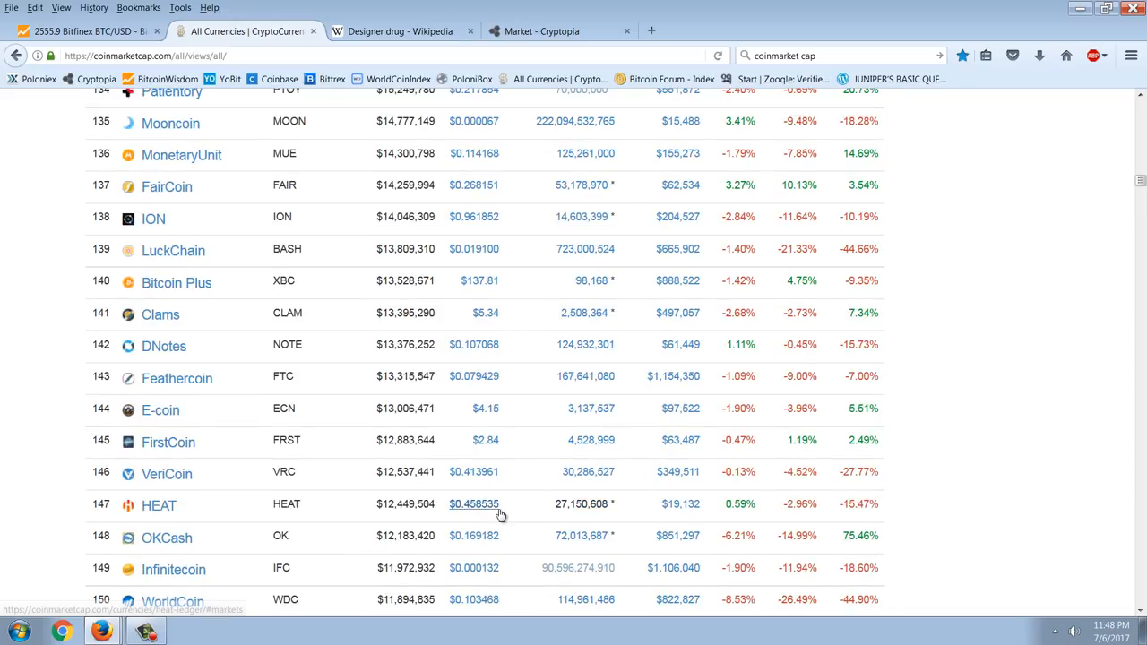
pyautogui.scroll(3)
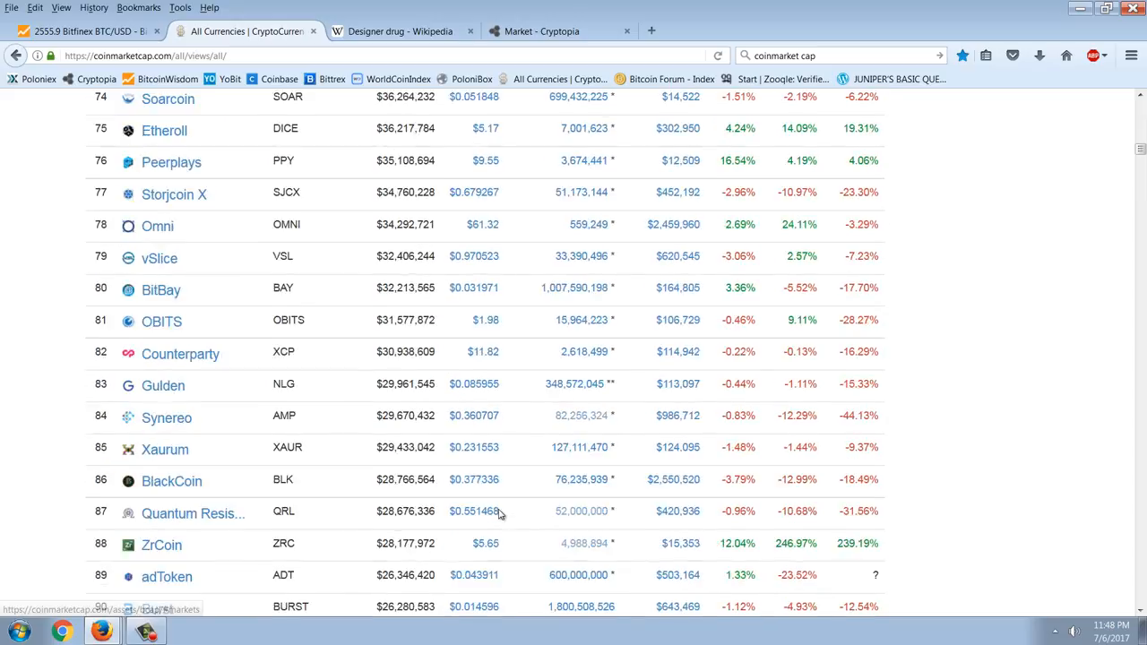